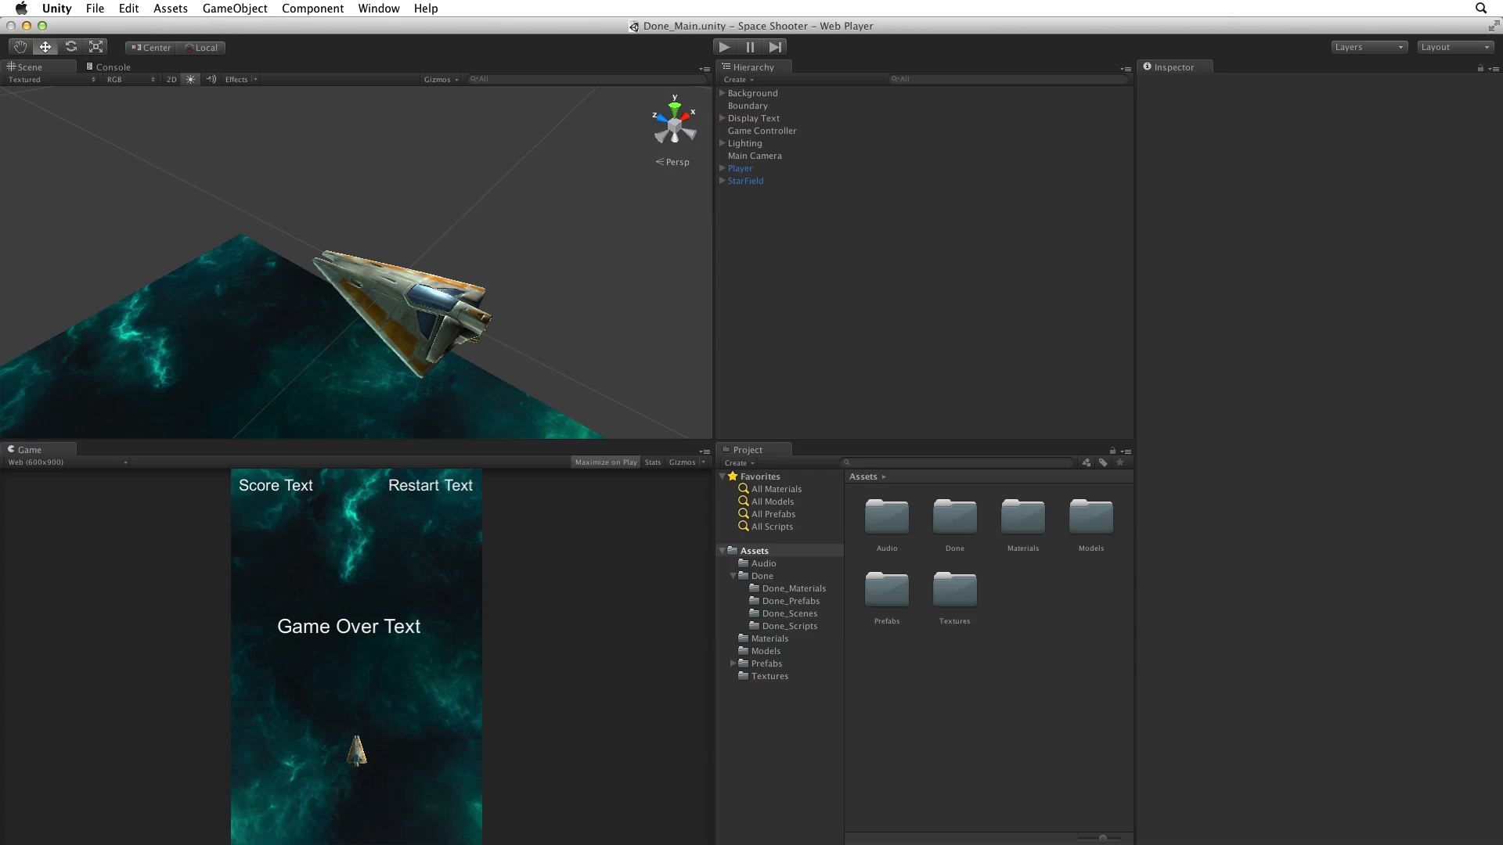
# Step: Start a new project from the File menu with the Create new Project wizard tab active
pyautogui.click(94, 8)
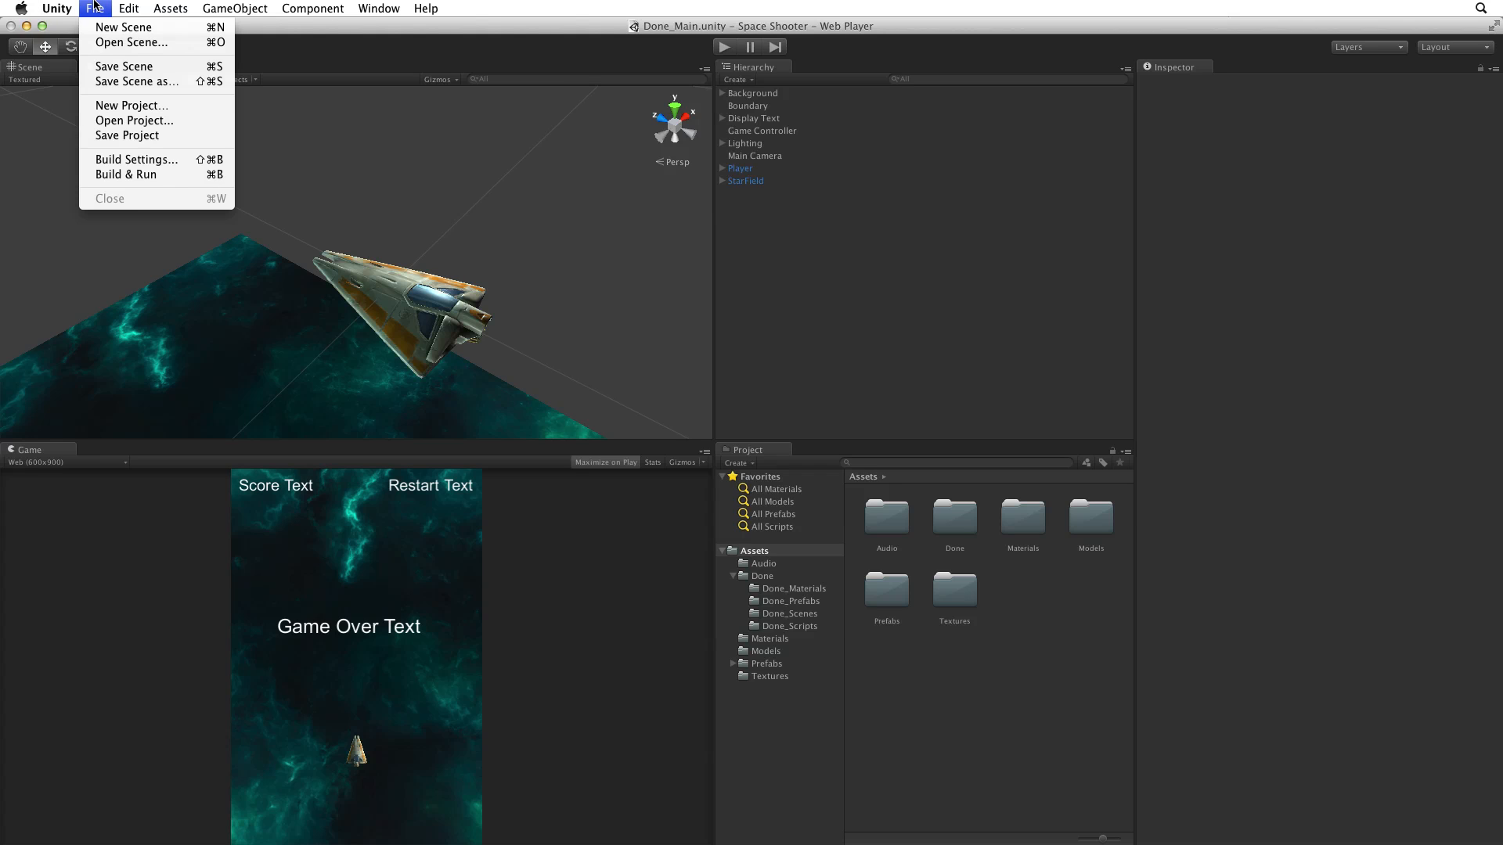
pyautogui.moveTo(131, 105)
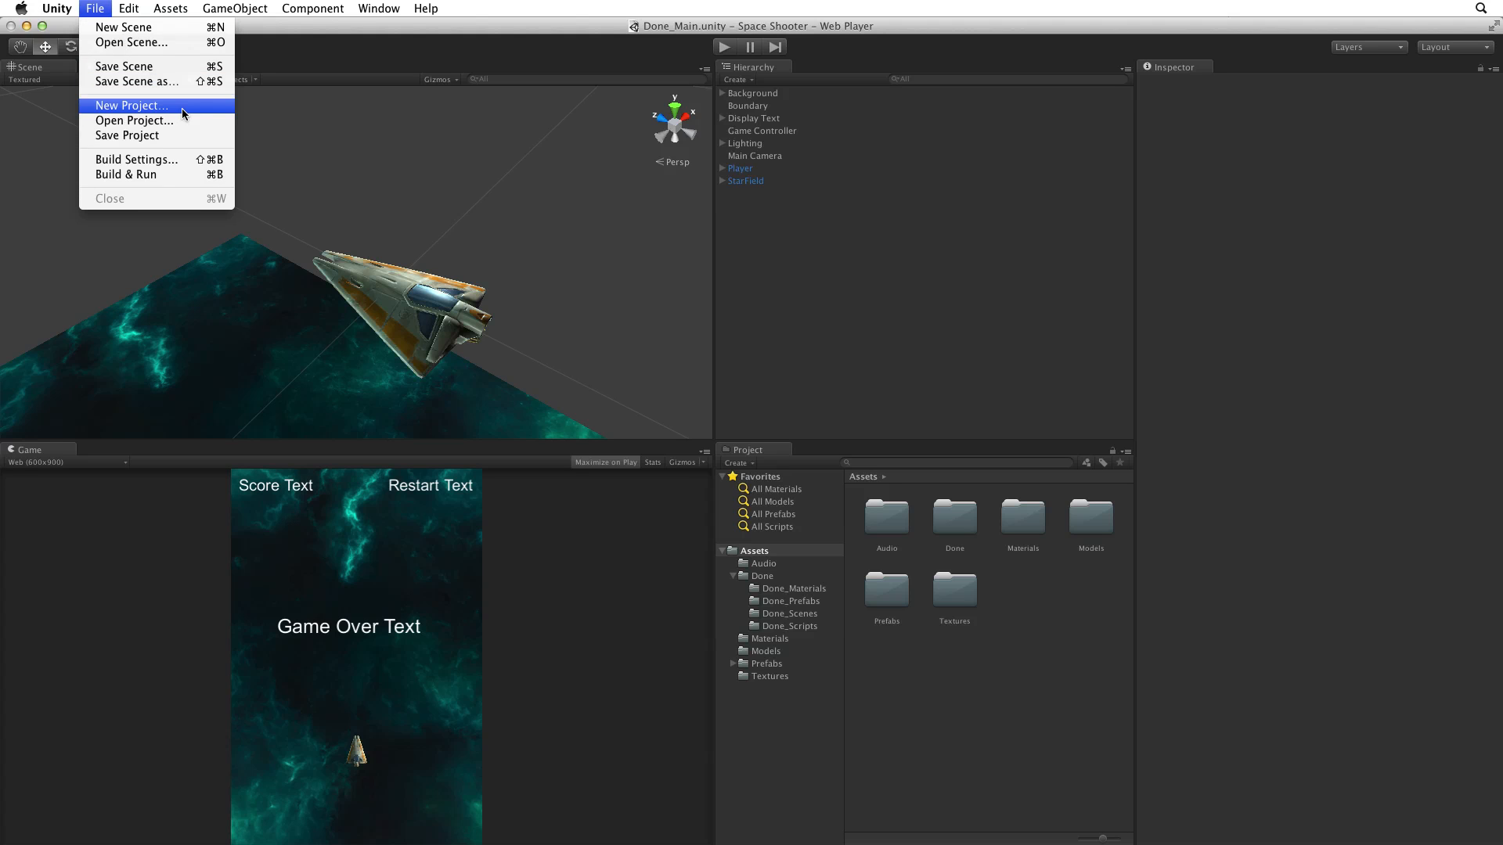
pyautogui.click(130, 105)
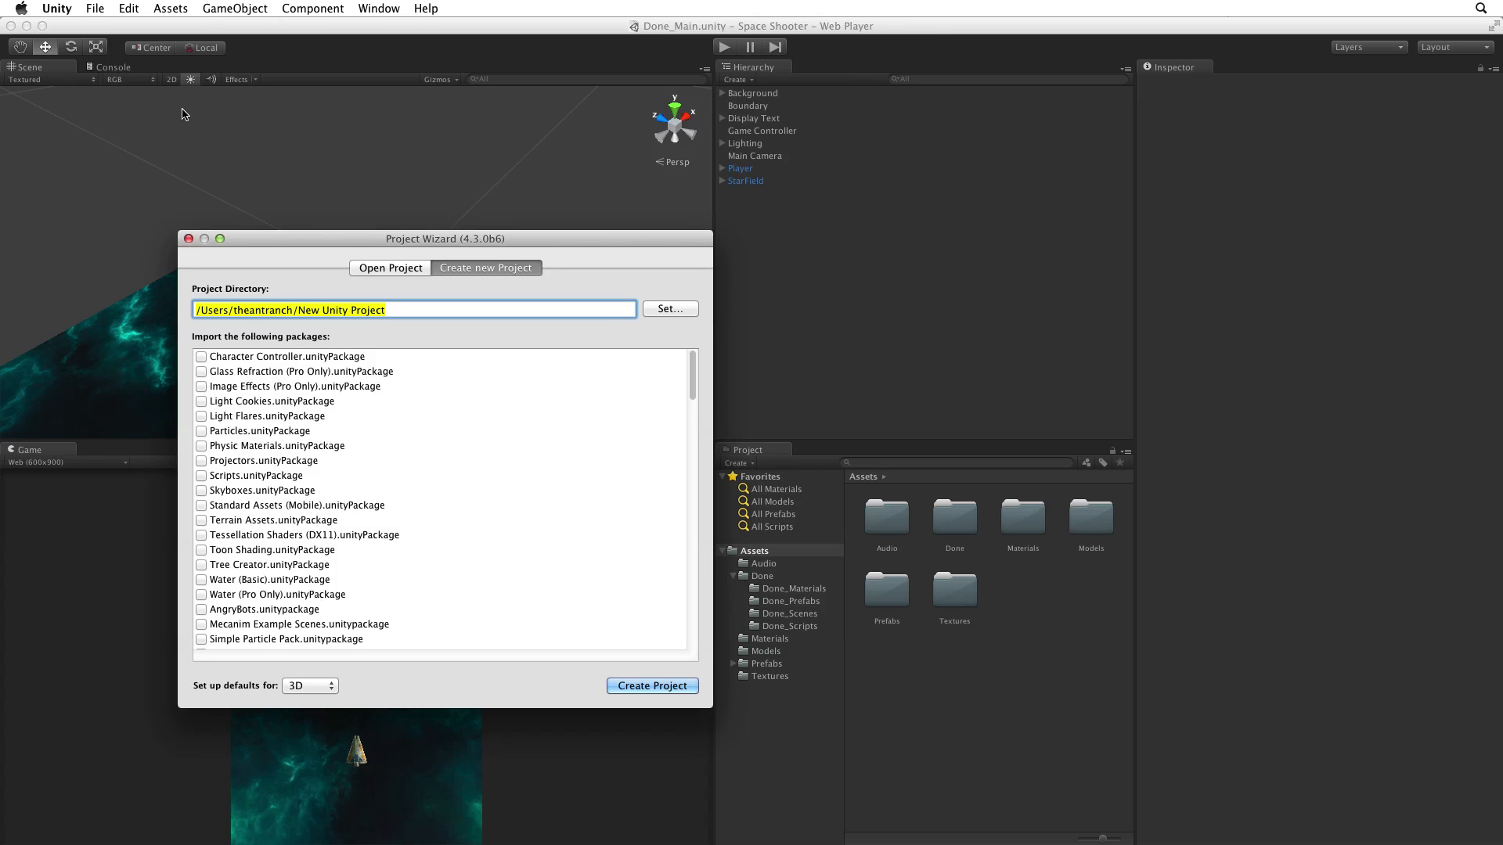
pyautogui.click(486, 267)
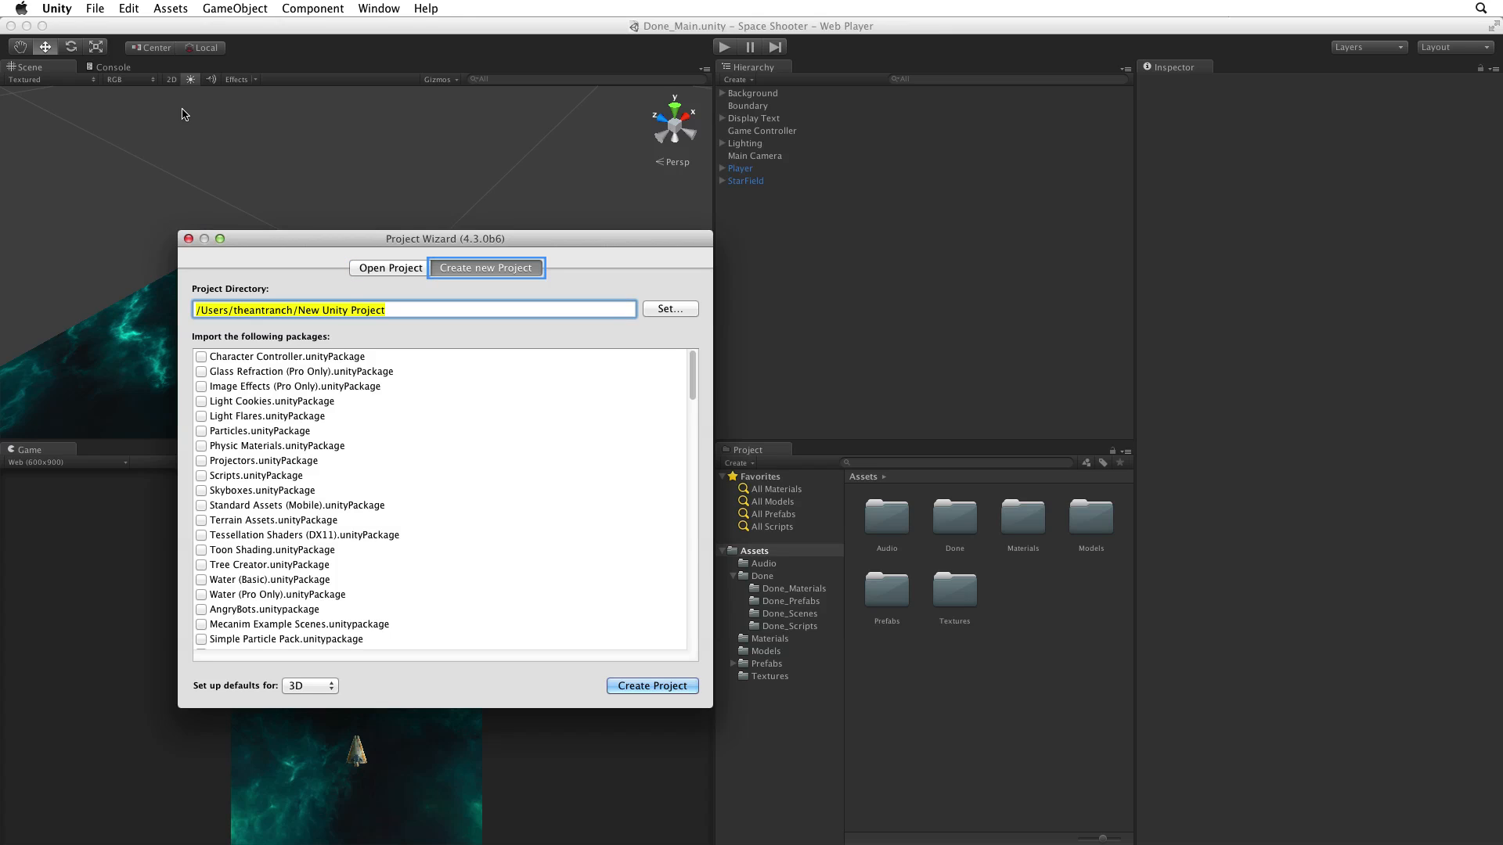
pyautogui.click(485, 268)
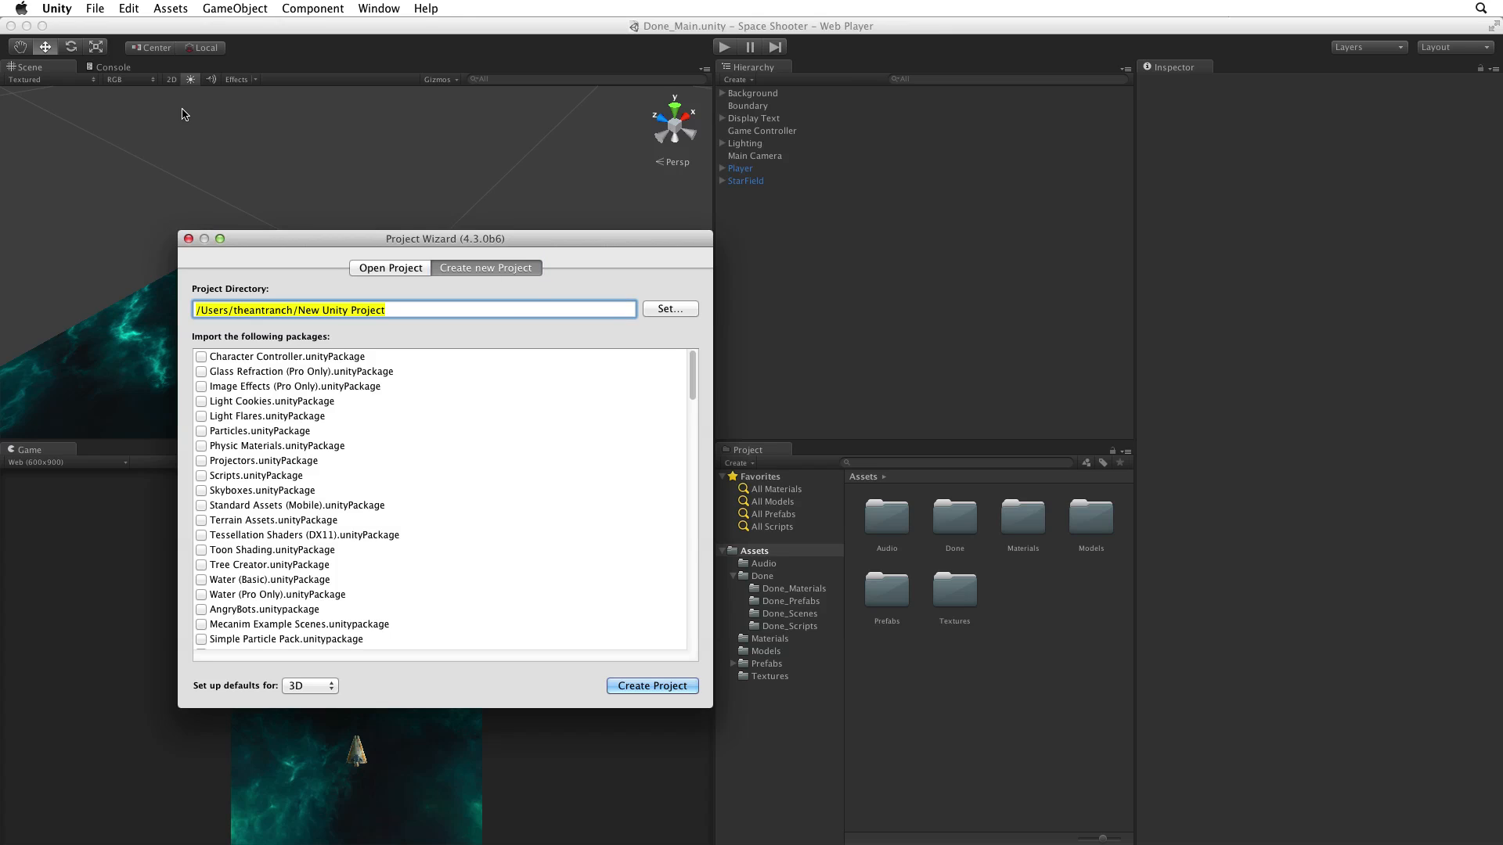
pyautogui.moveTo(728, 362)
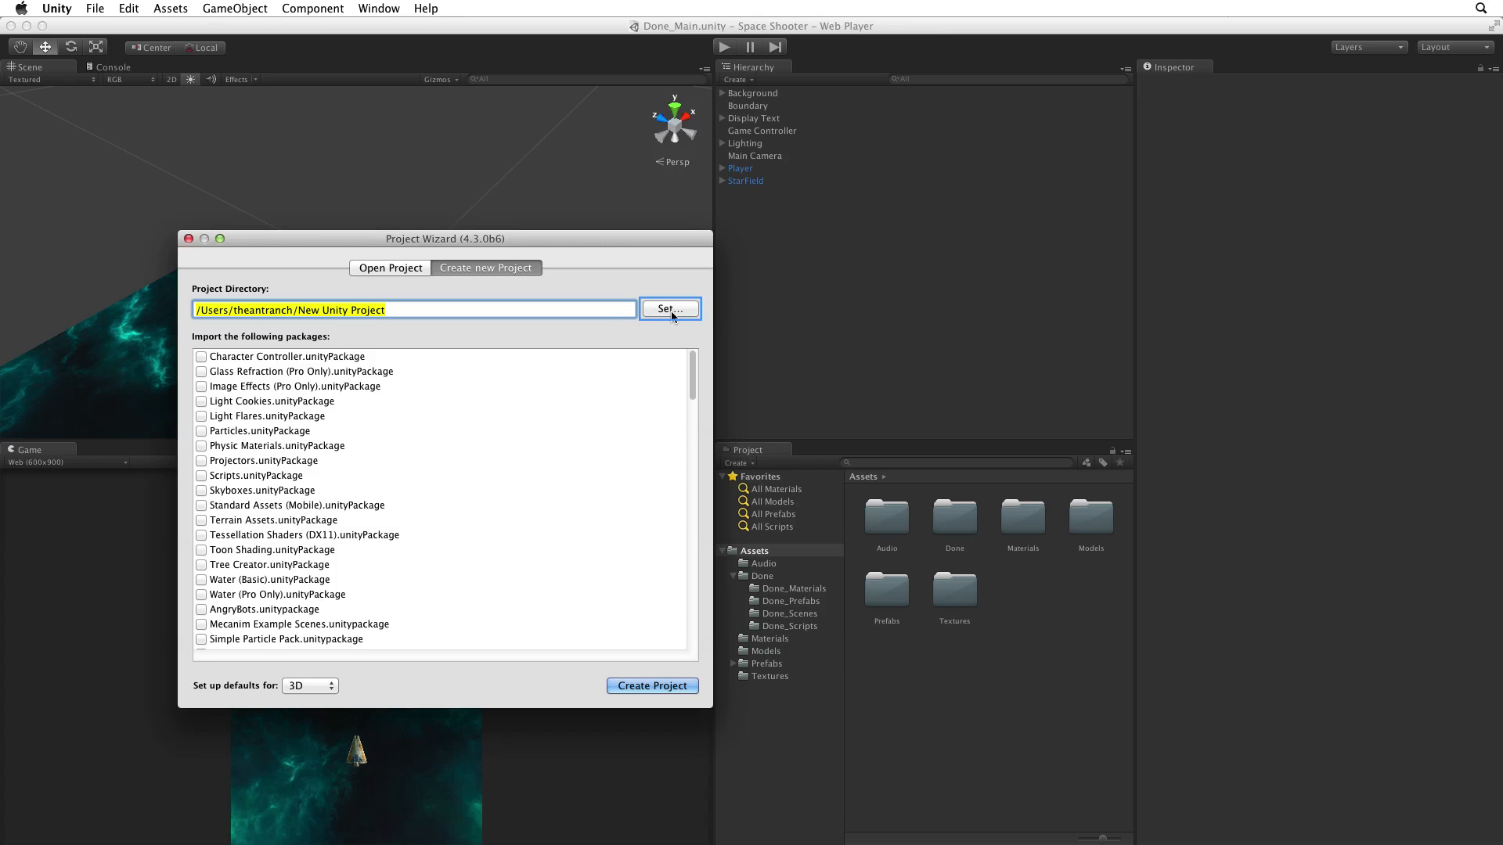
# Step: Point the project directory at a new 'Space Shooter' folder on the Desktop
pyautogui.click(668, 308)
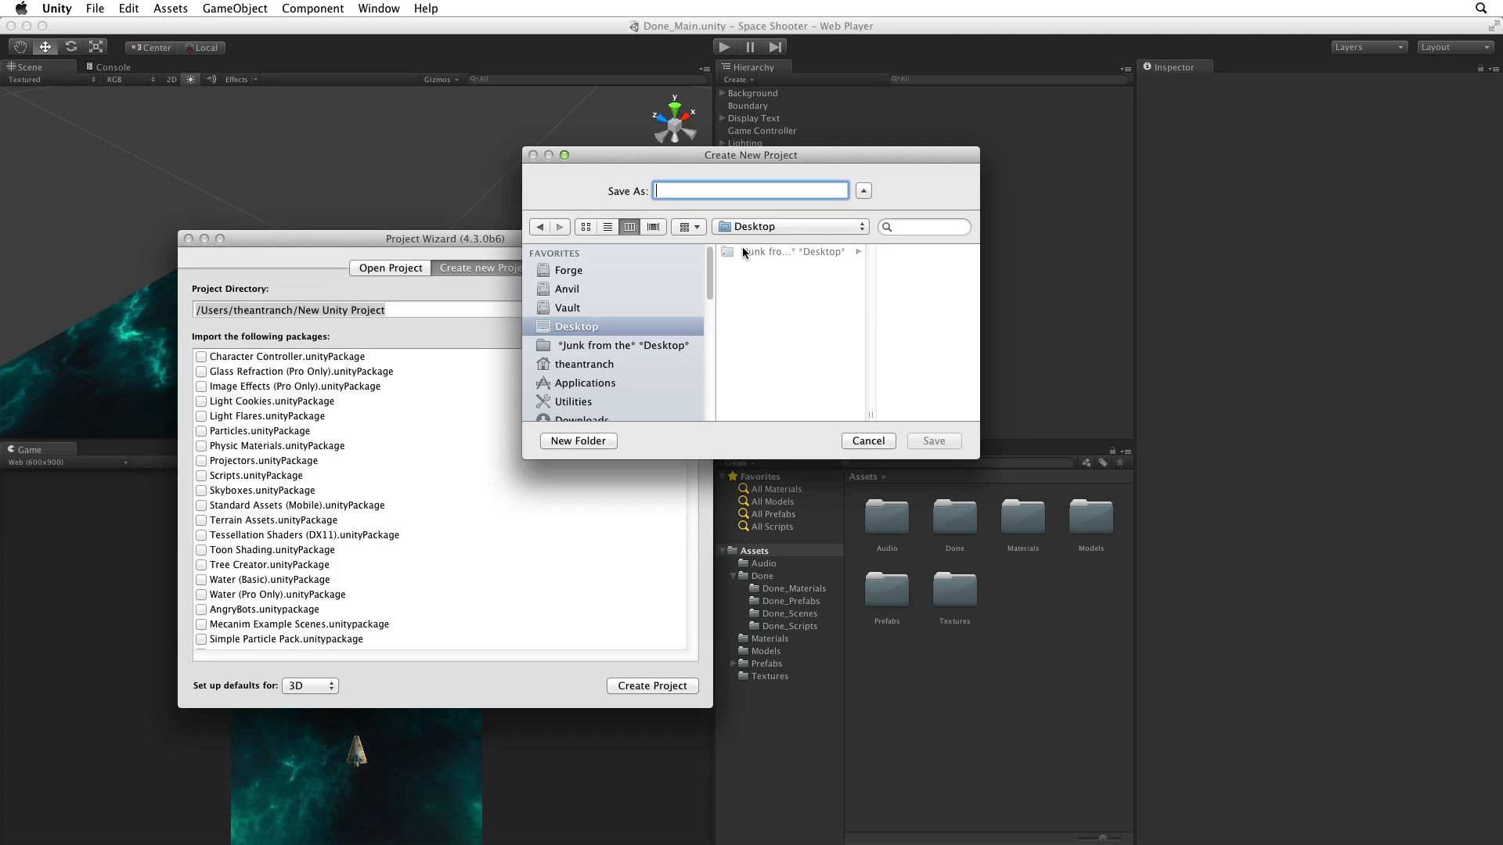
pyautogui.moveTo(725, 191)
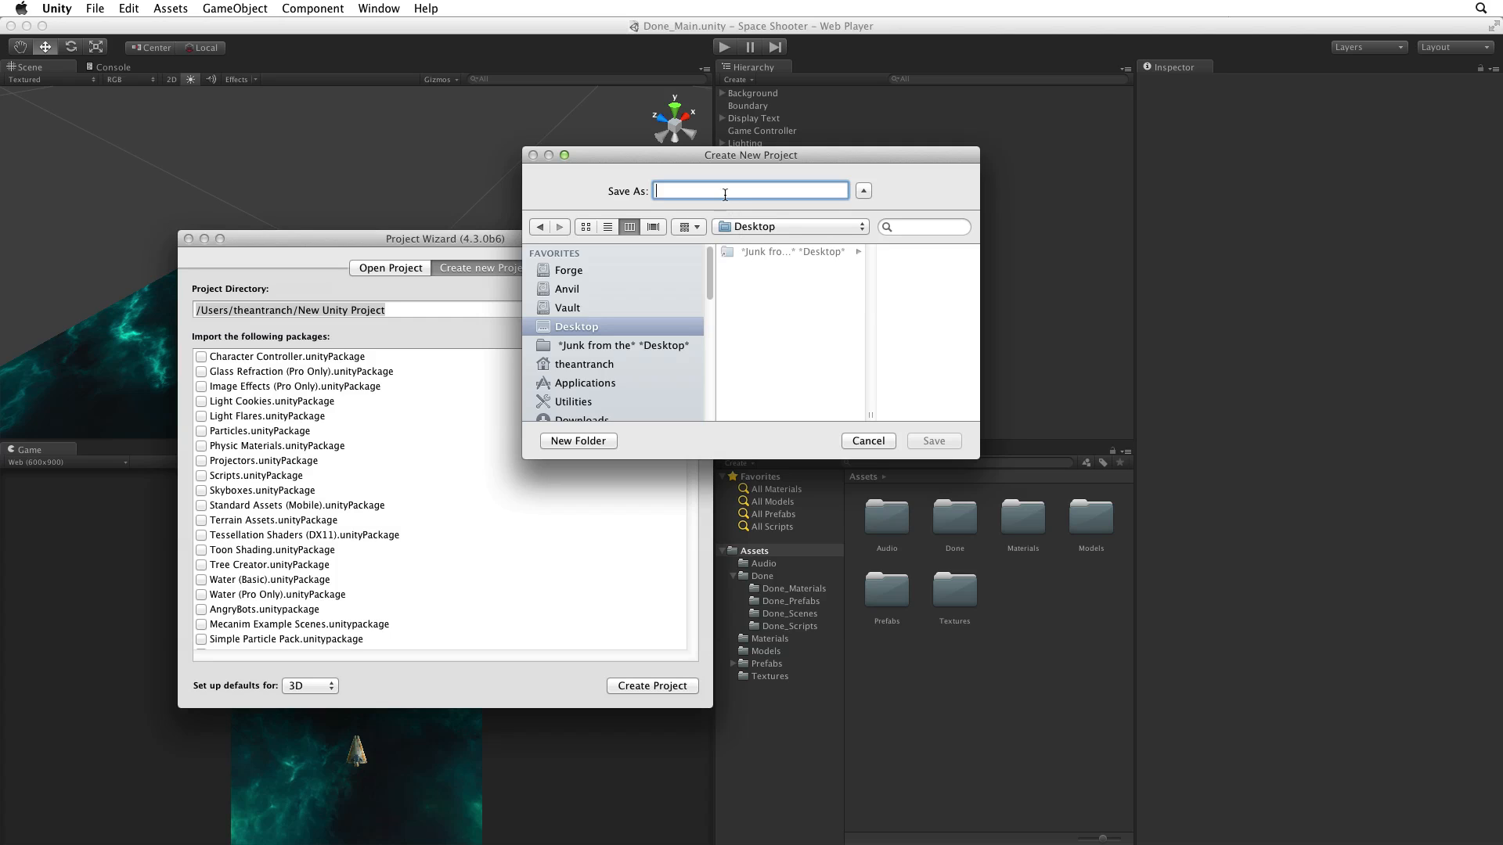
pyautogui.write('Space Shooter')
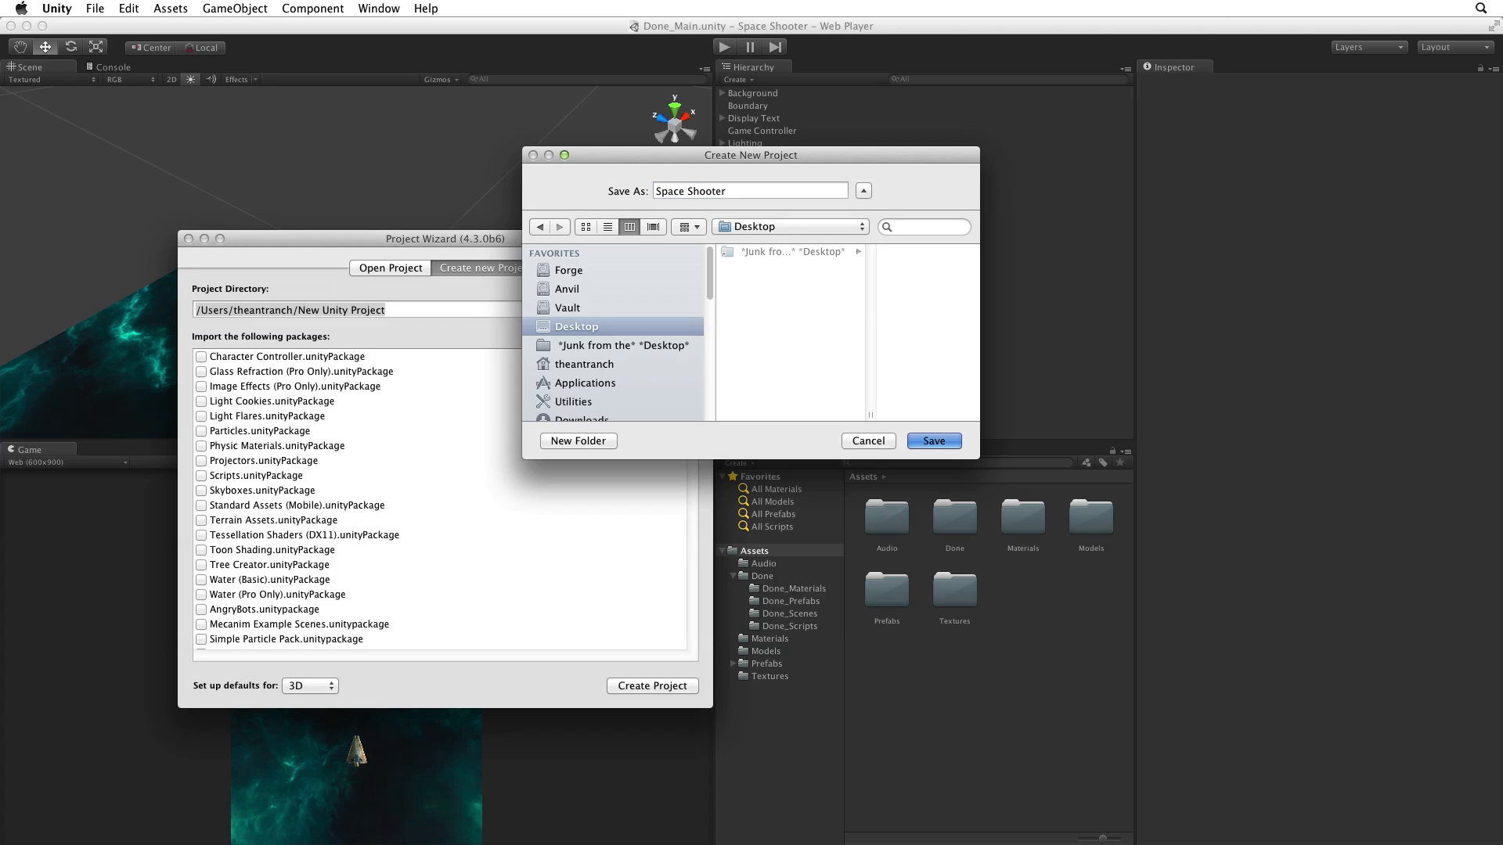
pyautogui.click(931, 442)
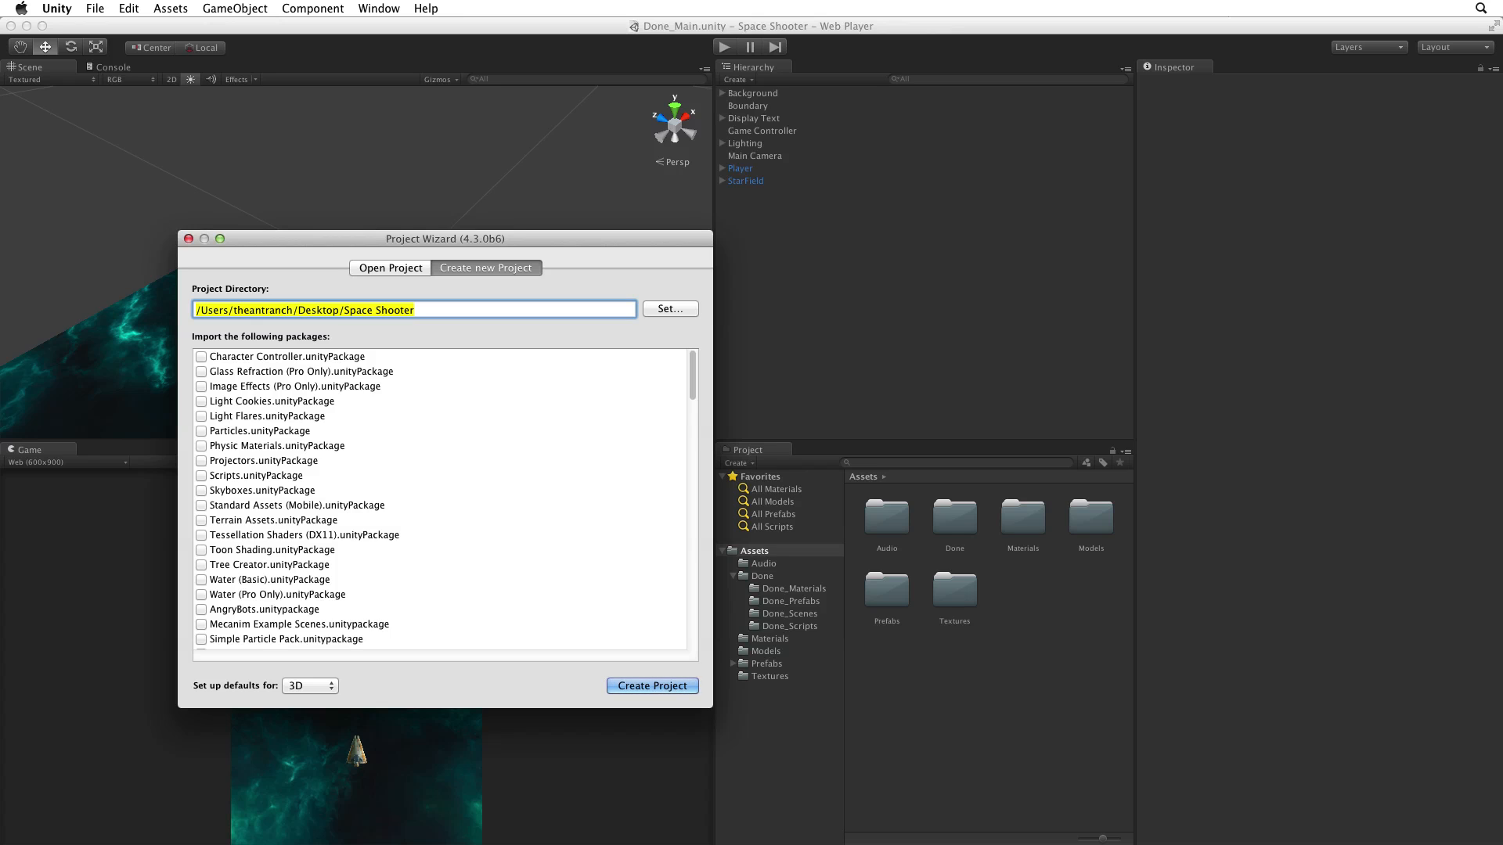
pyautogui.click(652, 686)
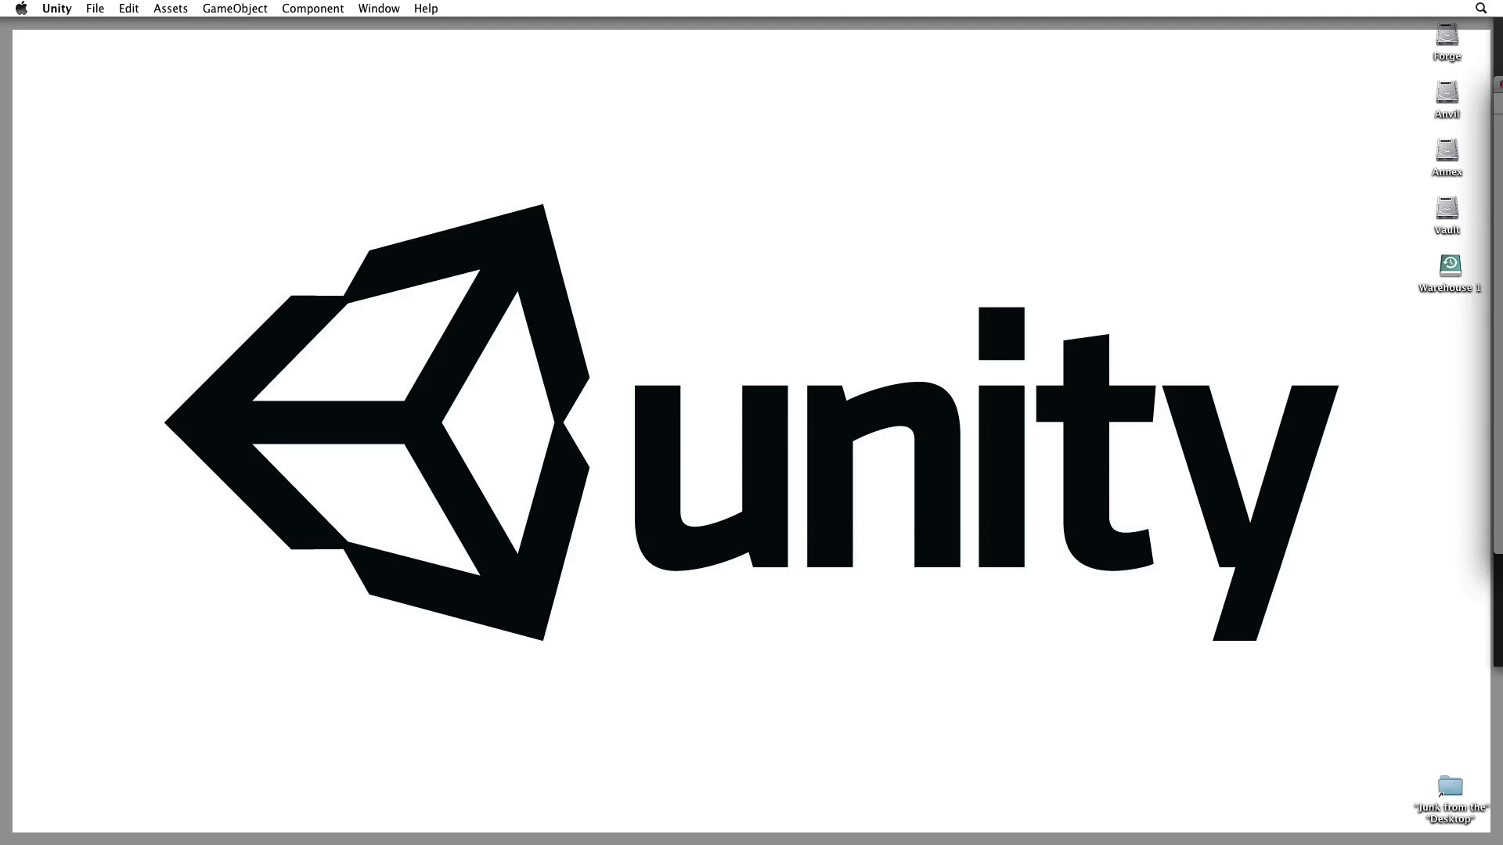
pyautogui.moveTo(1424, 305)
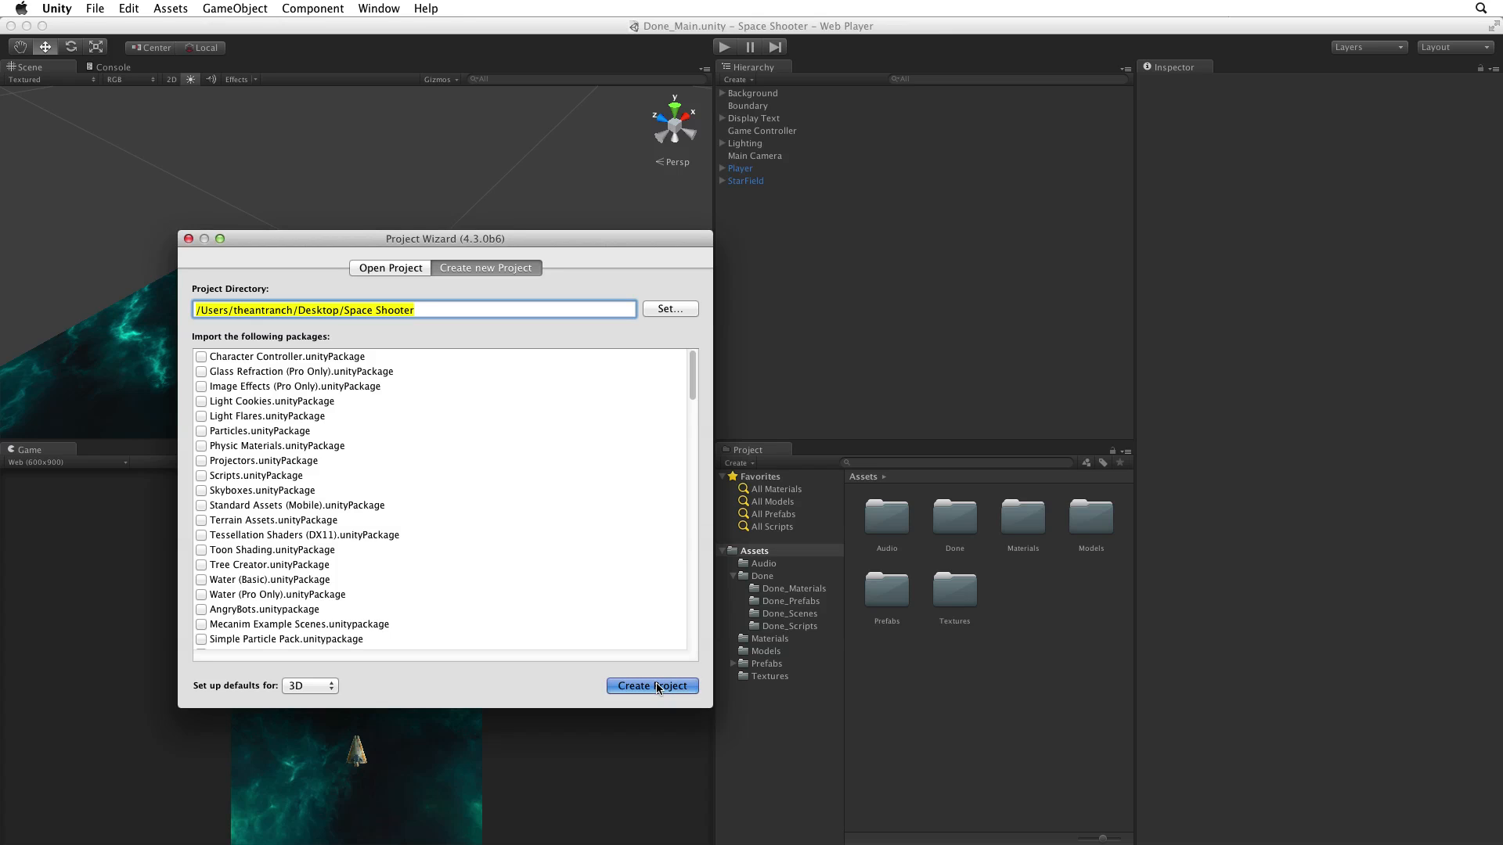
# Step: Create the Space Shooter project and review the package import list of tutorial assets
pyautogui.click(651, 685)
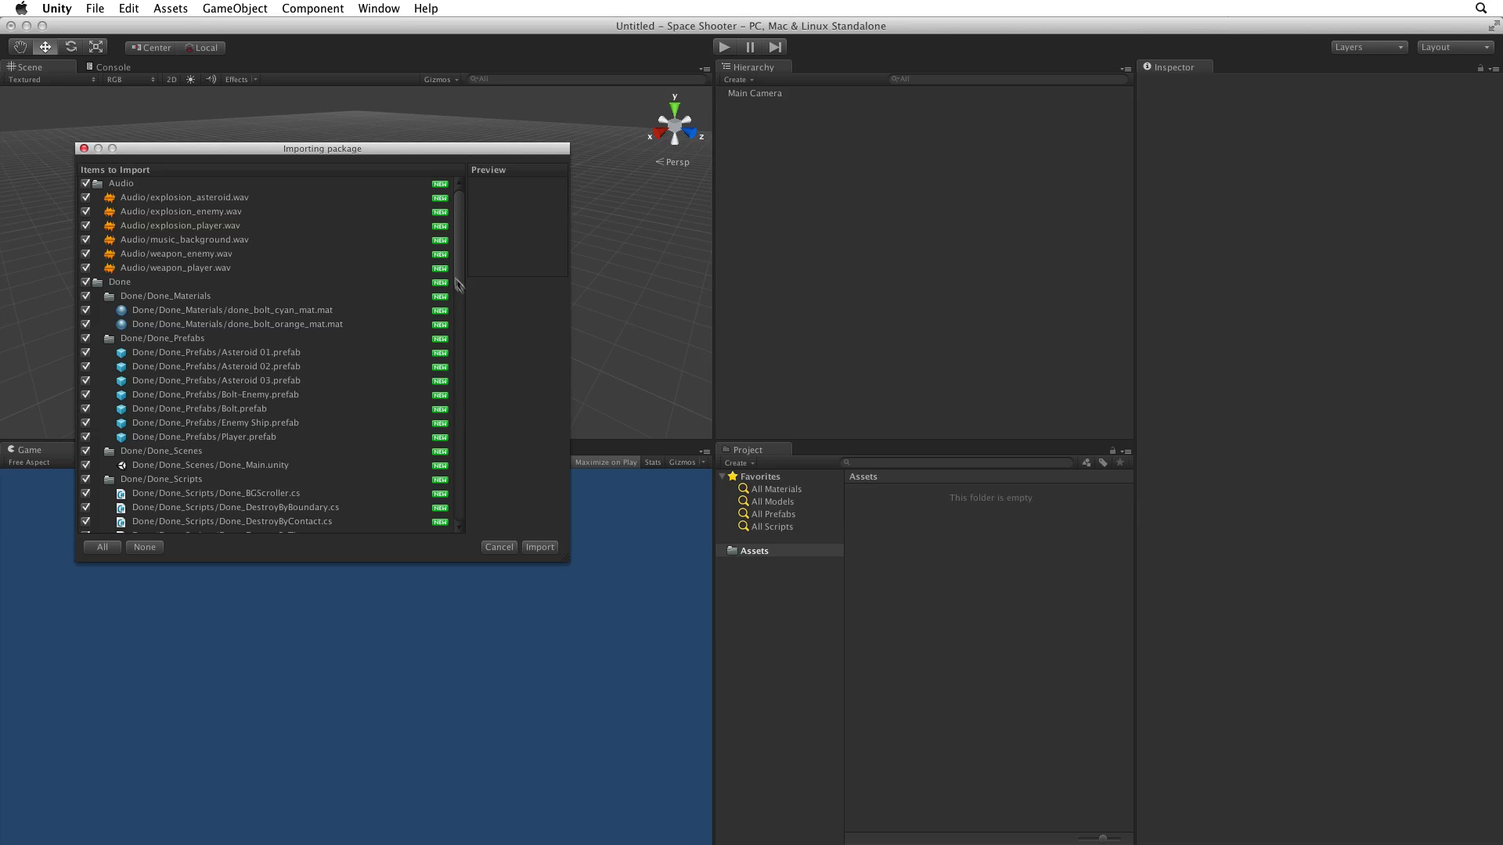
pyautogui.scroll(-3)
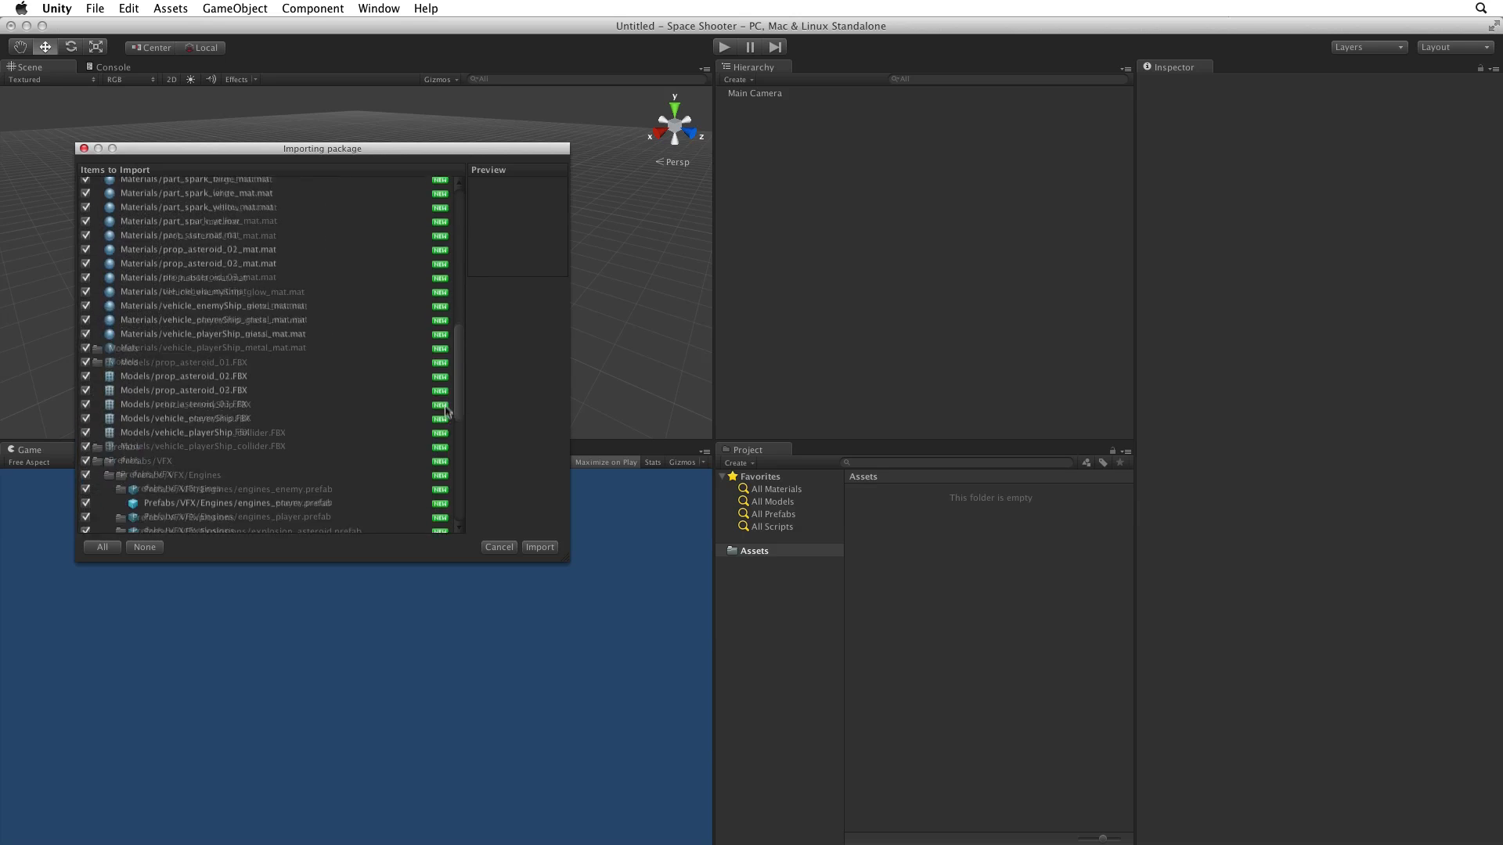
pyautogui.scroll(-3)
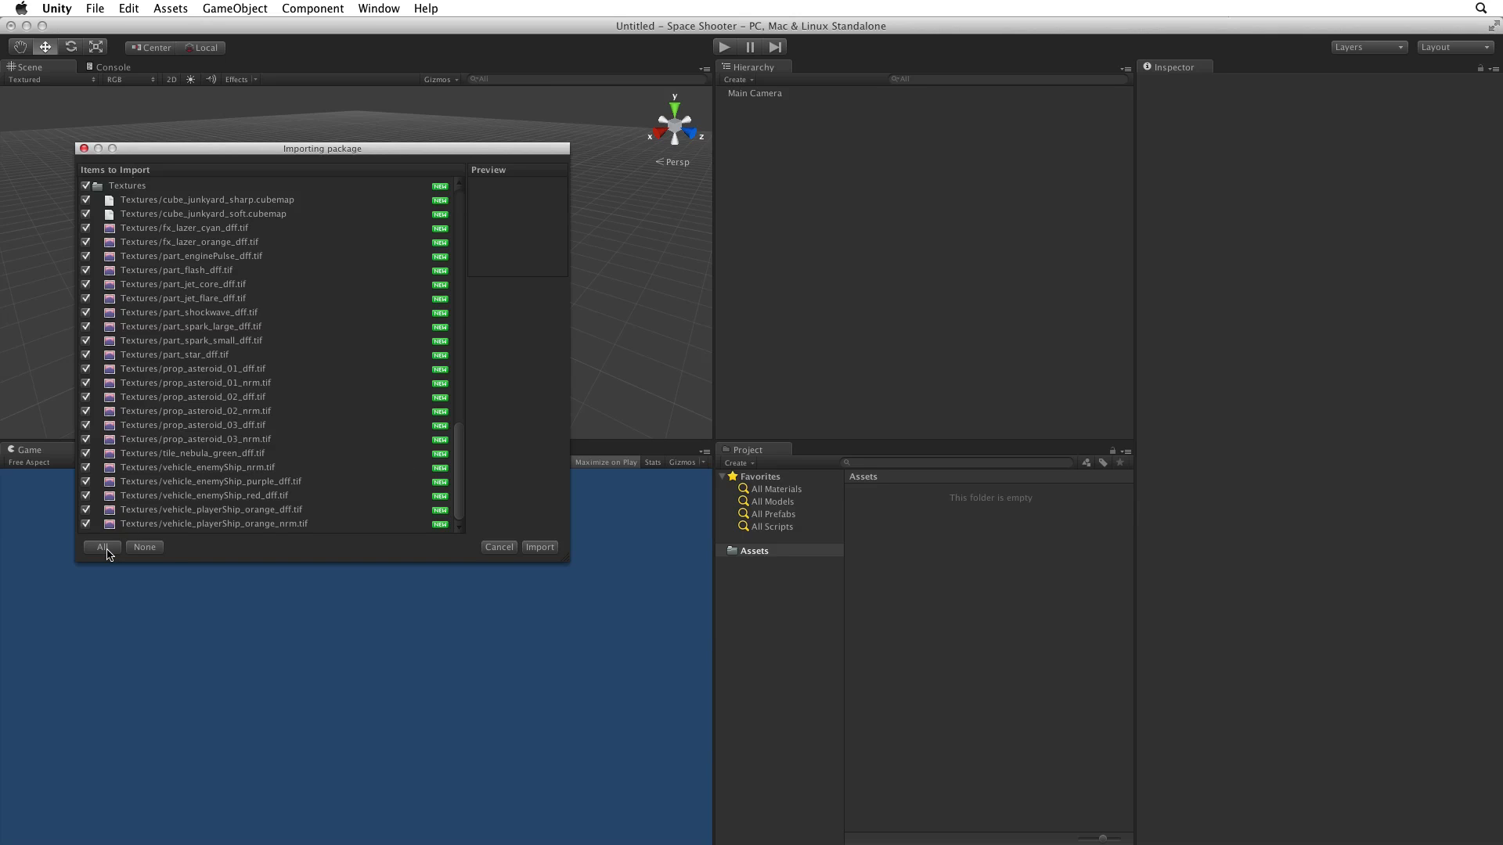
pyautogui.moveTo(534, 548)
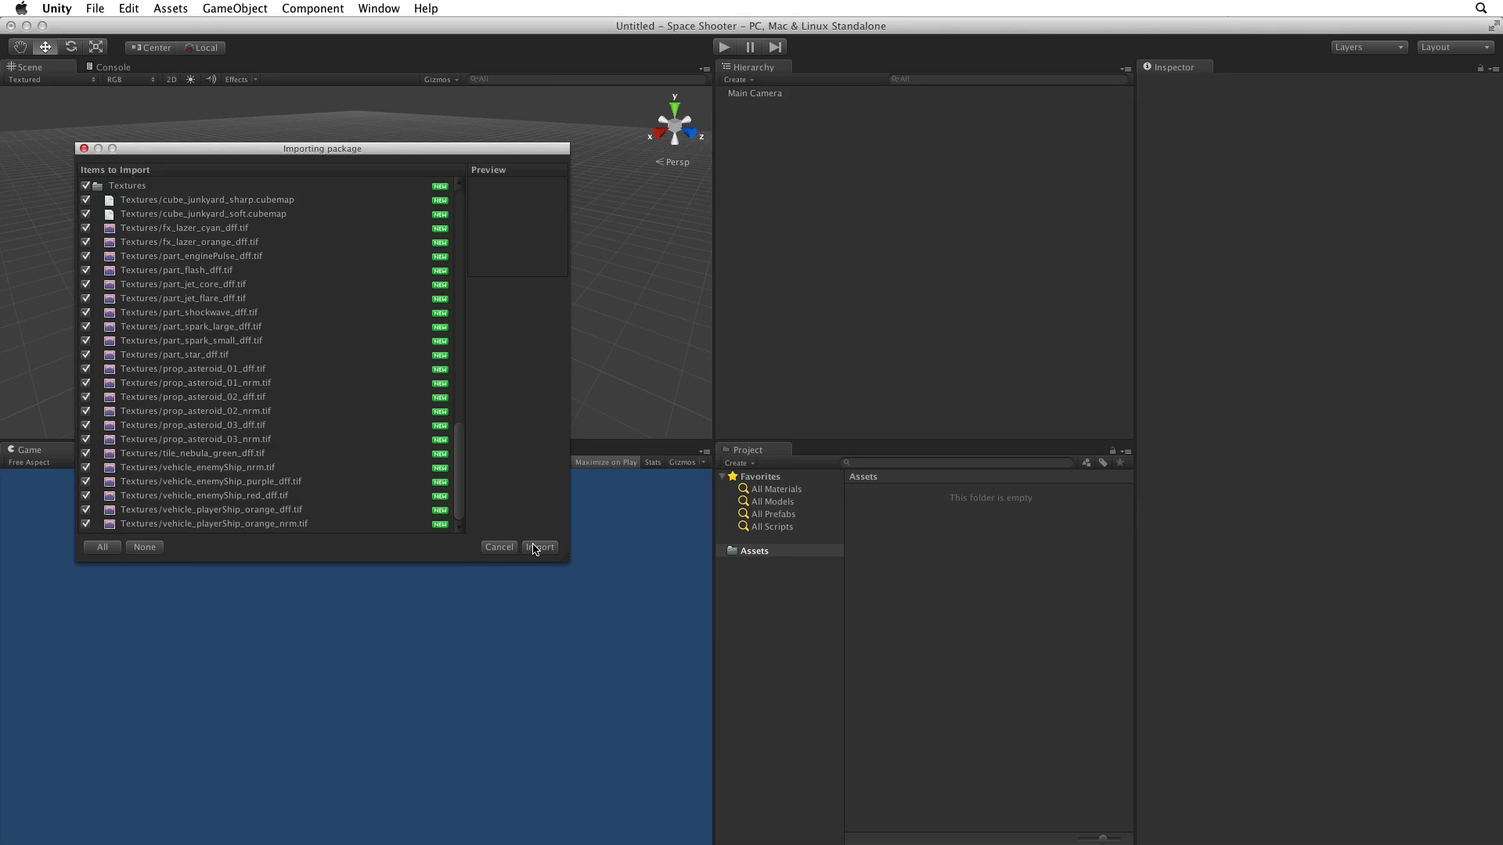
# Step: Import all checked assets, then browse the Done folder and its Done_Scenes subfolder
pyautogui.click(538, 546)
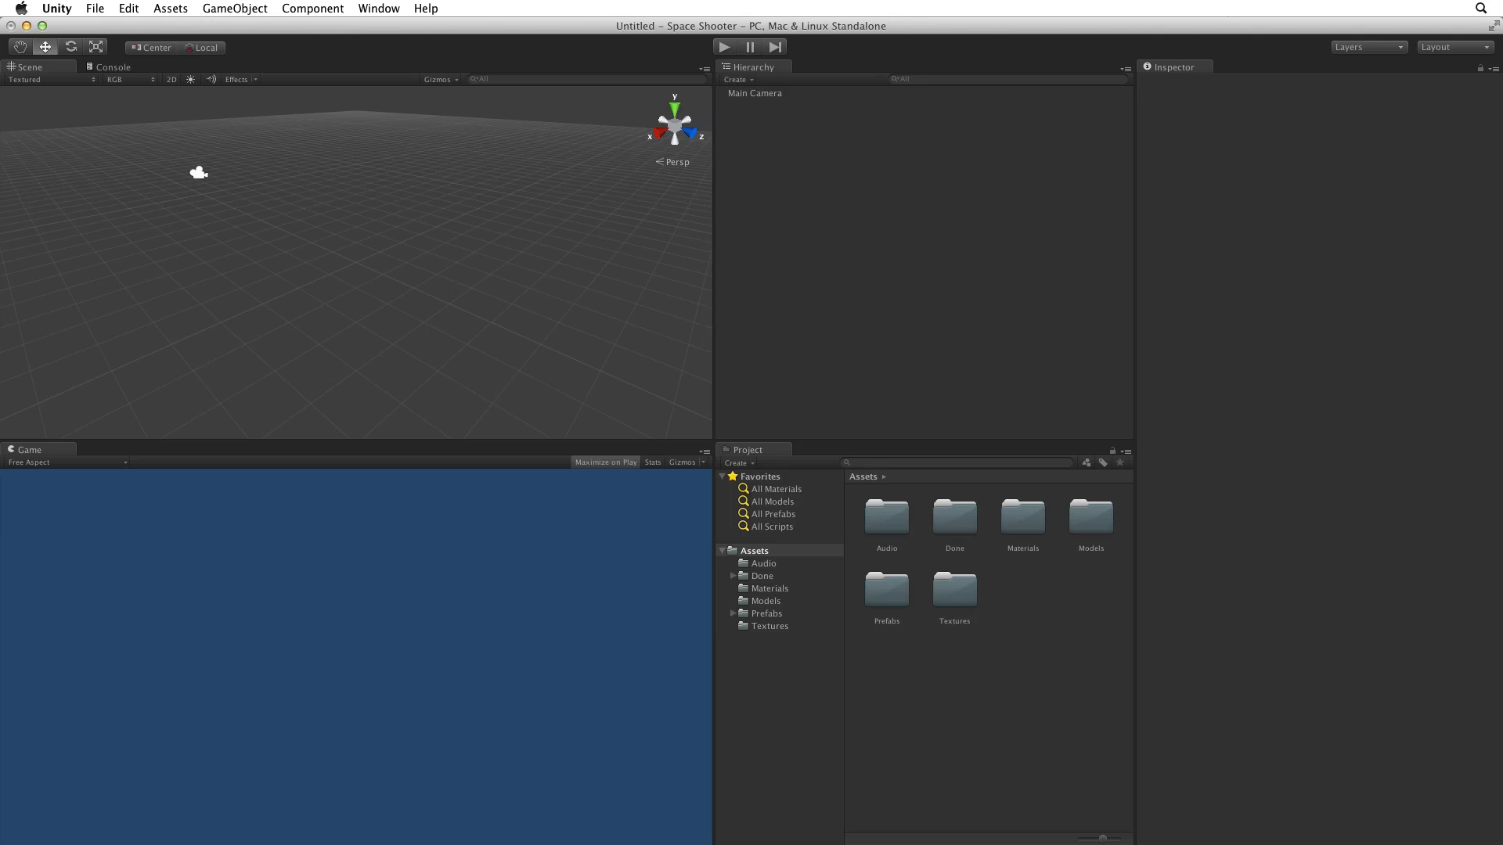
pyautogui.click(761, 576)
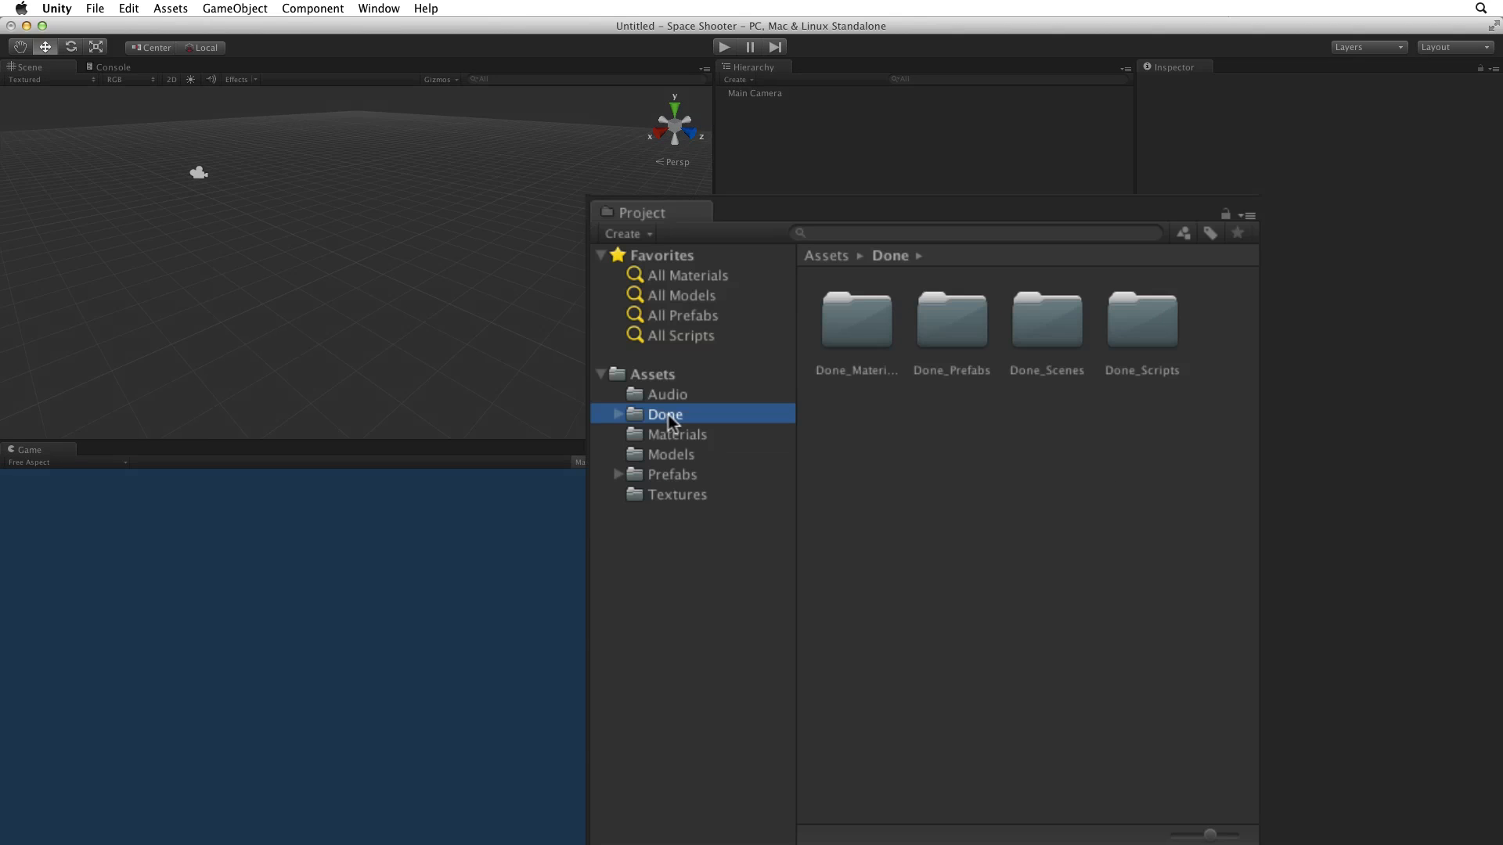
pyautogui.click(618, 413)
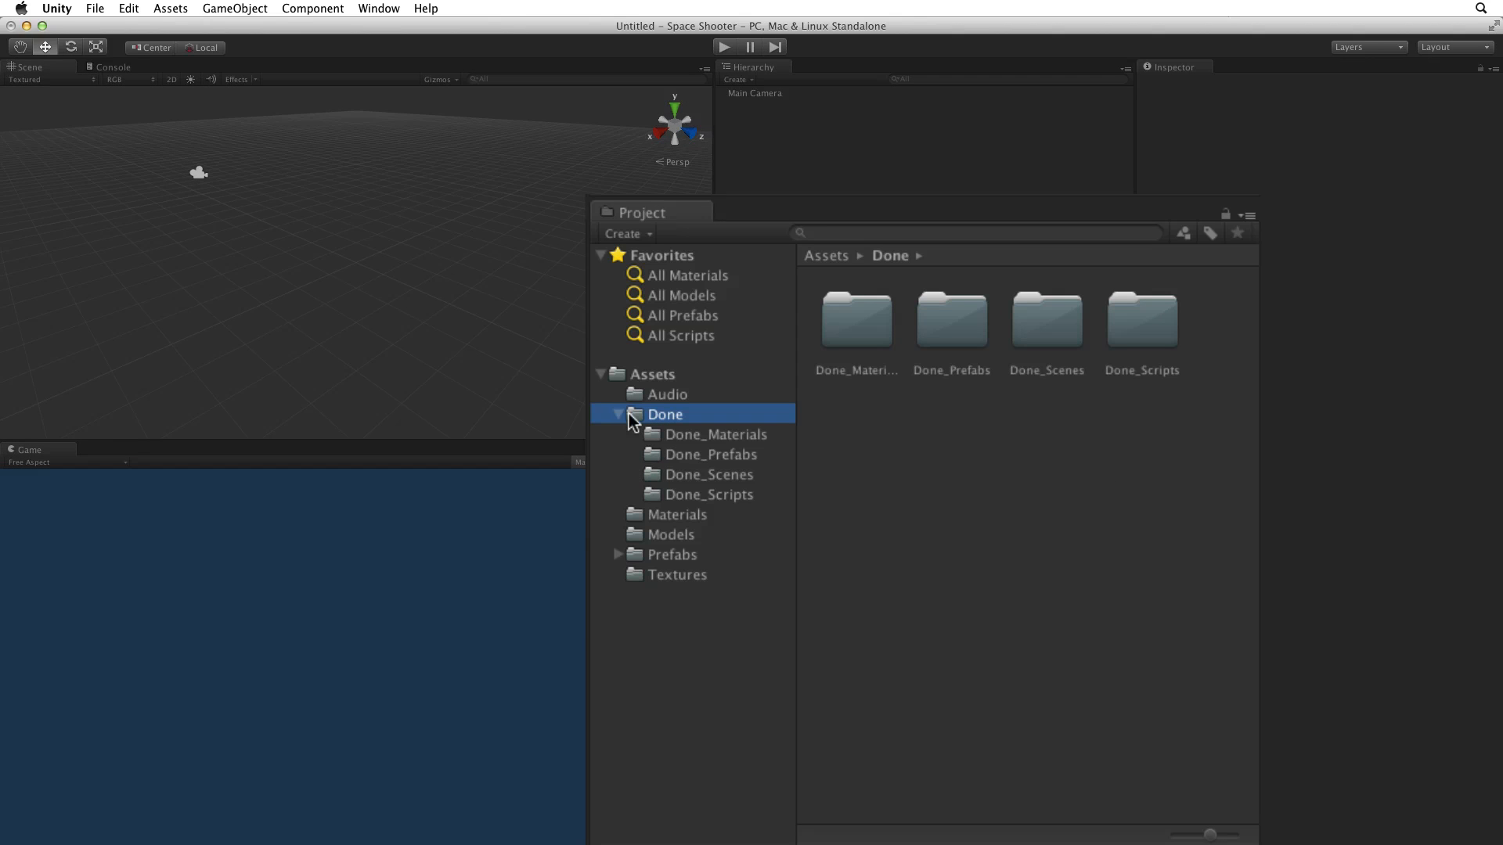
pyautogui.moveTo(701, 460)
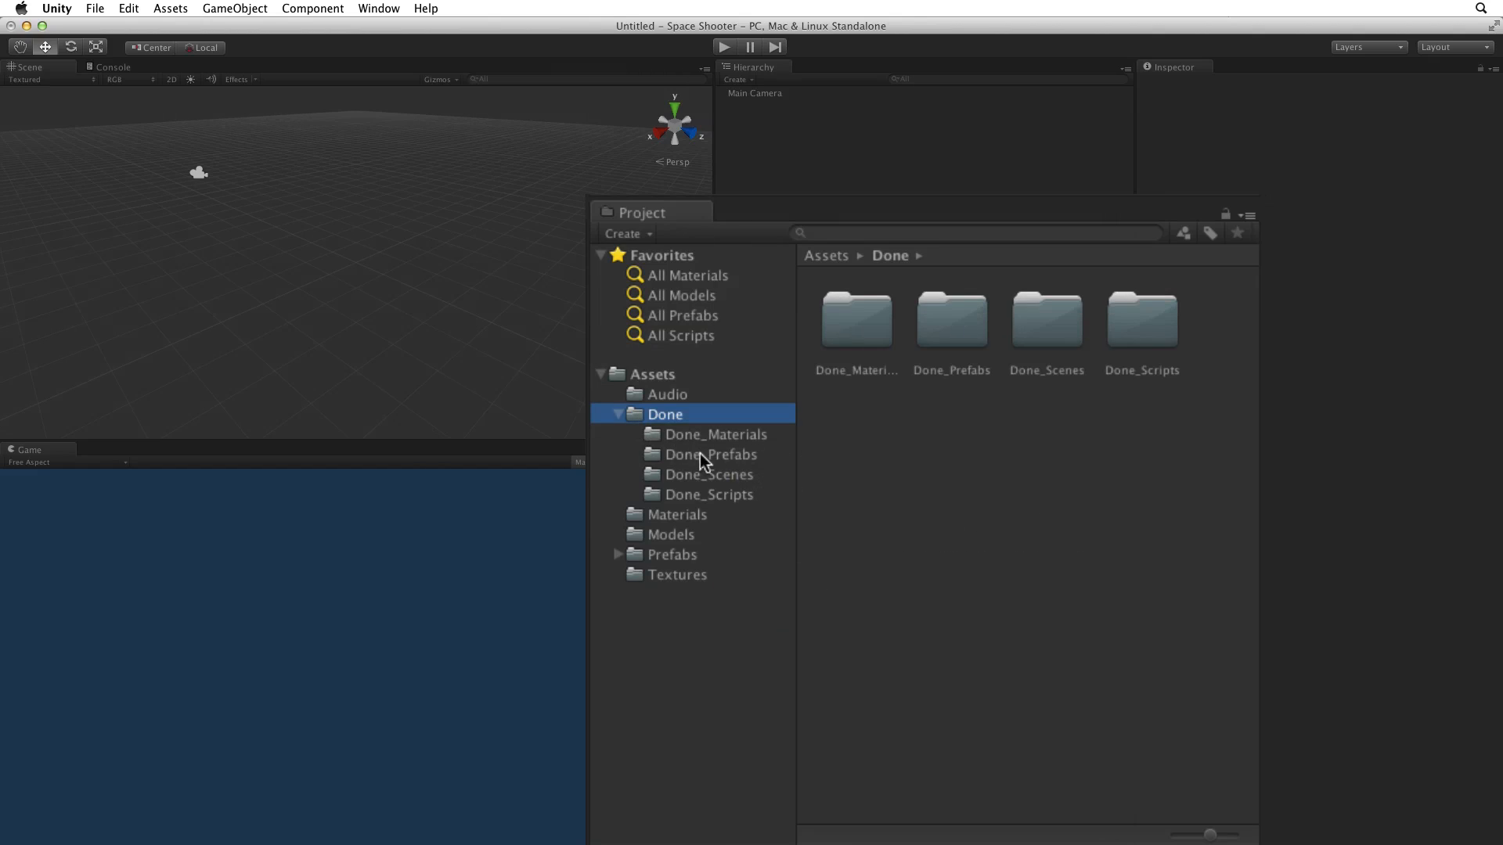
pyautogui.click(708, 473)
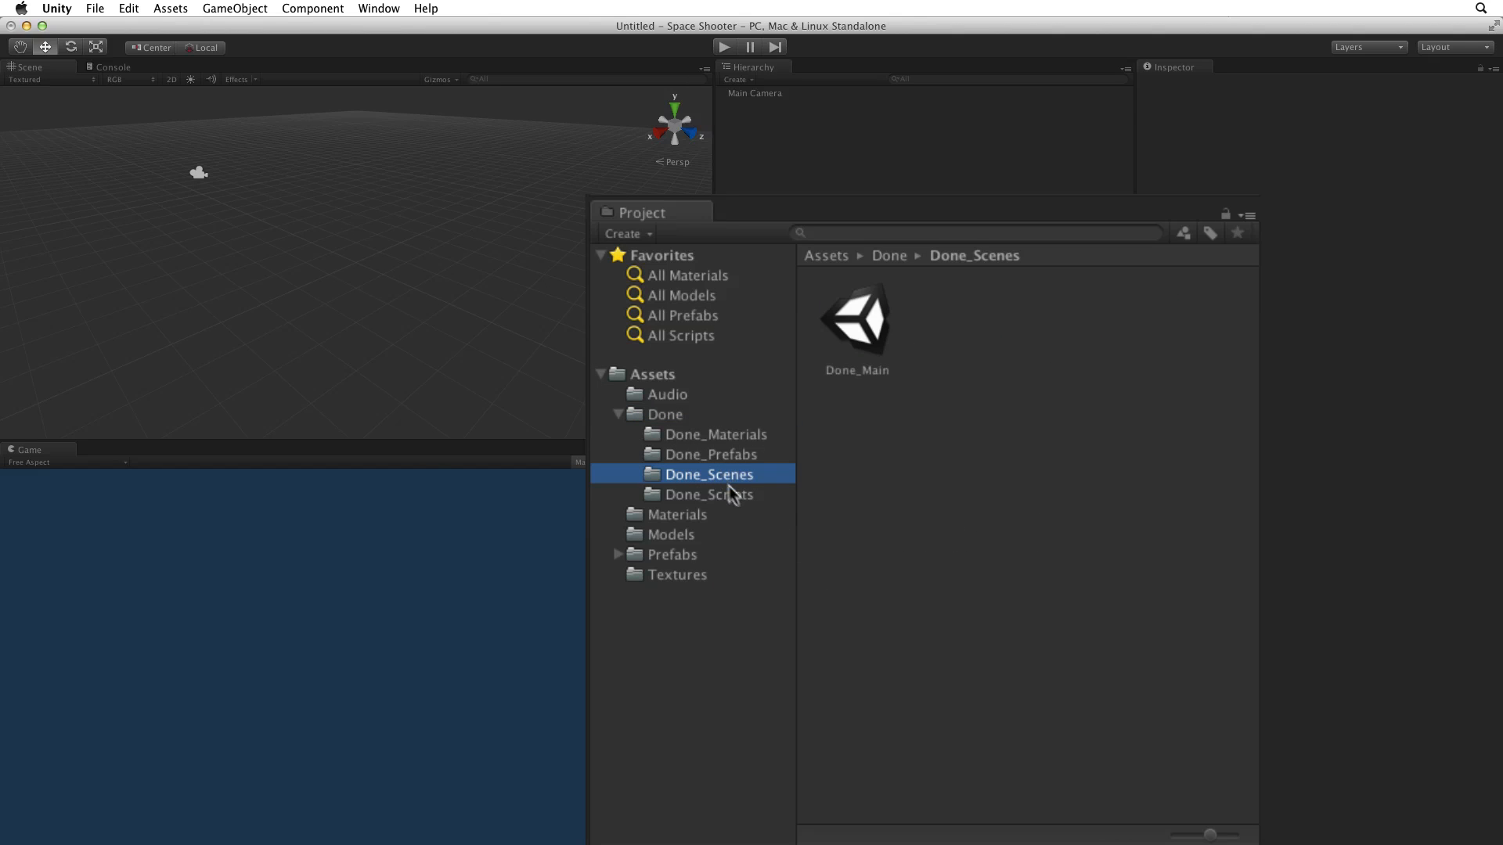
pyautogui.click(710, 495)
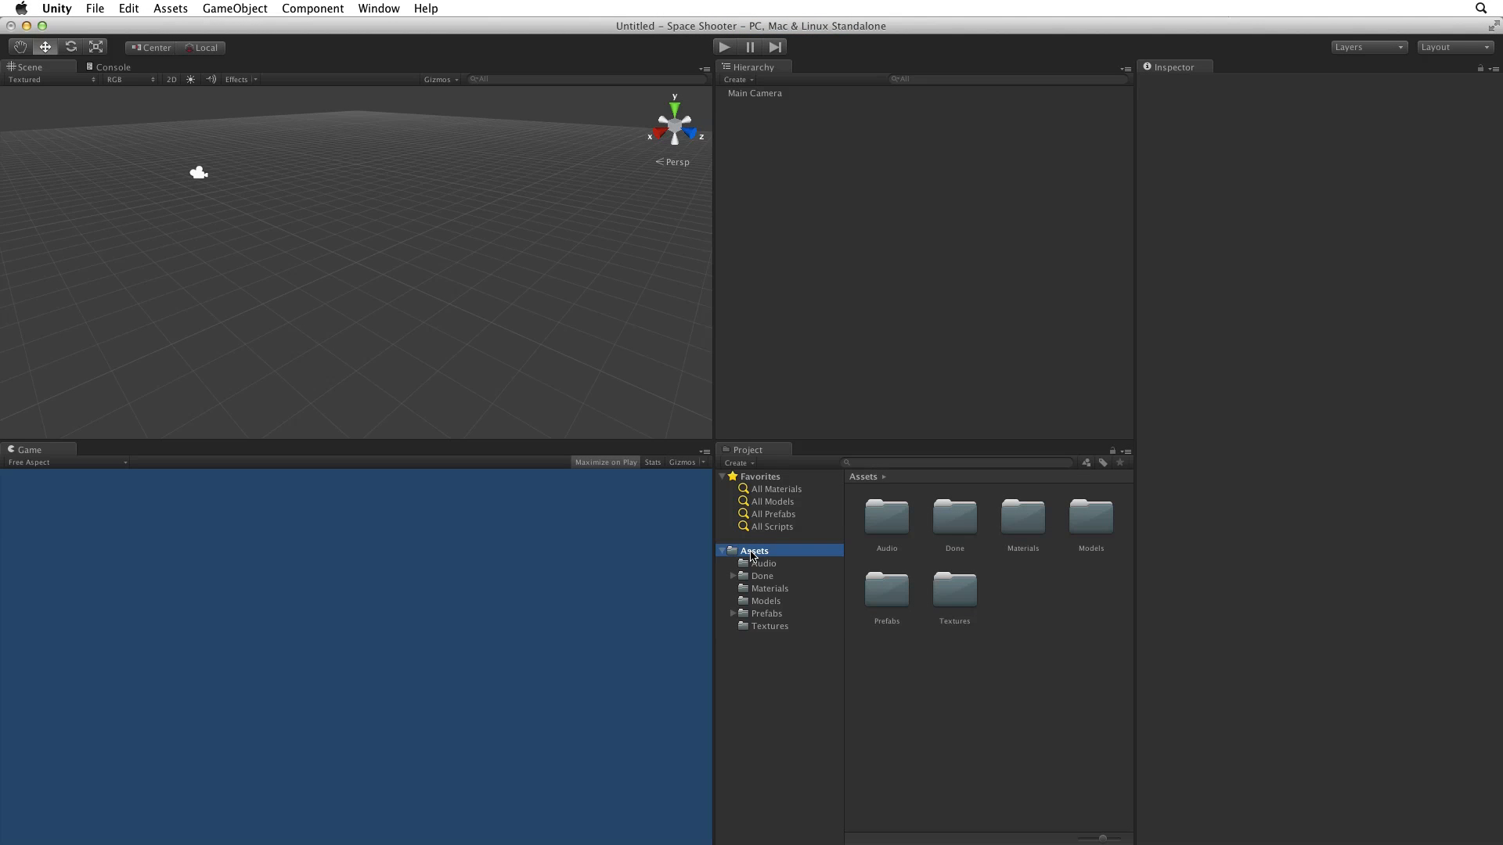
pyautogui.moveTo(710, 334)
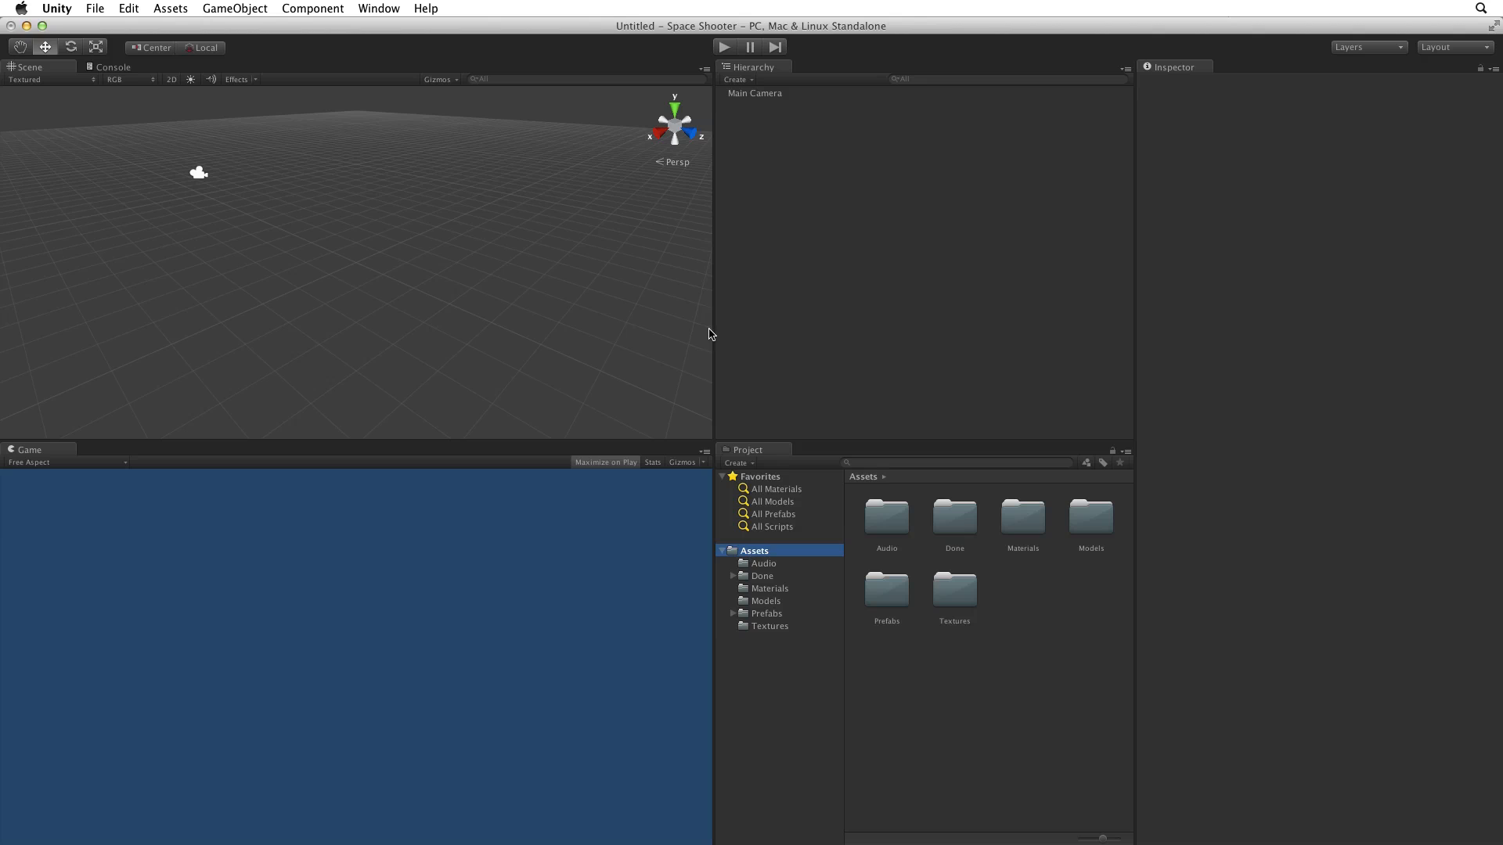
# Step: Begin saving the scene and create a new '_Scenes' folder inside Assets
pyautogui.click(94, 8)
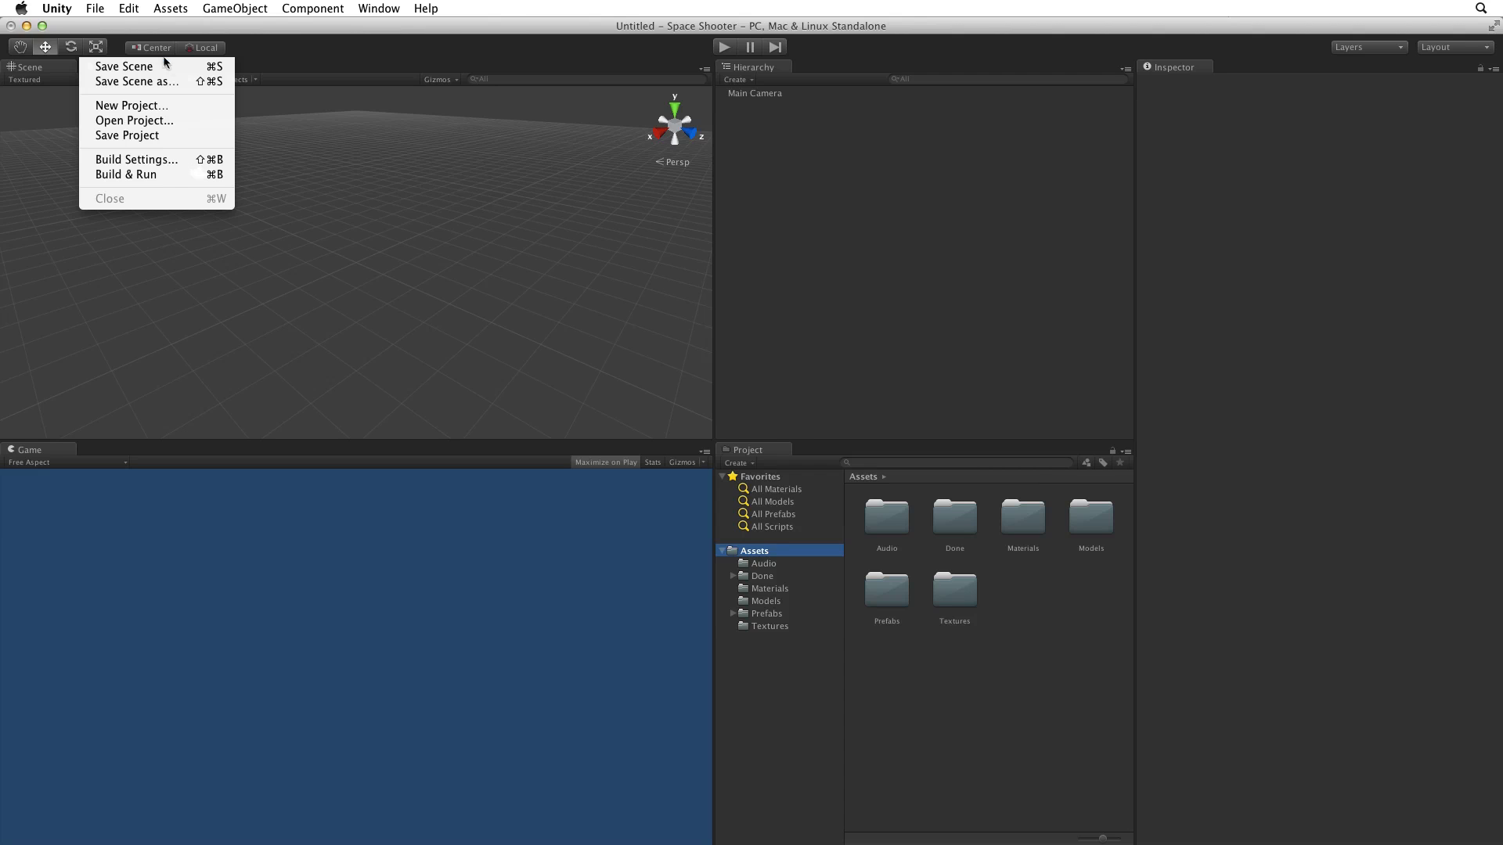
pyautogui.click(122, 65)
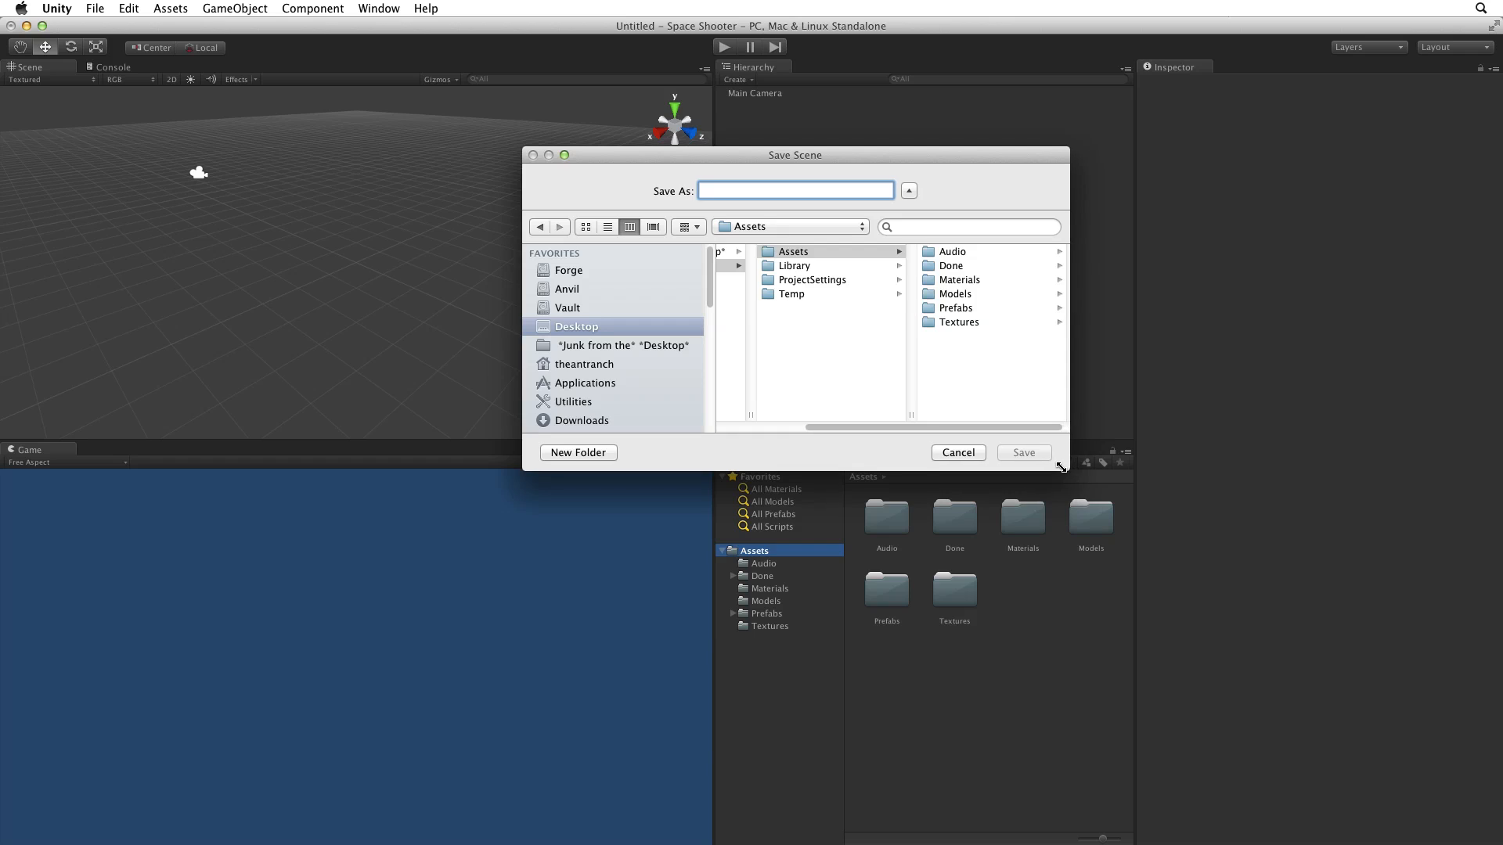
pyautogui.click(793, 251)
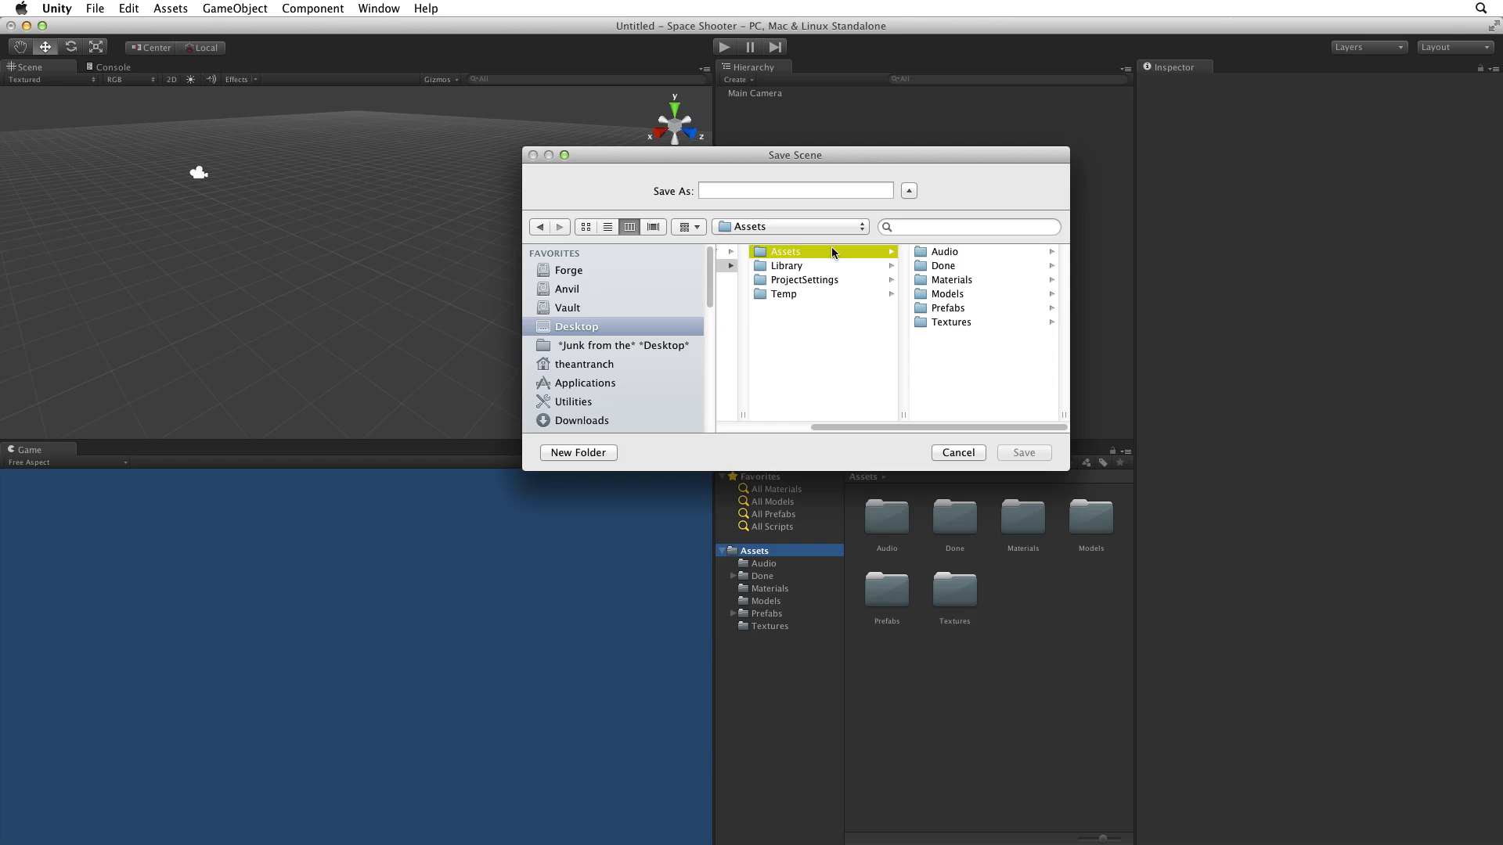
pyautogui.click(578, 452)
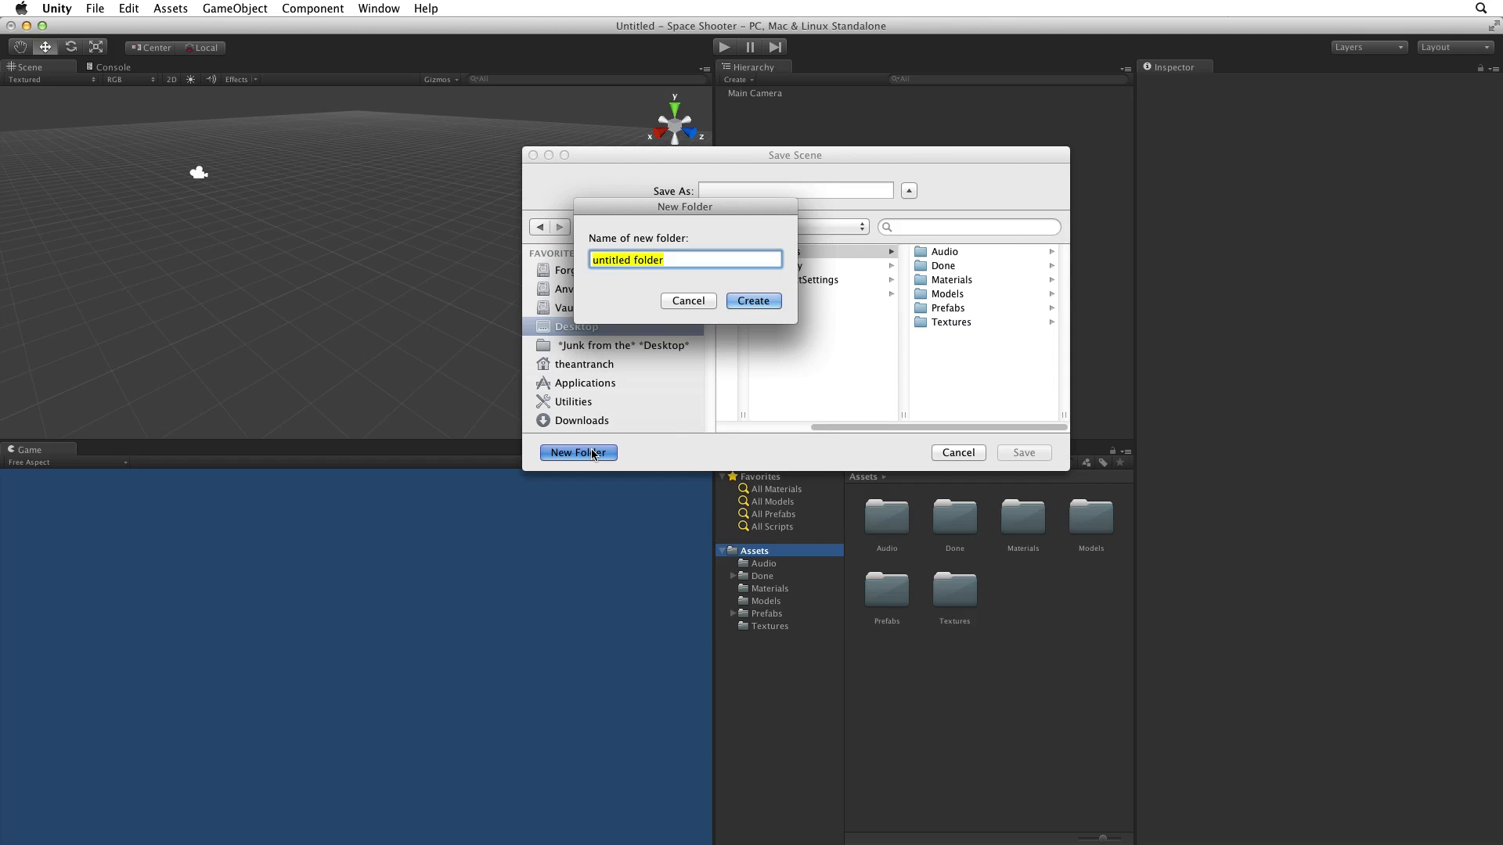
pyautogui.write('_Sce')
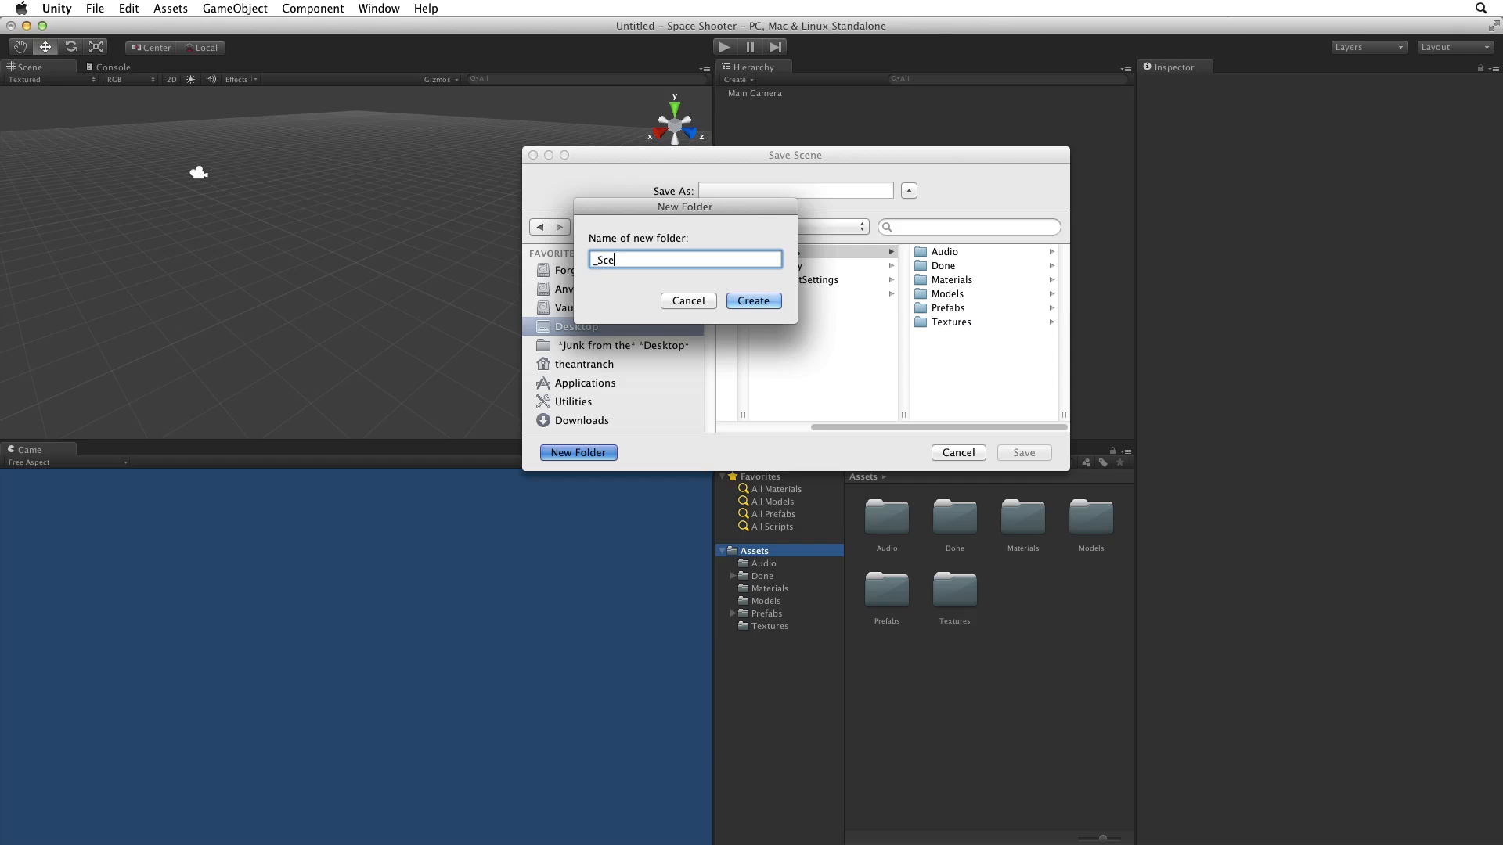
pyautogui.write('nes')
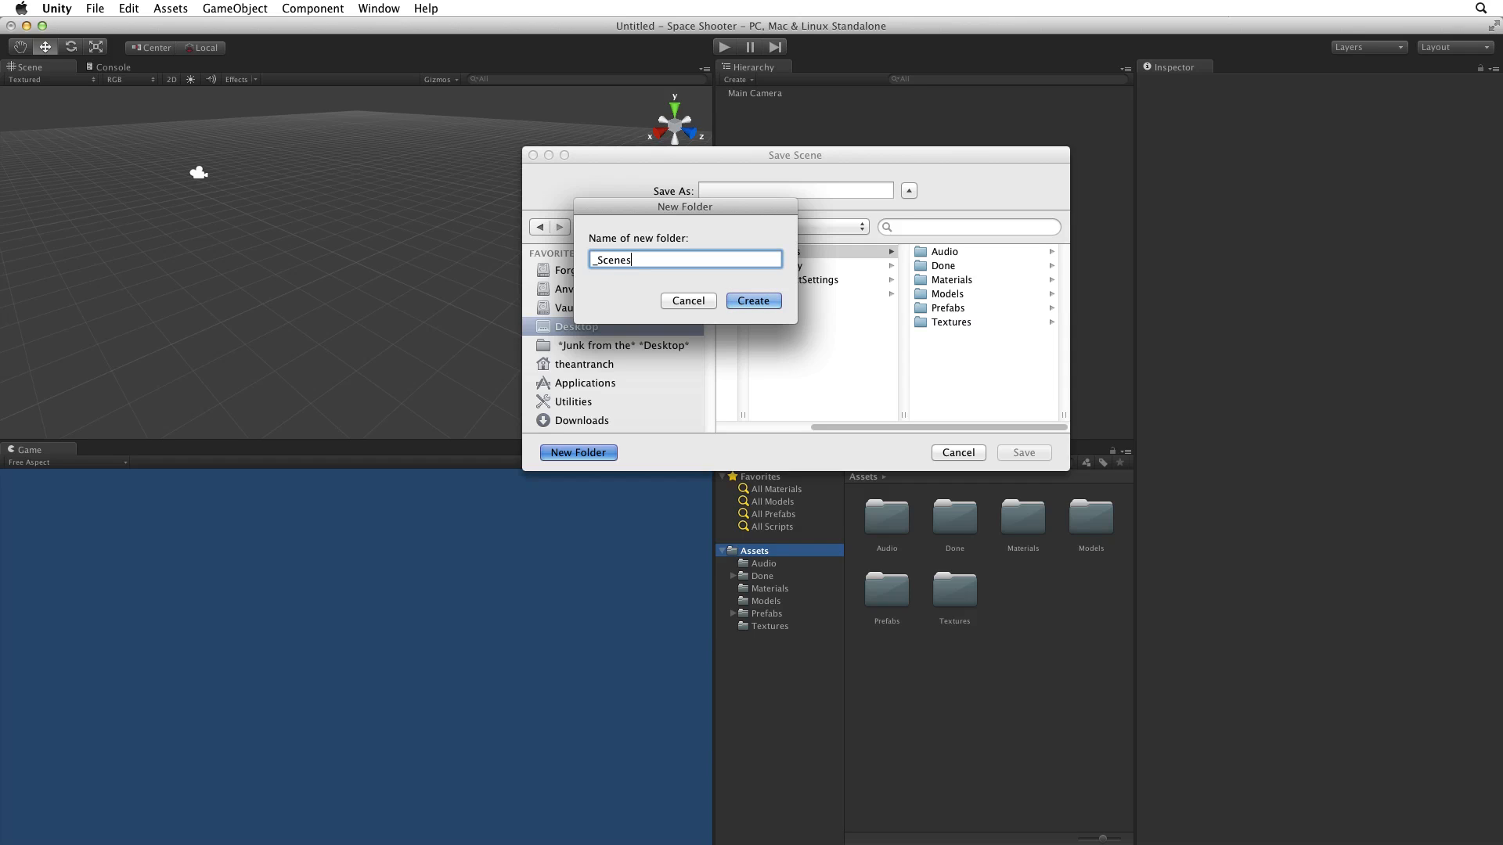
pyautogui.click(753, 300)
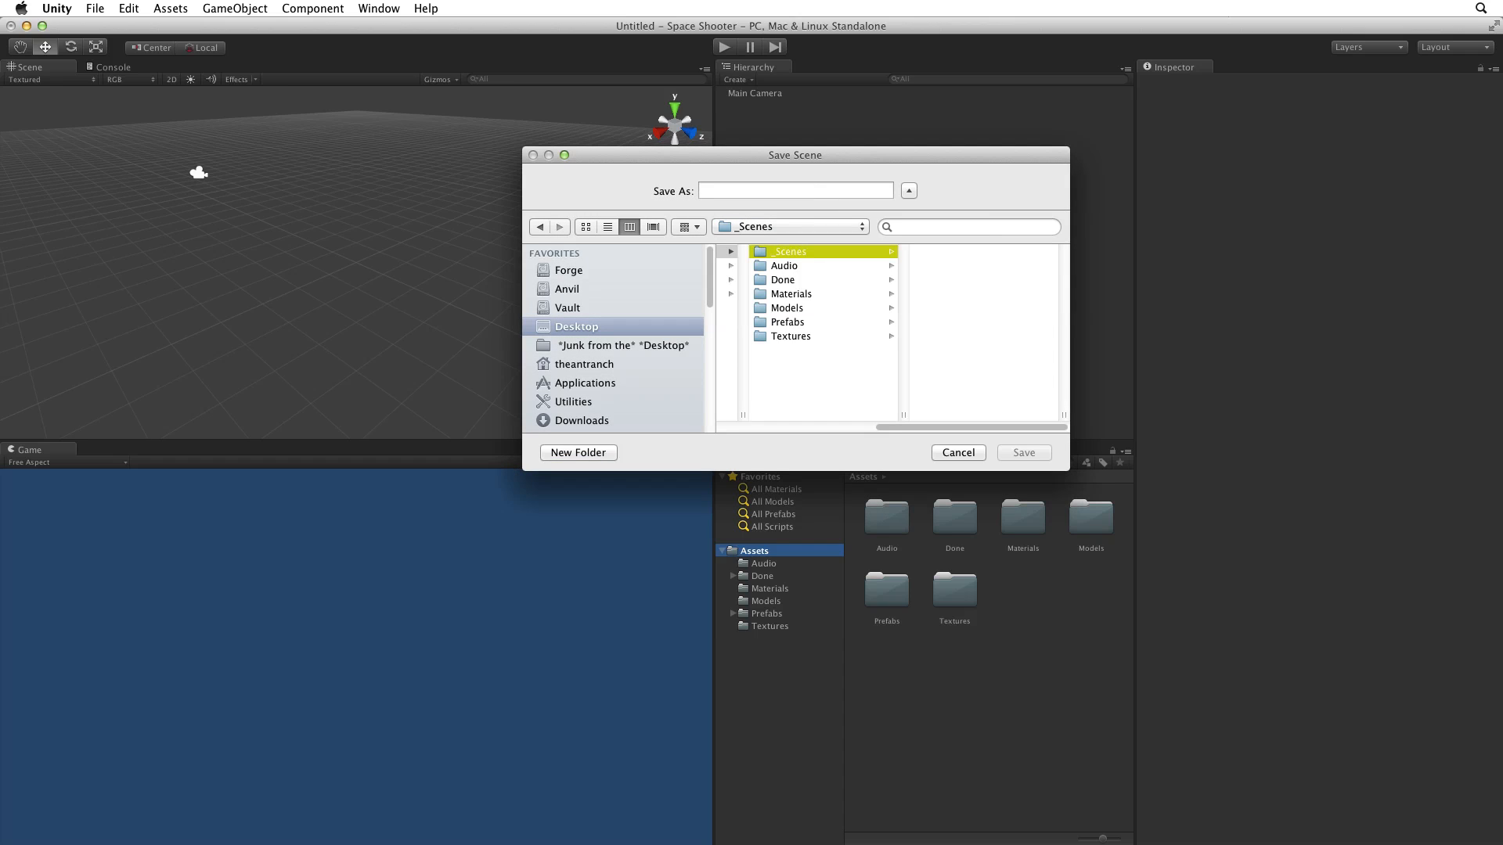
# Step: Save the scene as 'Main' in _Scenes and select the saved Main scene asset
pyautogui.click(795, 189)
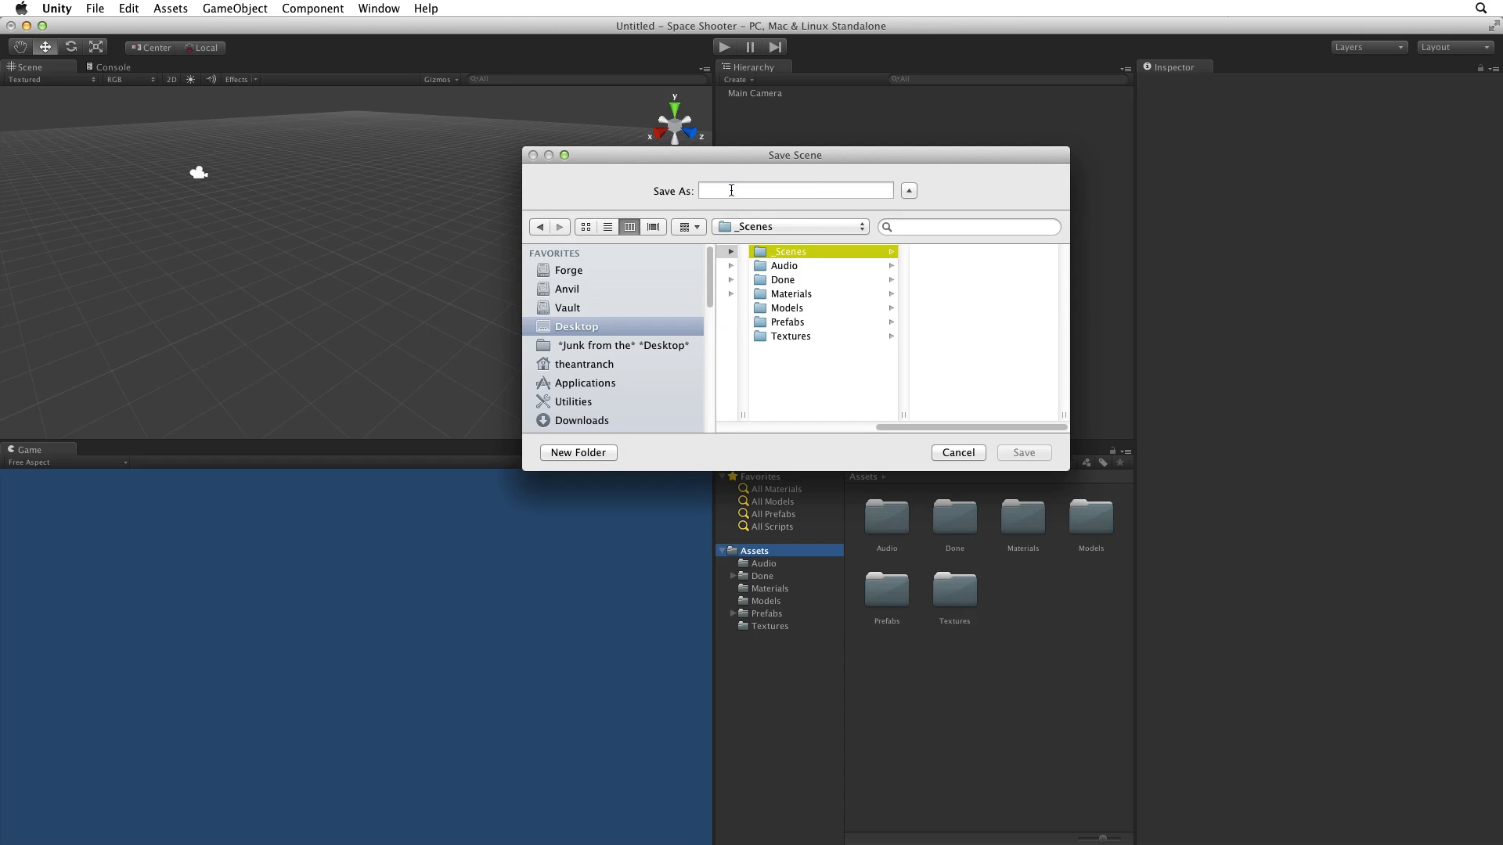
pyautogui.write('Main')
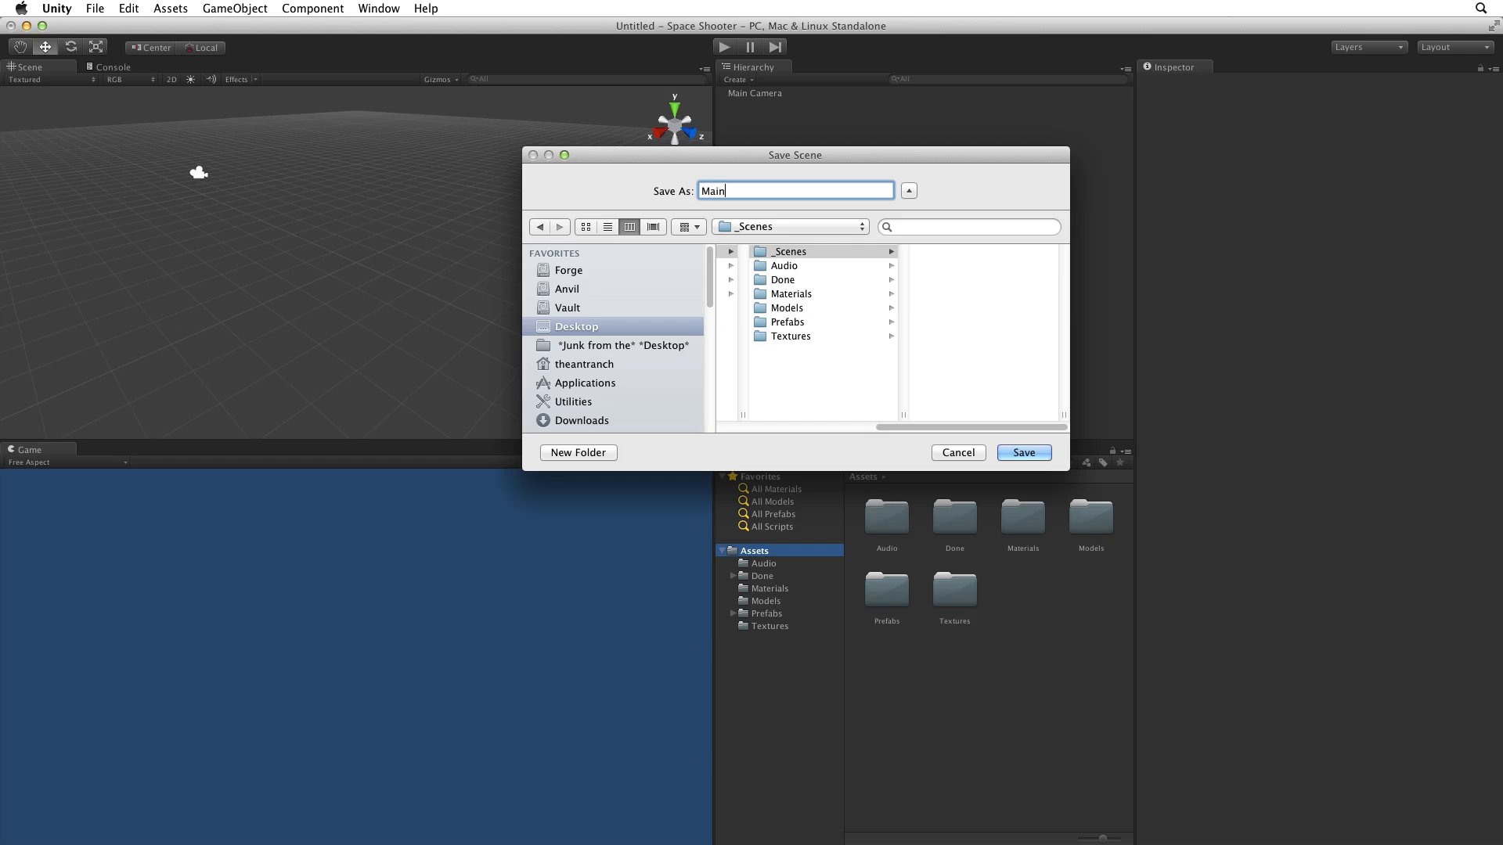
pyautogui.click(1022, 451)
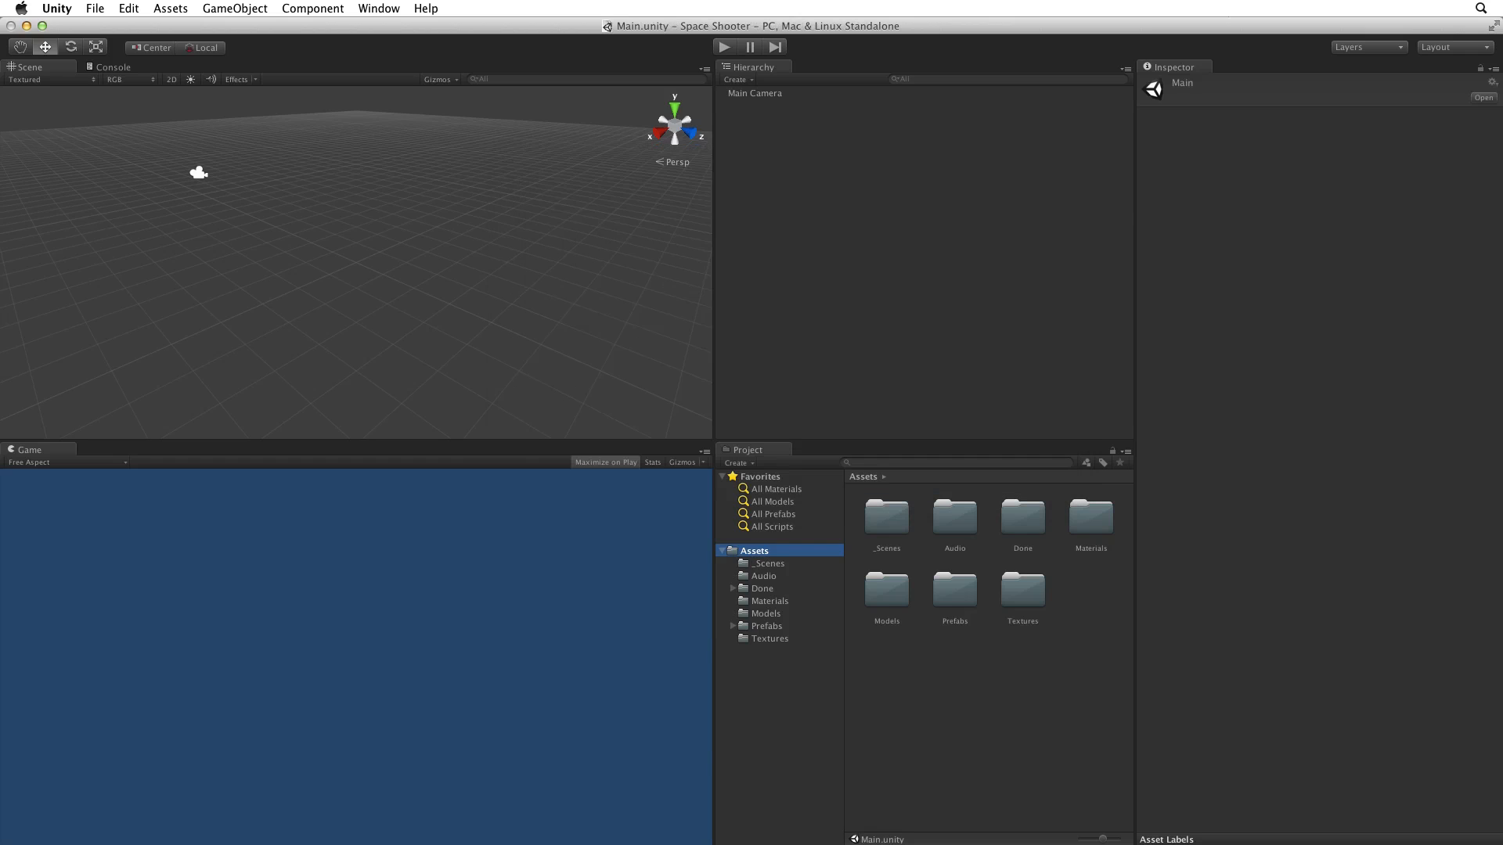
pyautogui.moveTo(834, 515)
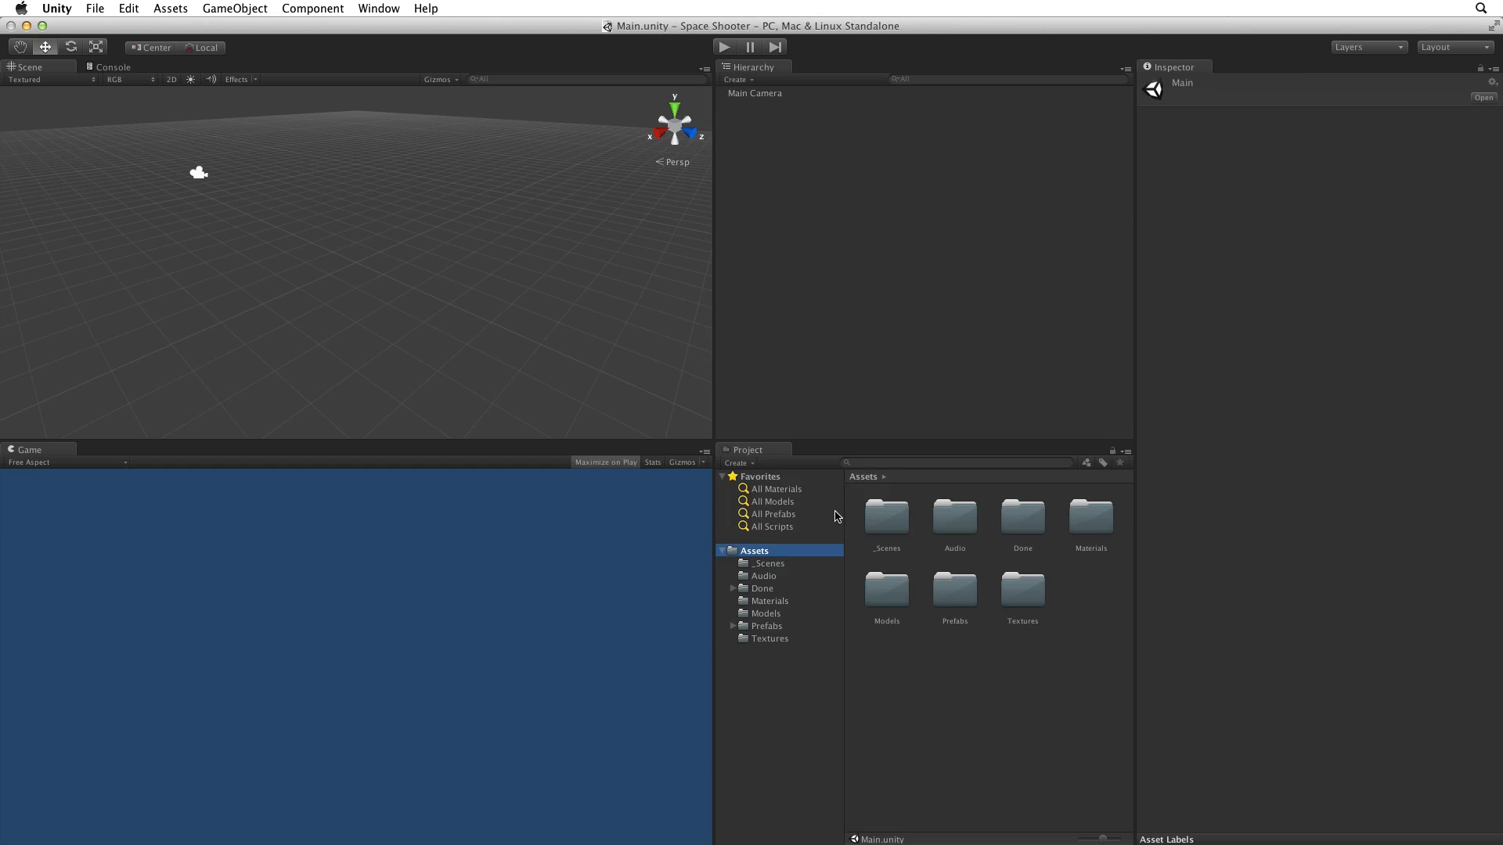
pyautogui.click(768, 562)
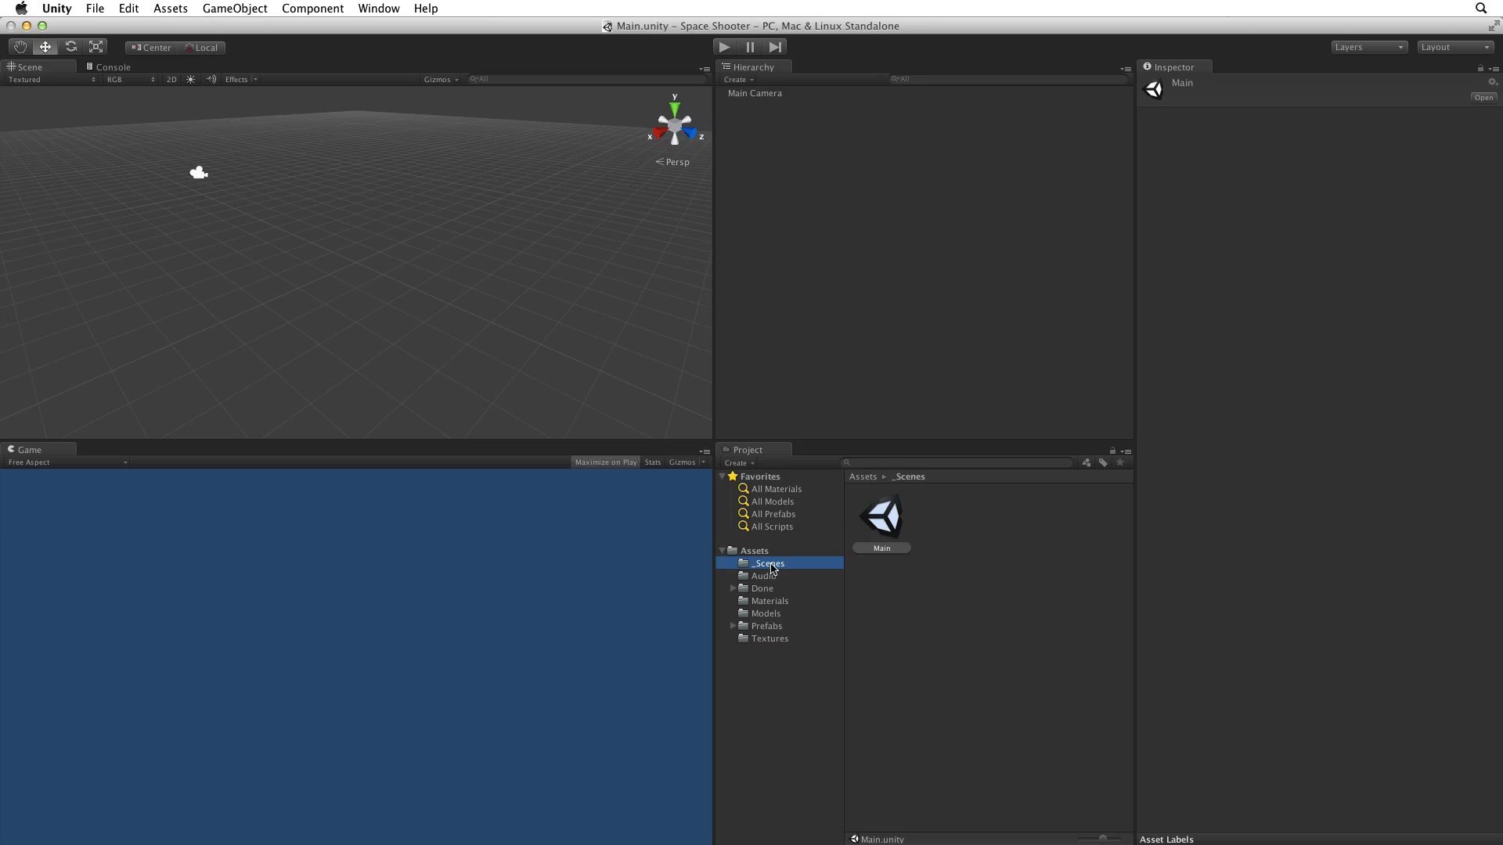
pyautogui.click(880, 515)
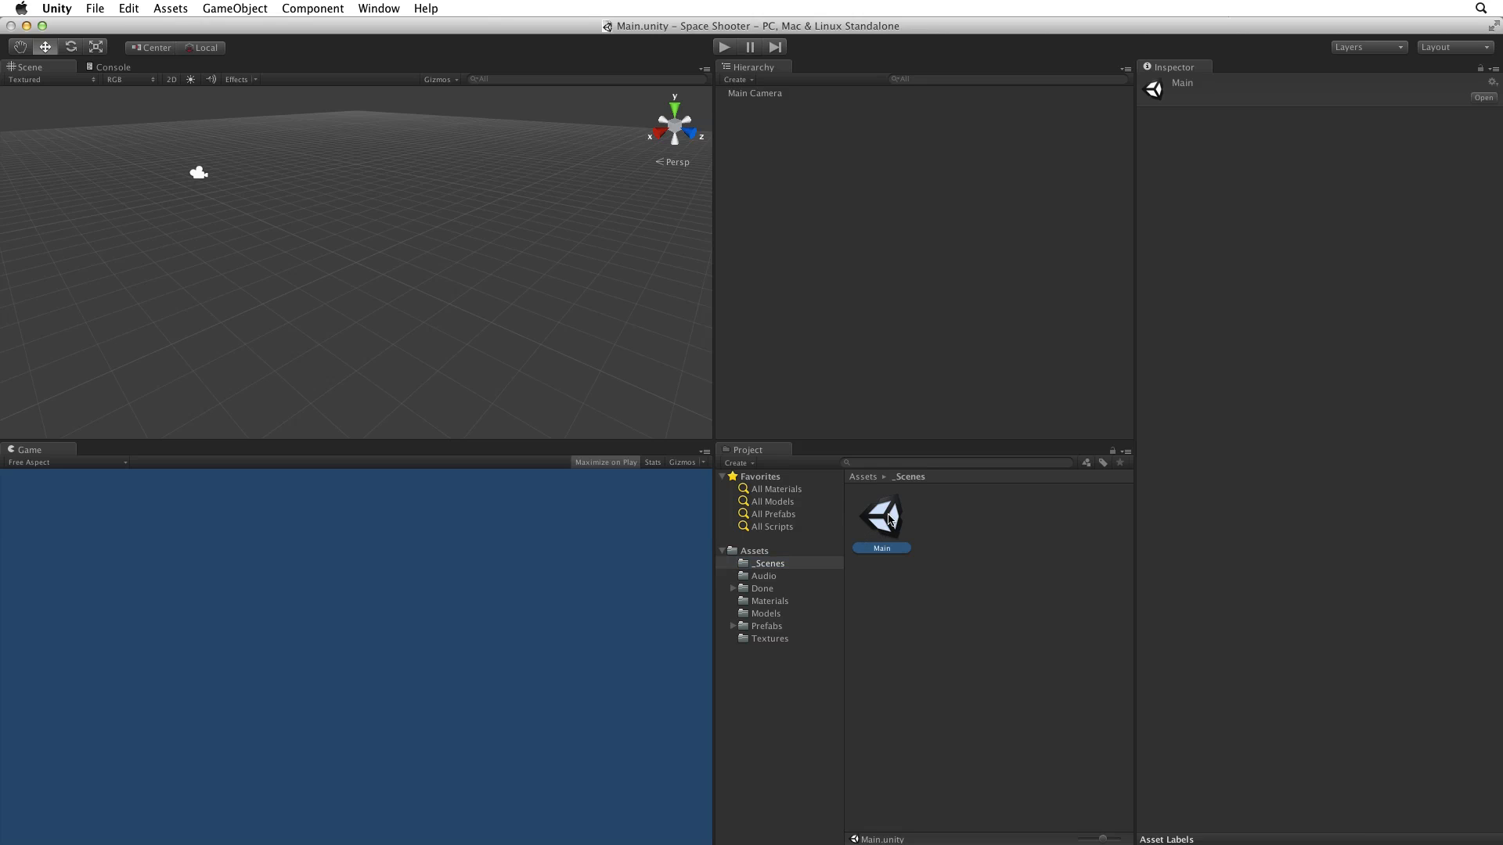
pyautogui.moveTo(609, 36)
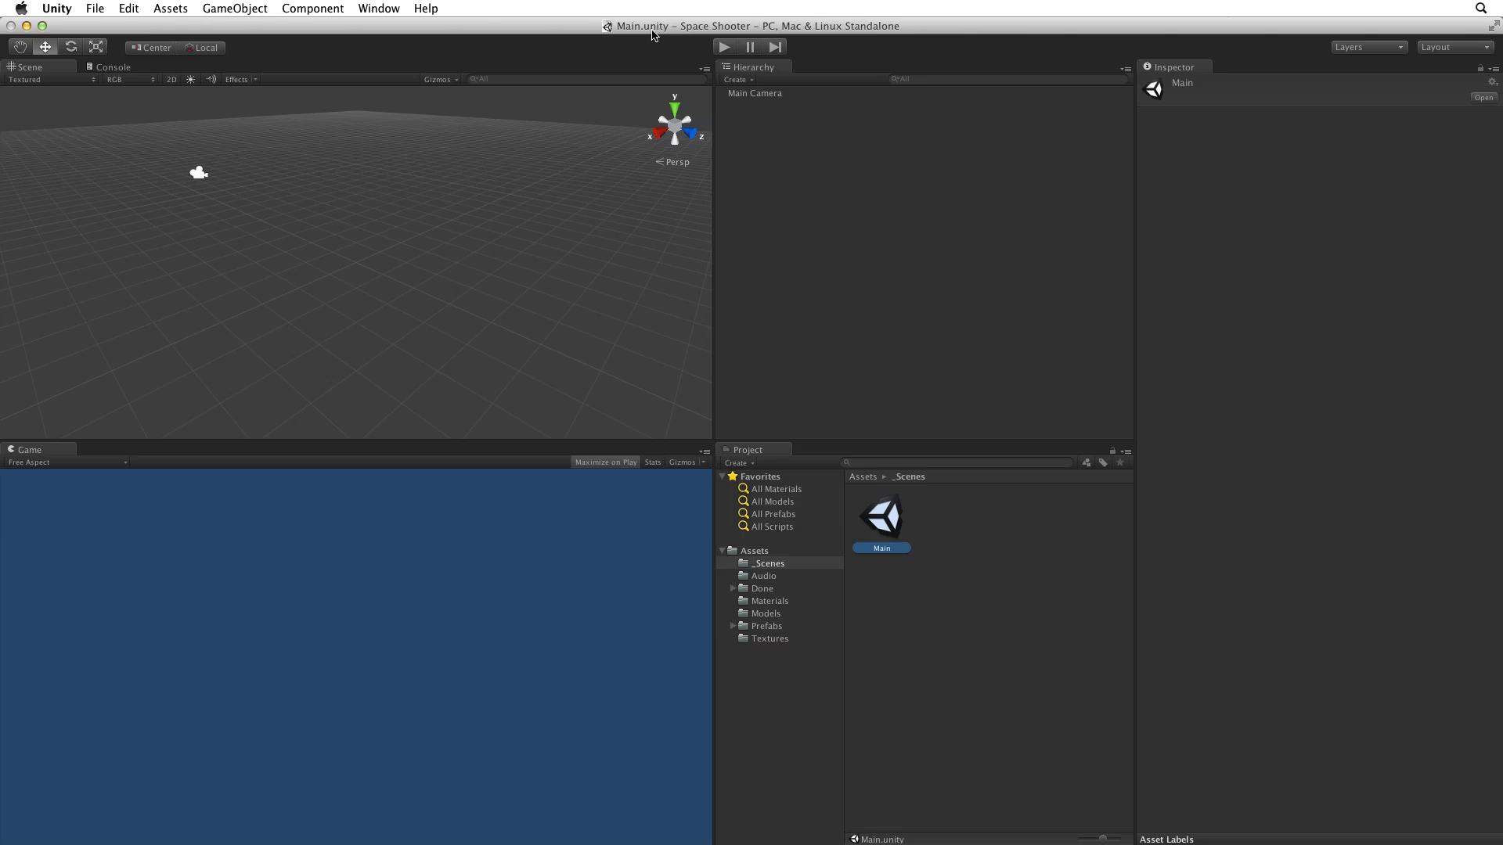
# Step: Open Build Settings and choose Web Player in the Platform list
pyautogui.click(94, 8)
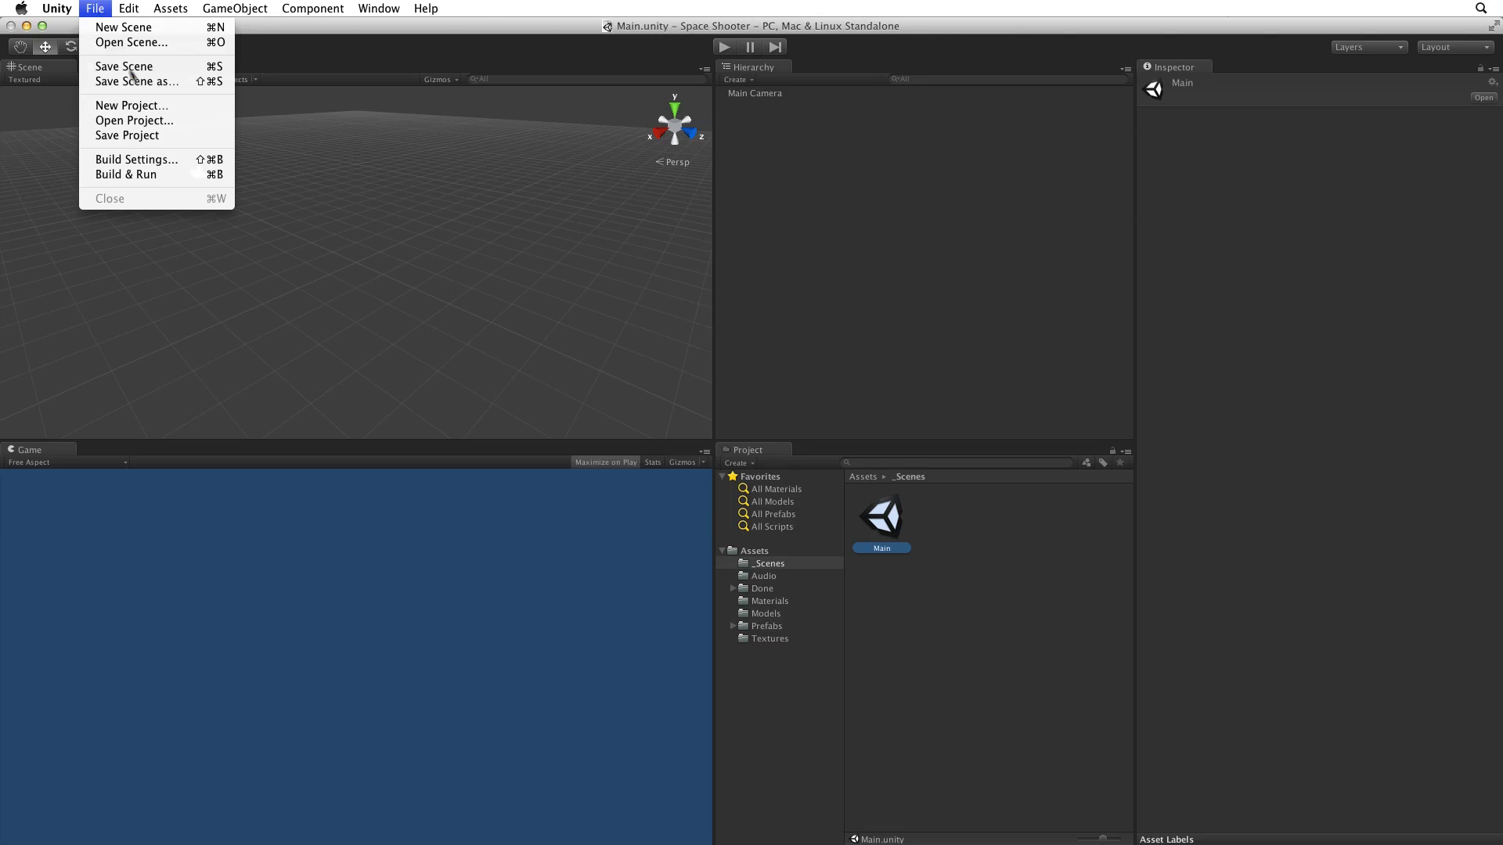
pyautogui.moveTo(137, 160)
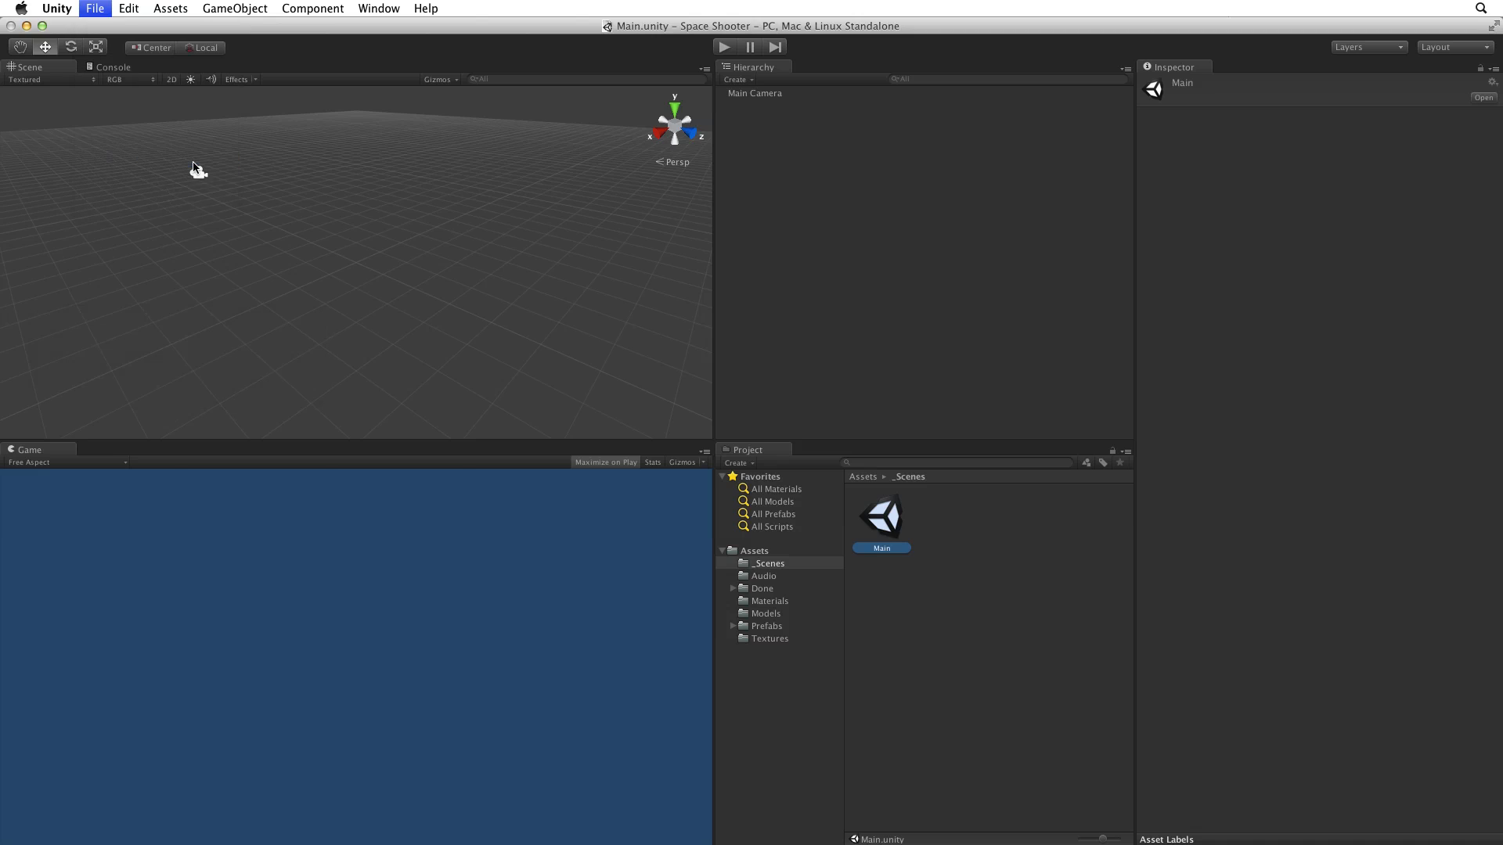
pyautogui.click(94, 8)
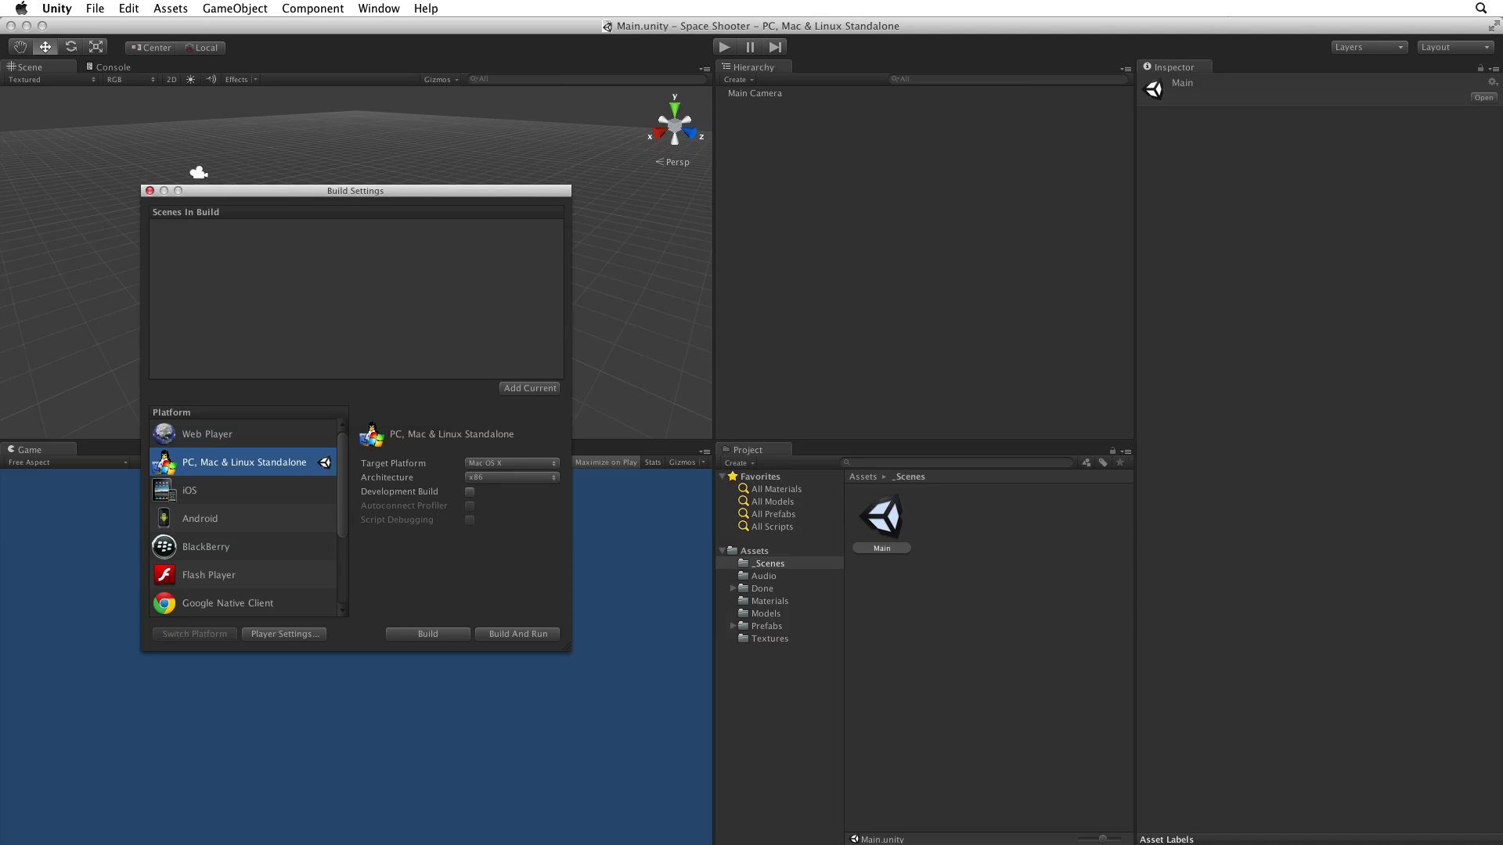
pyautogui.moveTo(294, 437)
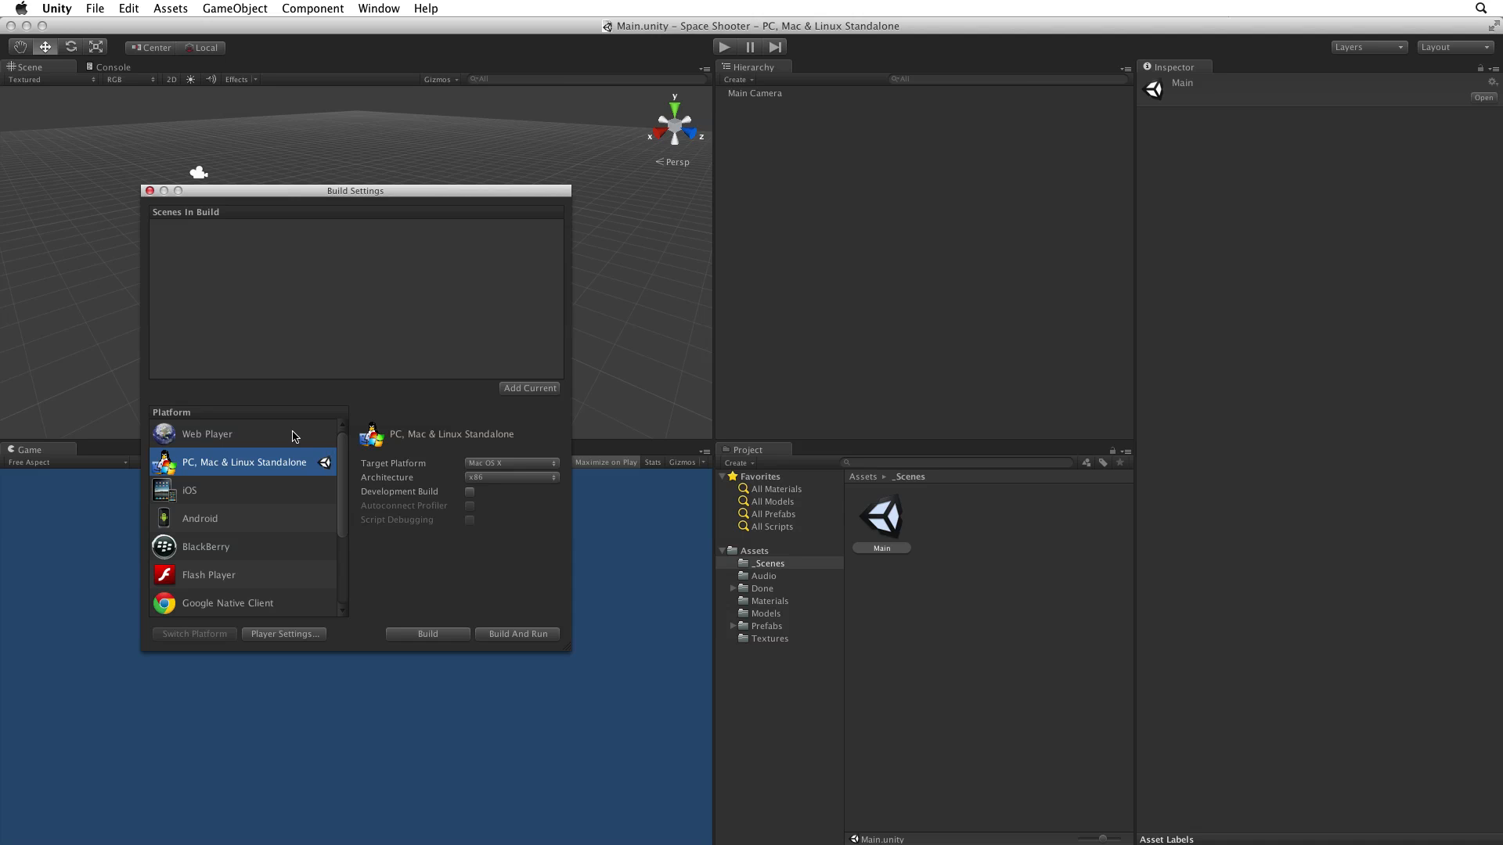
pyautogui.click(207, 434)
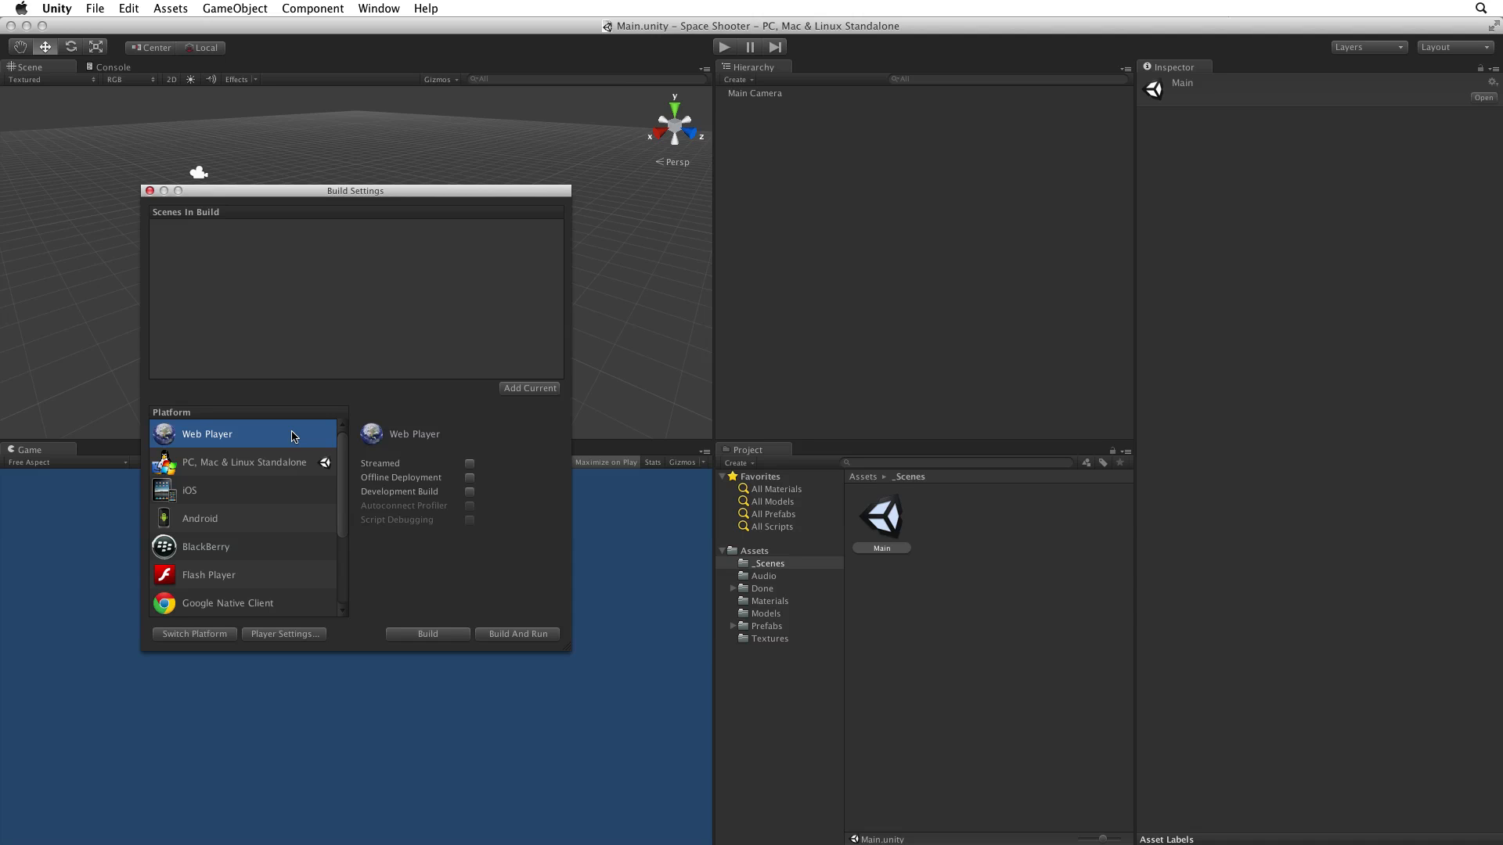
pyautogui.click(245, 462)
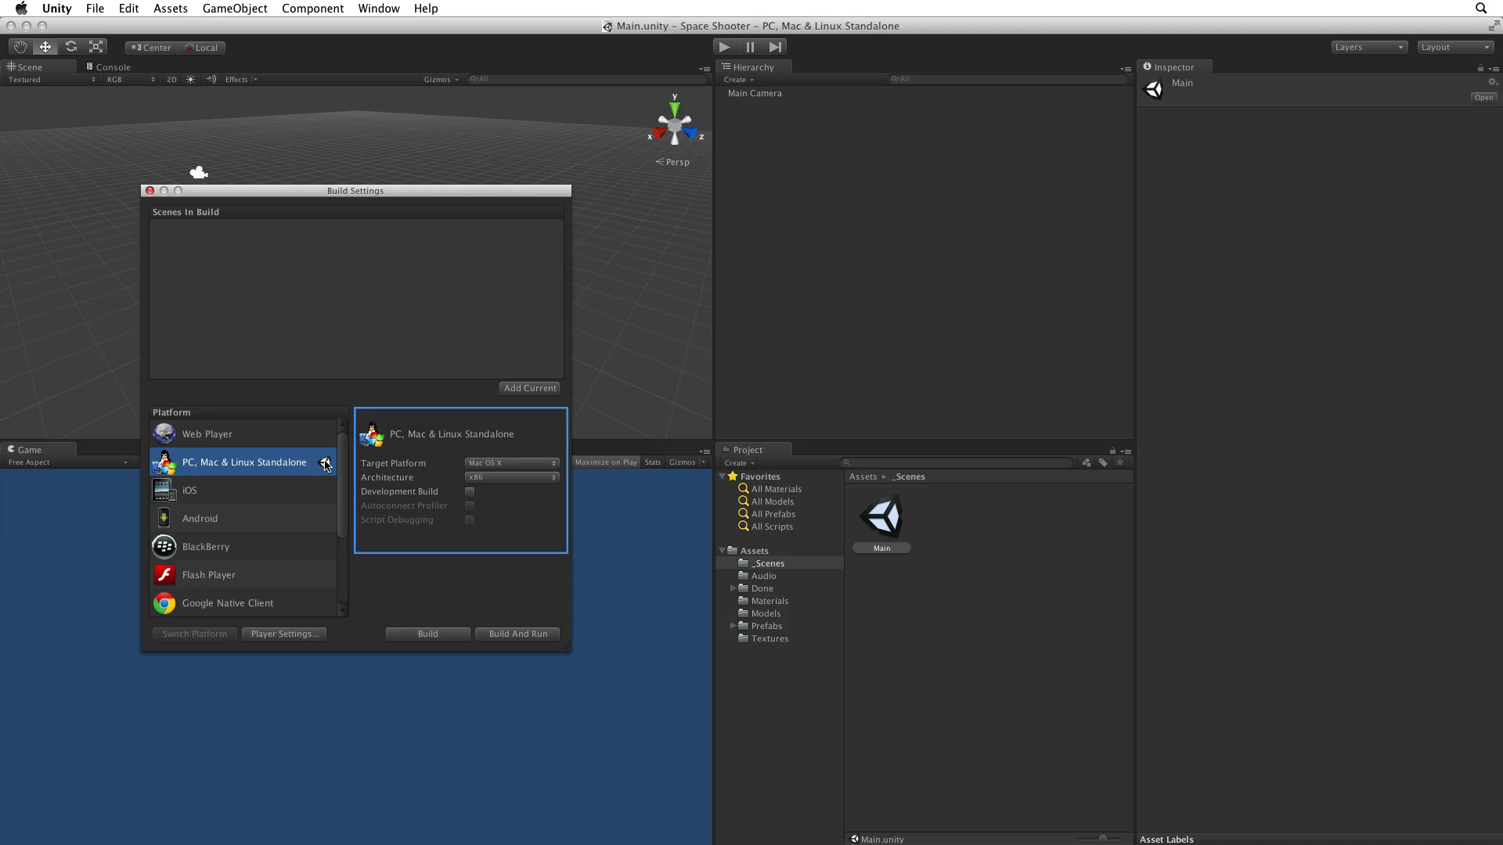
pyautogui.moveTo(294, 437)
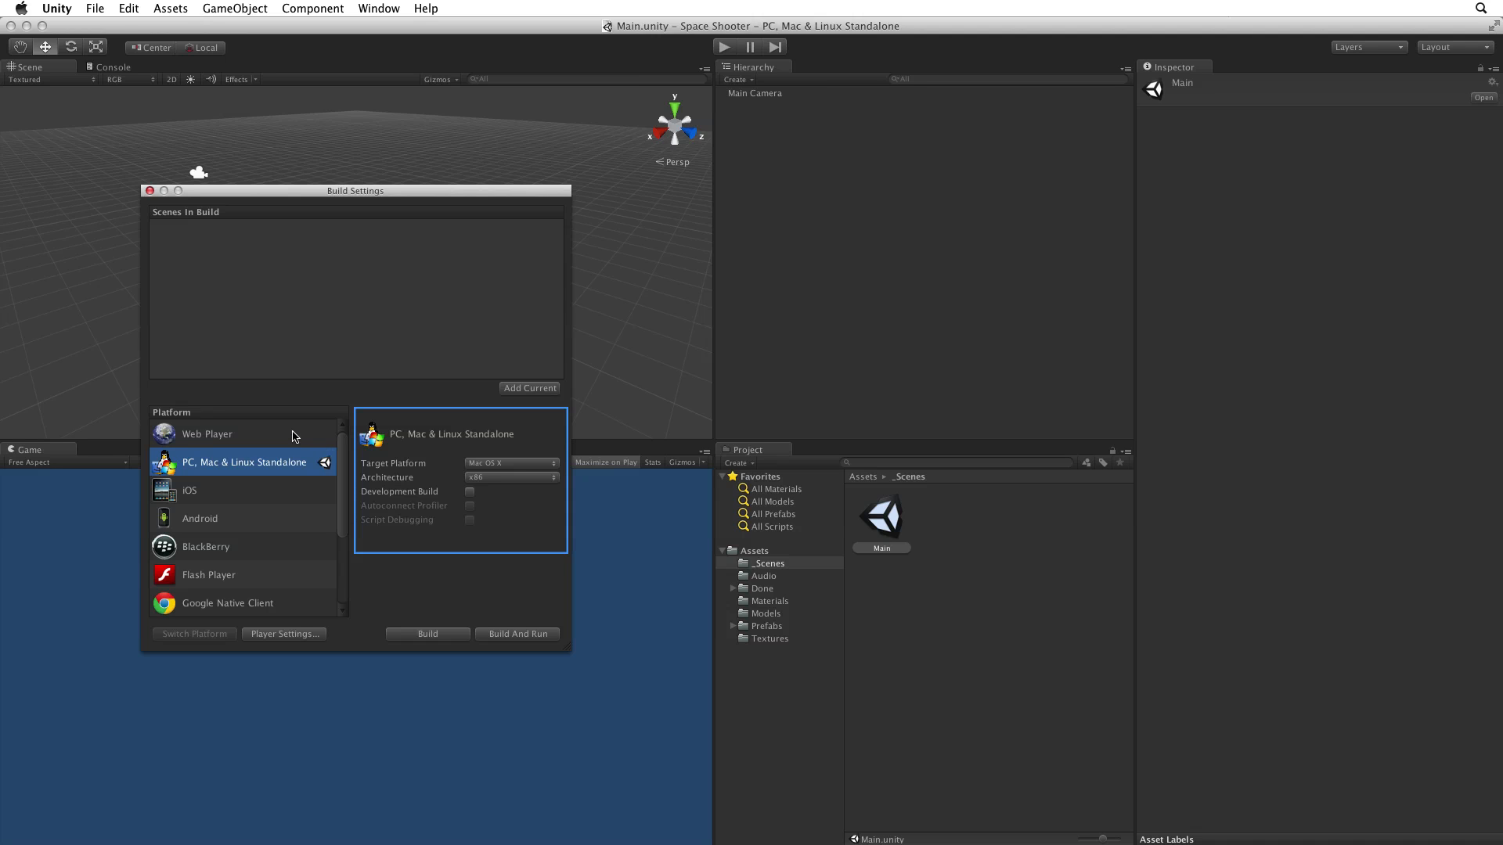
pyautogui.click(207, 434)
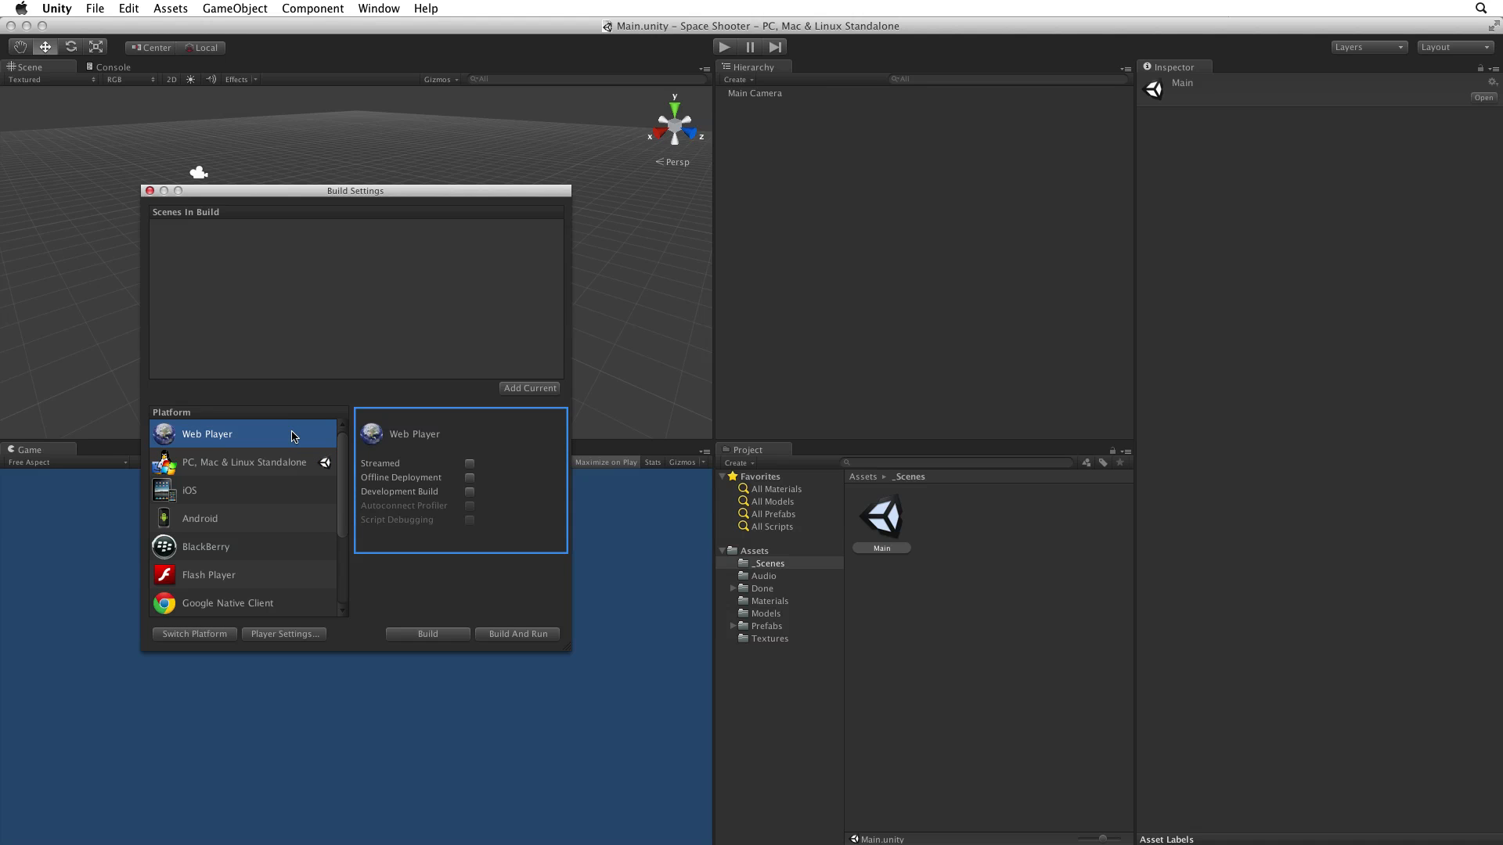
pyautogui.click(206, 433)
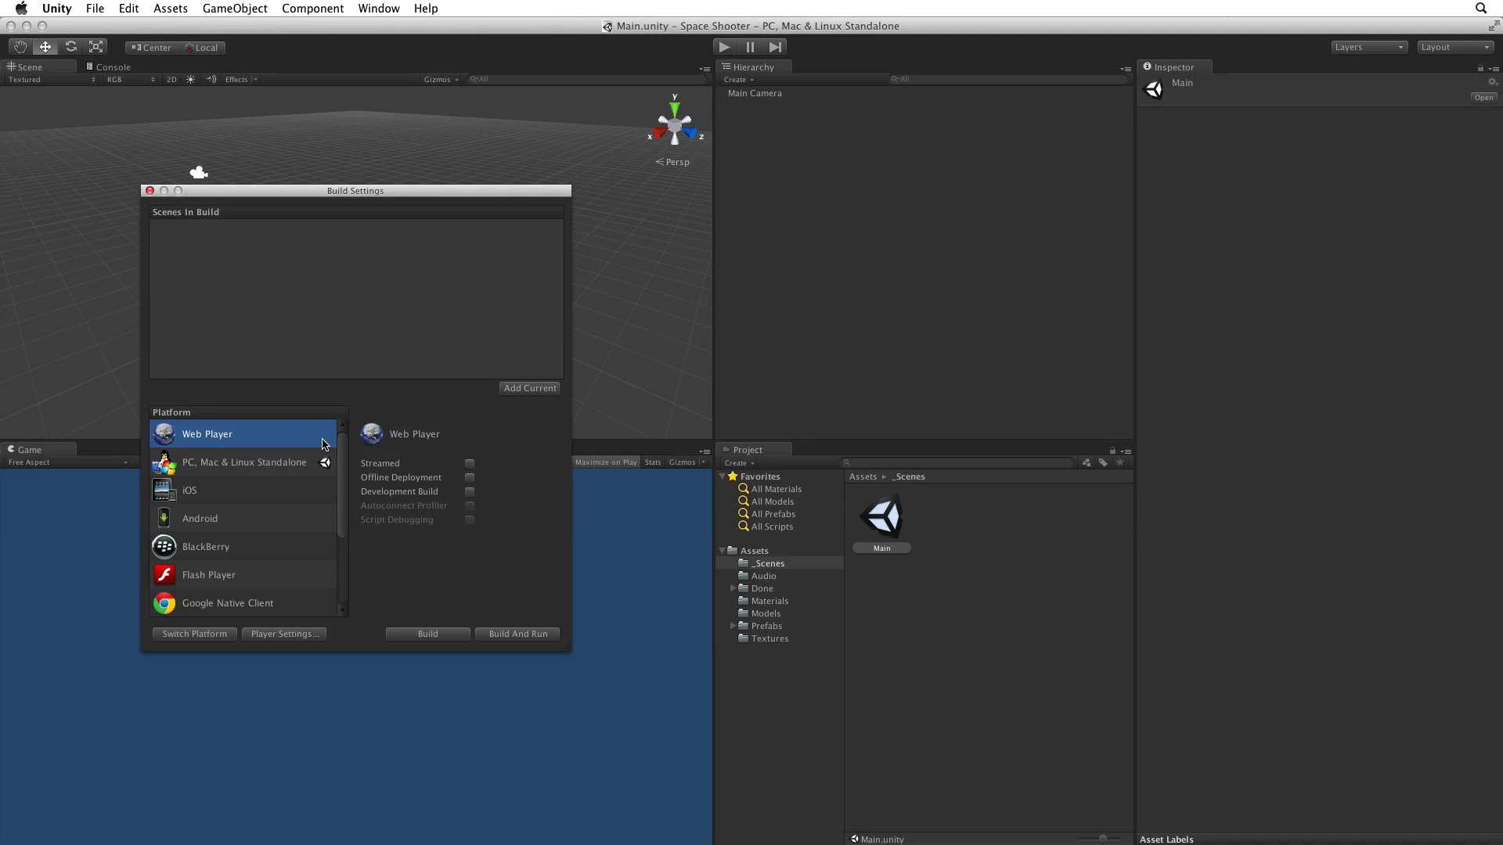
pyautogui.moveTo(177, 648)
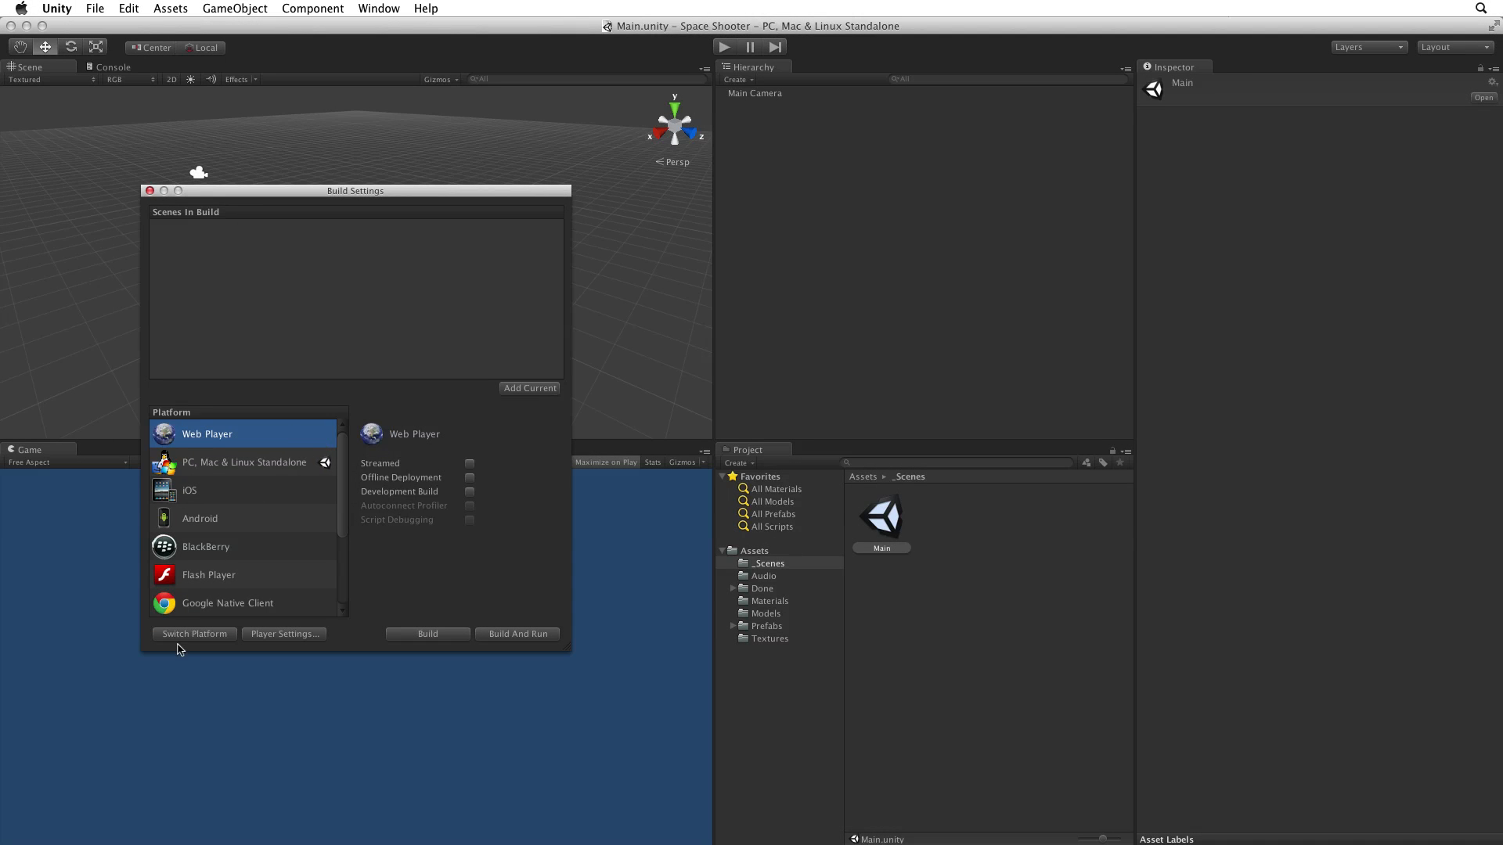
# Step: Switch the build target to Web Player, show its Player Settings and close Build Settings
pyautogui.click(194, 634)
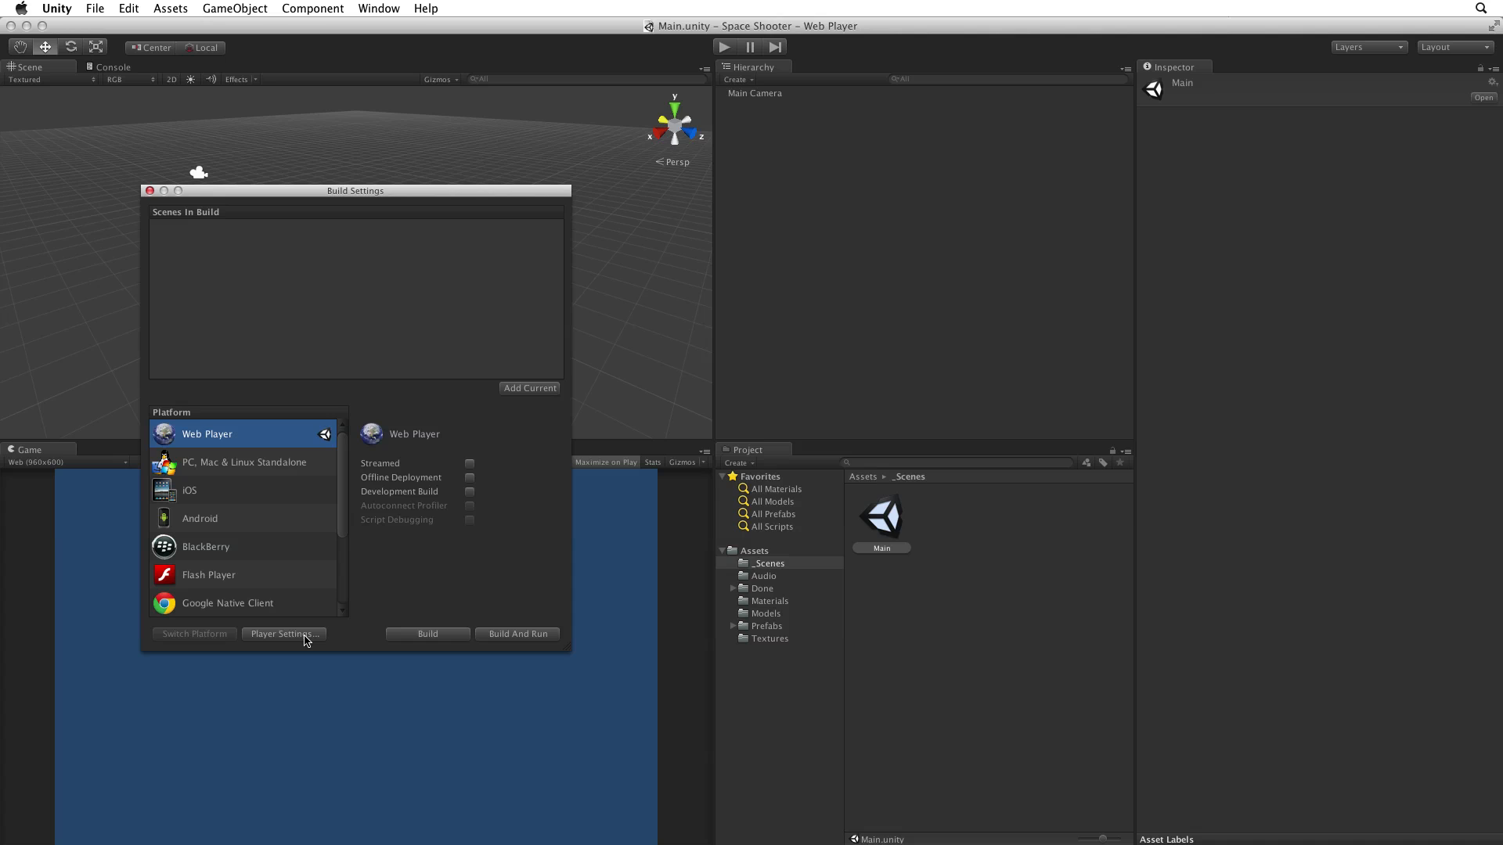
pyautogui.click(284, 634)
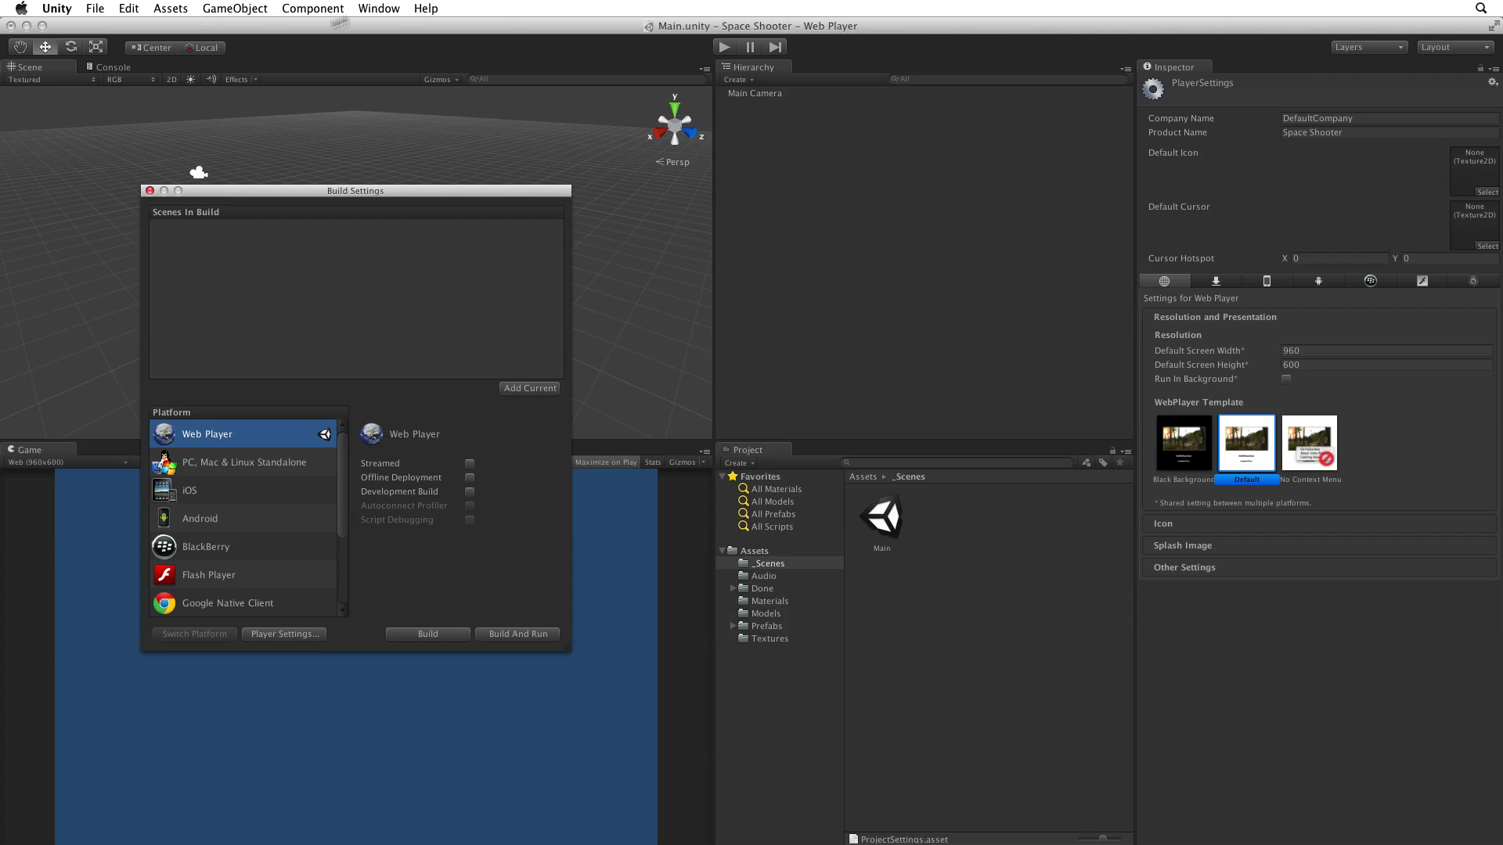
pyautogui.click(150, 191)
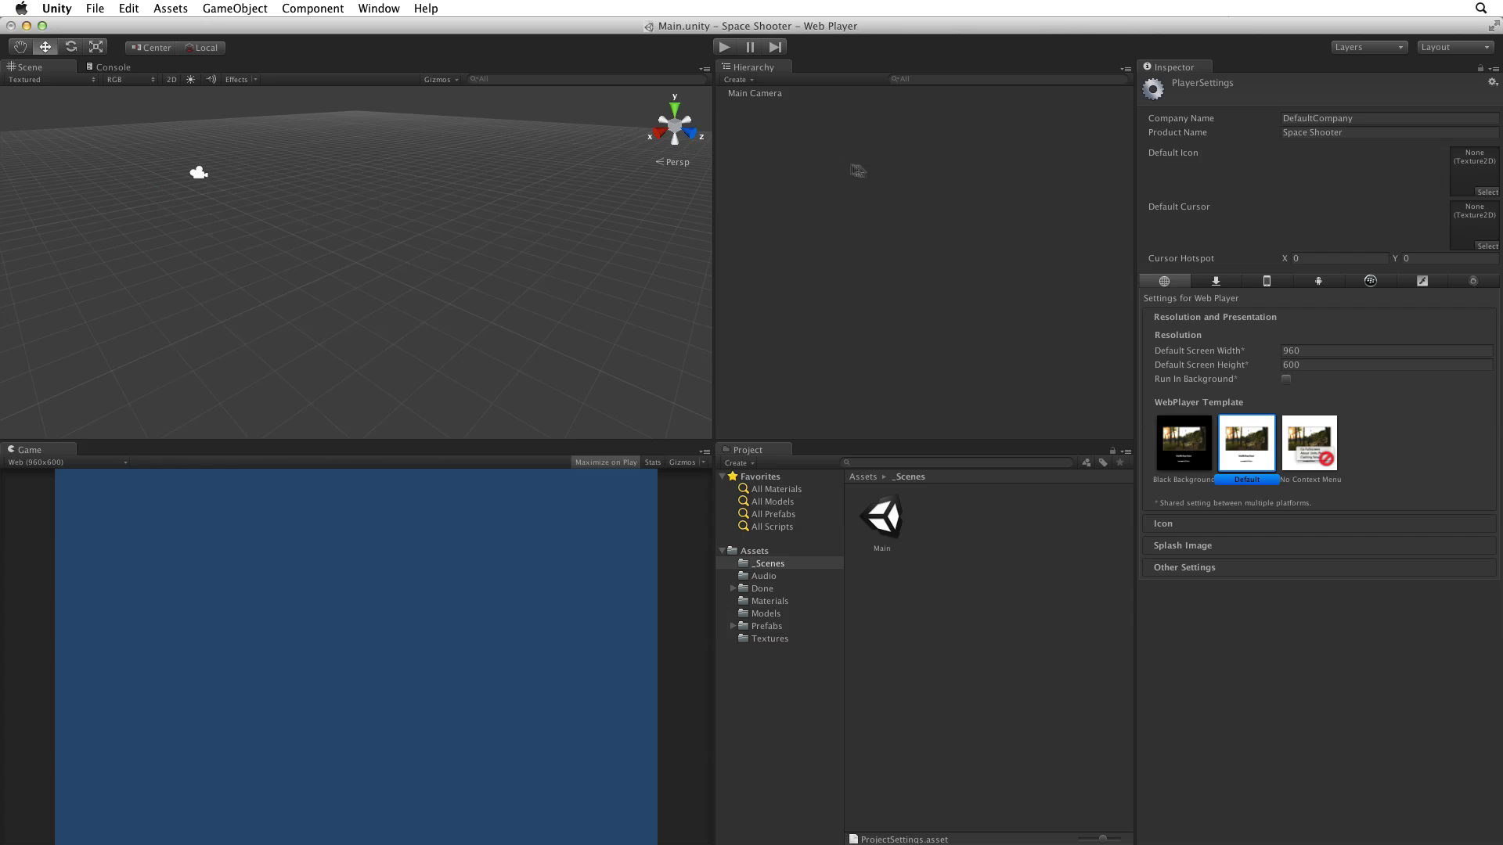
# Step: Reopen the player settings via Edit > Project Settings > Player
pyautogui.click(127, 8)
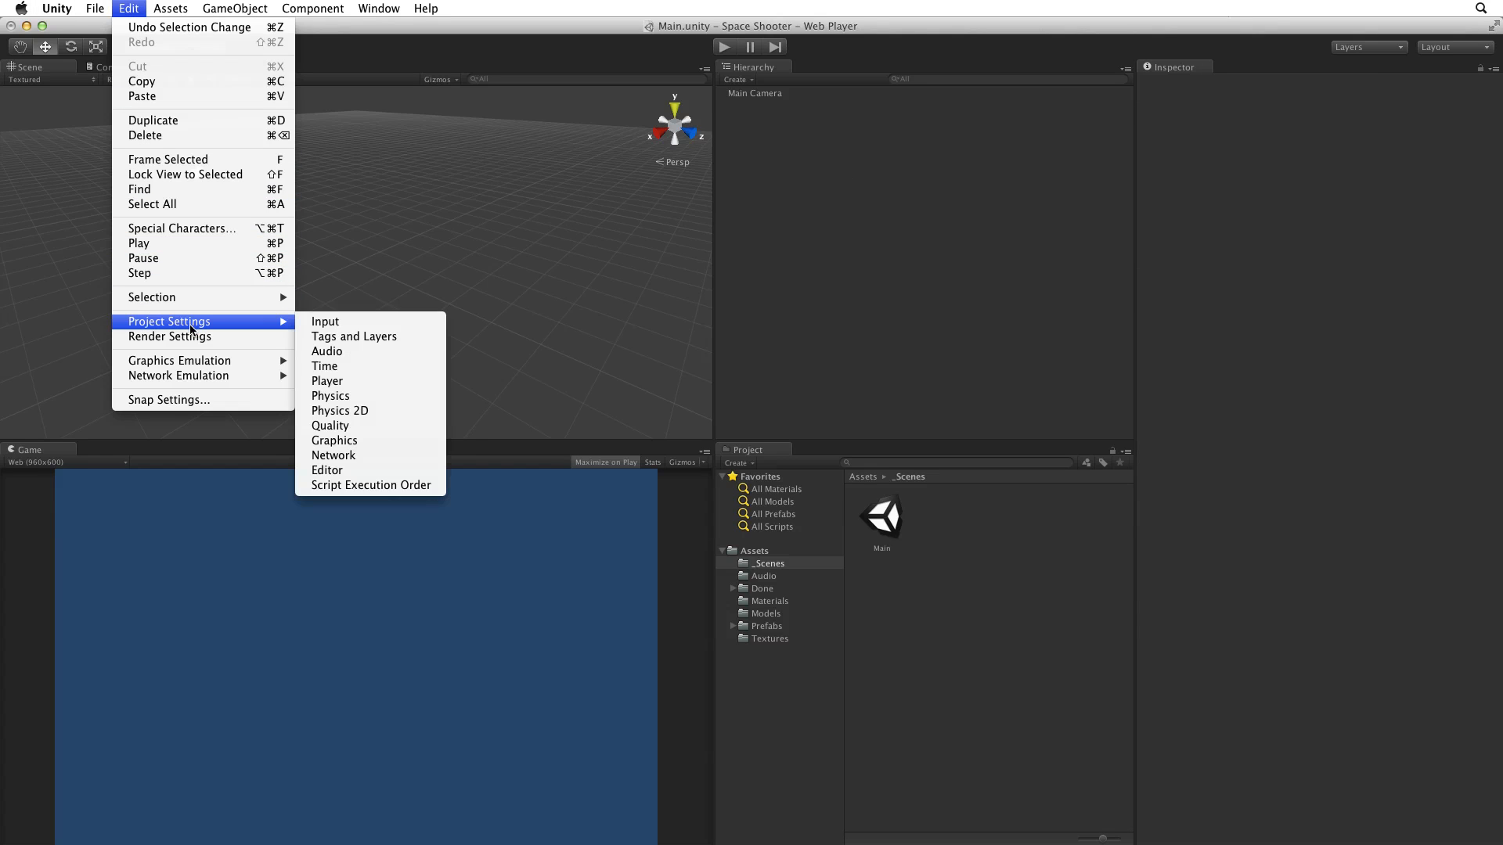
pyautogui.moveTo(340, 381)
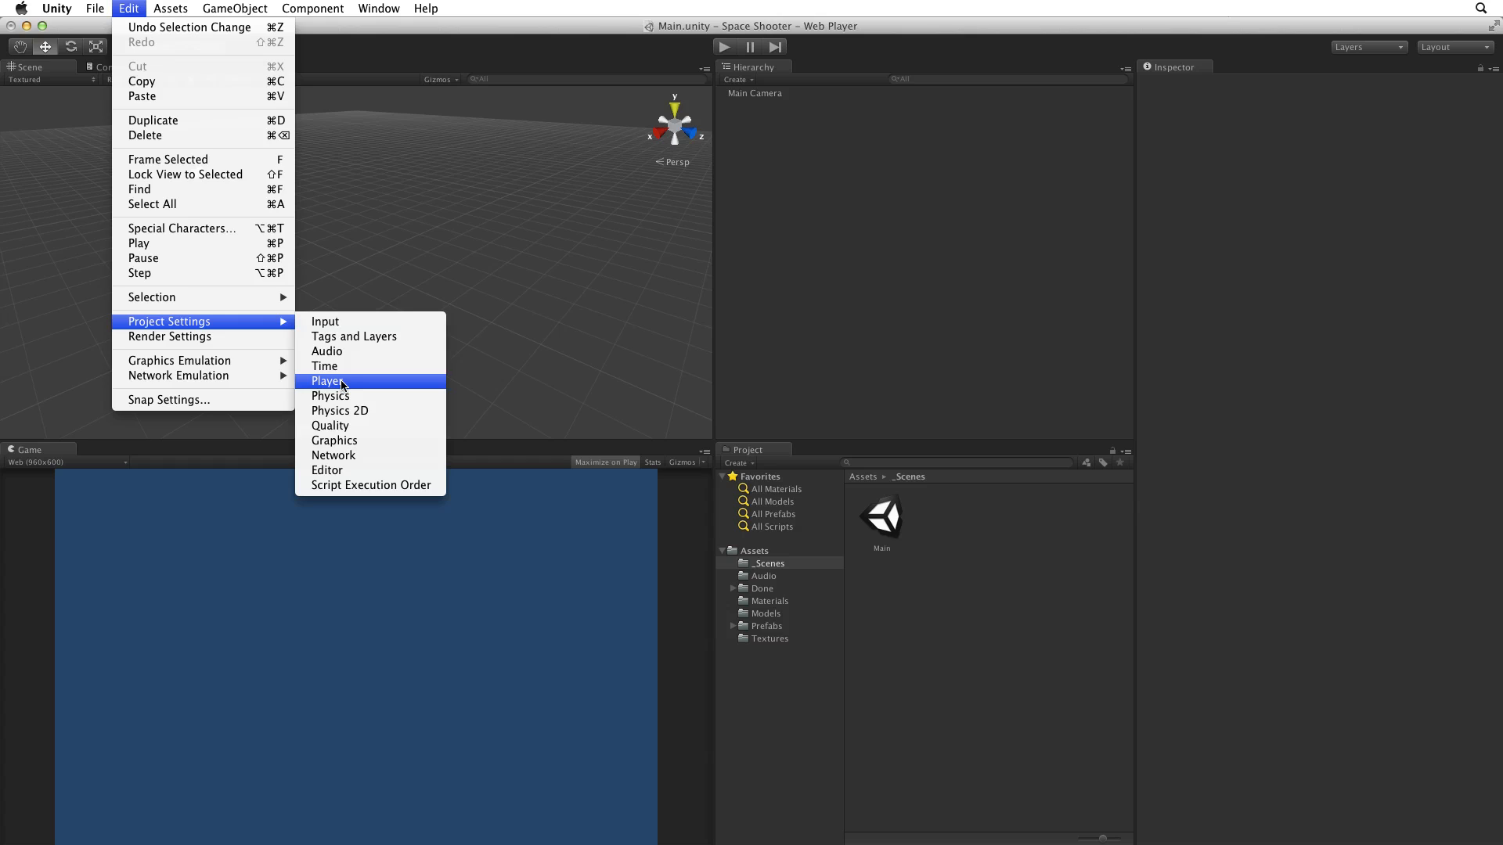
pyautogui.click(326, 380)
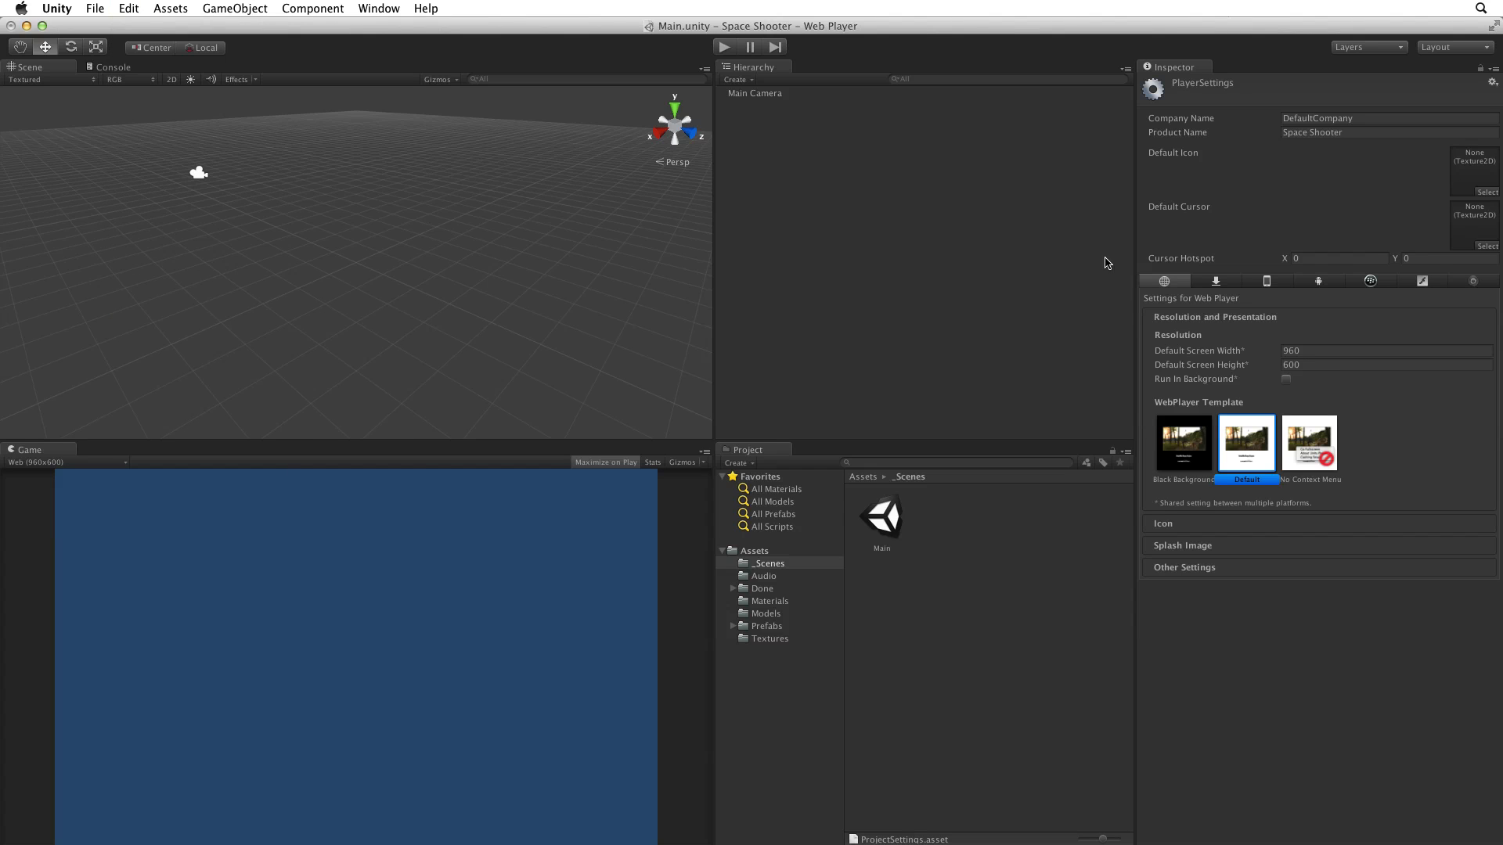
pyautogui.moveTo(1240, 129)
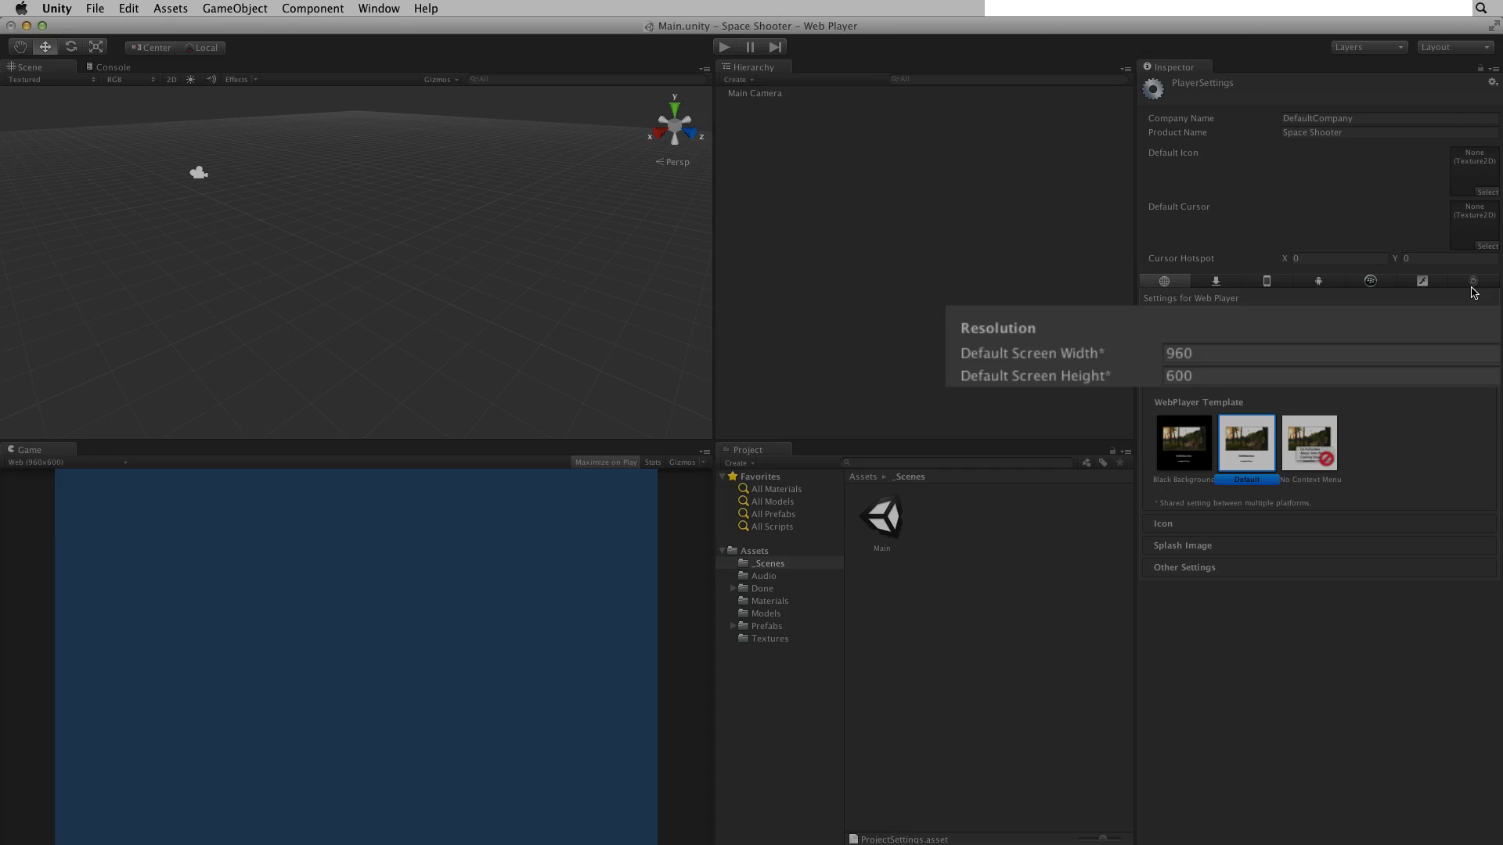
pyautogui.moveTo(1453, 290)
pyautogui.write('900')
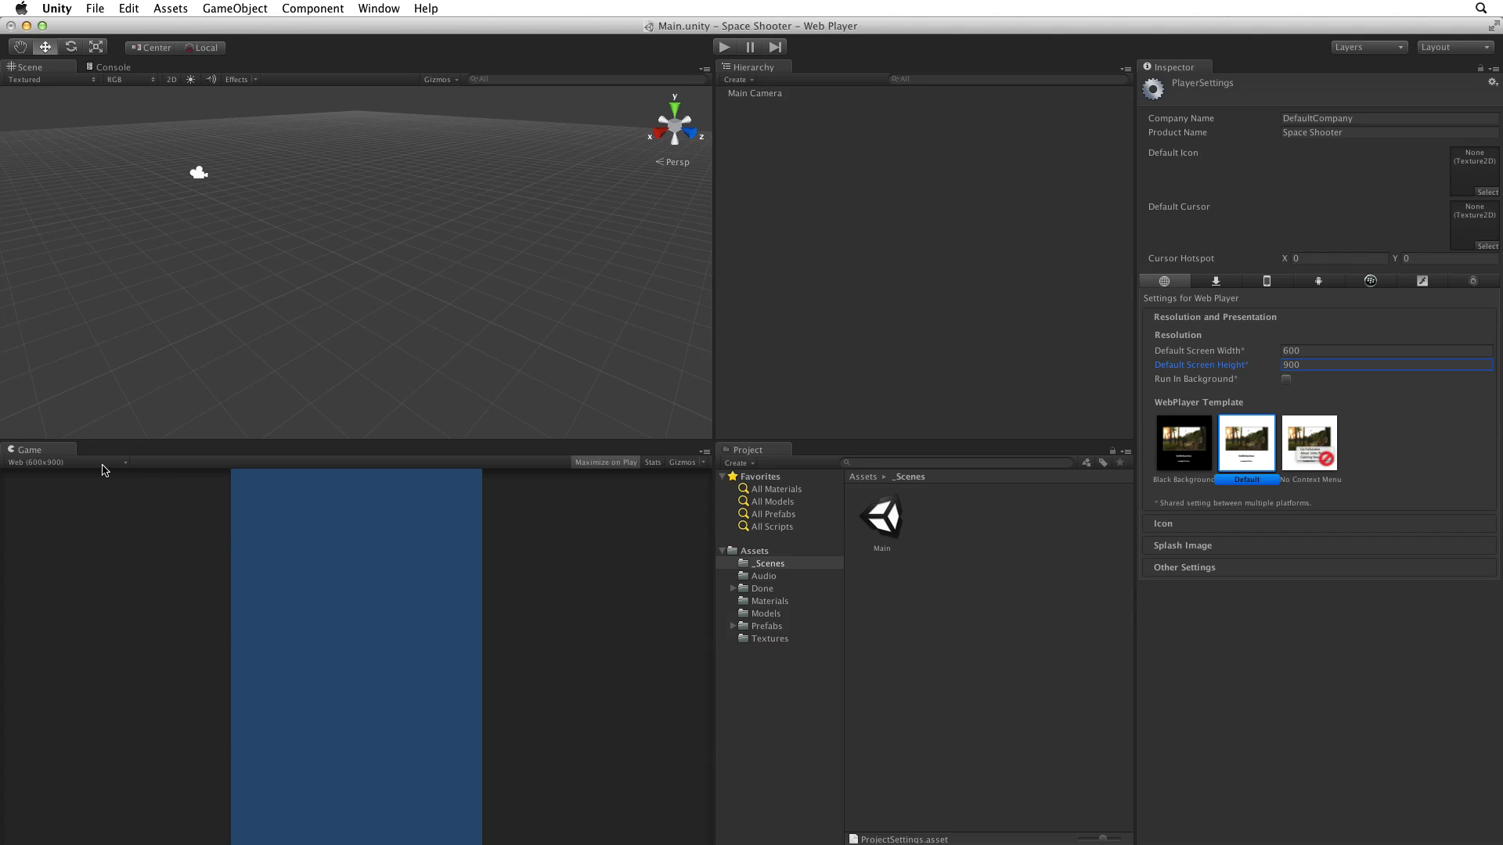
# Step: Dock the Game view beside Scene and Console in the upper panel, leaving Game showing
pyautogui.click(67, 463)
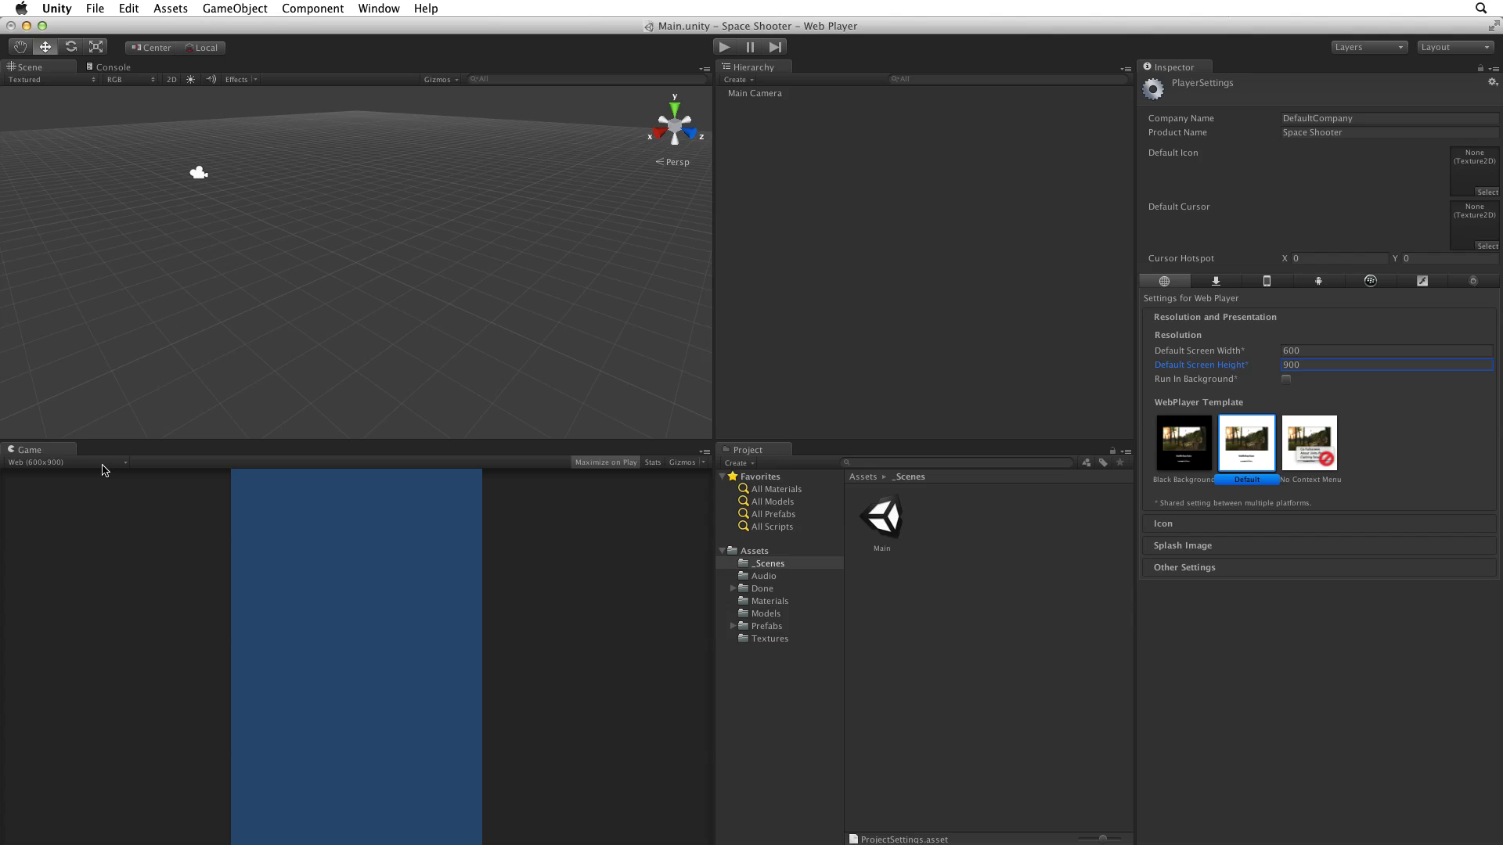
pyautogui.moveTo(50, 451)
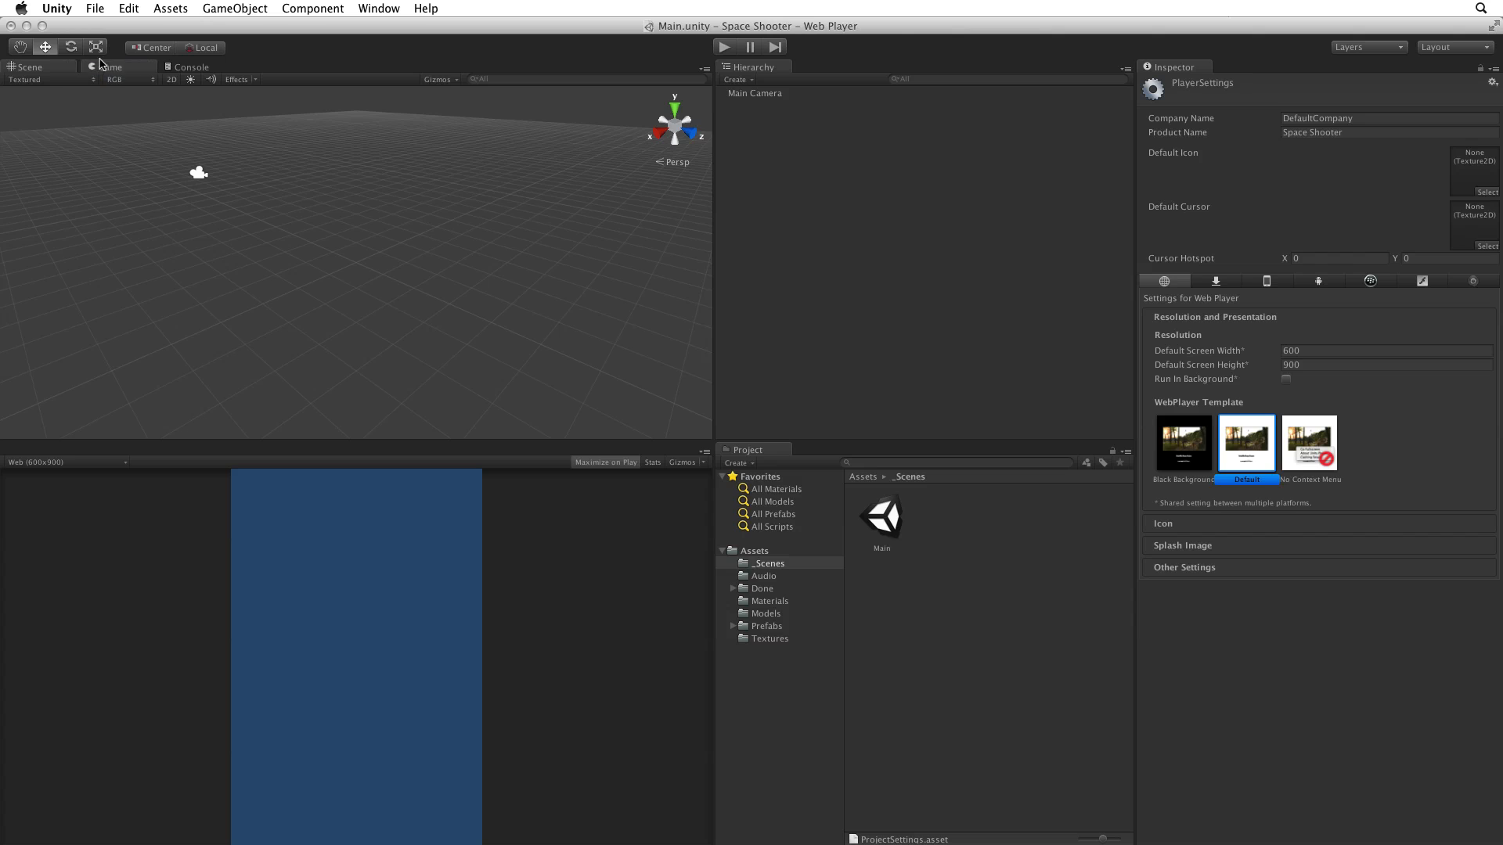
pyautogui.click(113, 66)
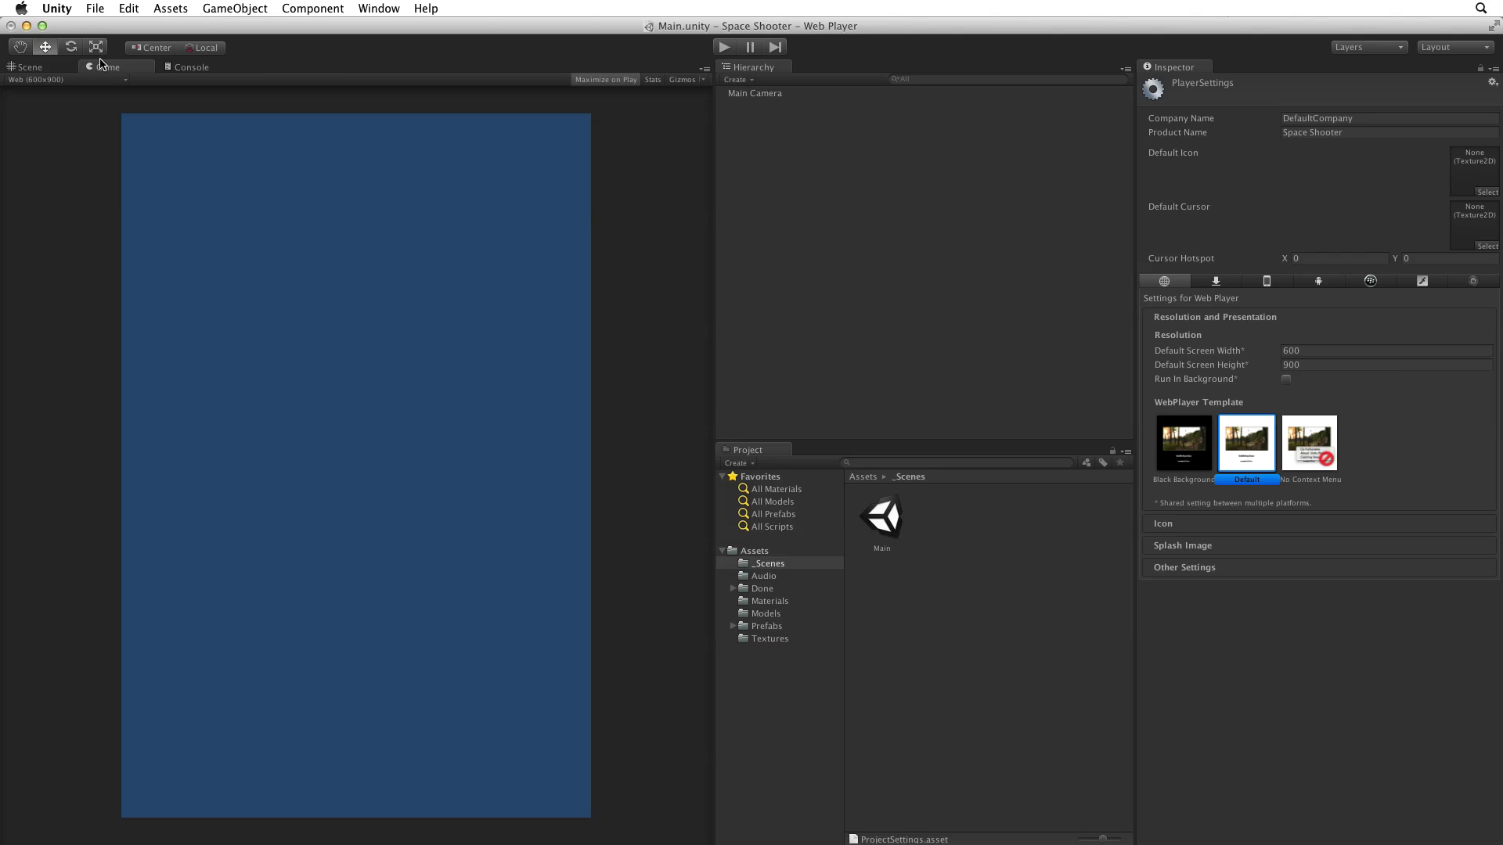
pyautogui.click(28, 66)
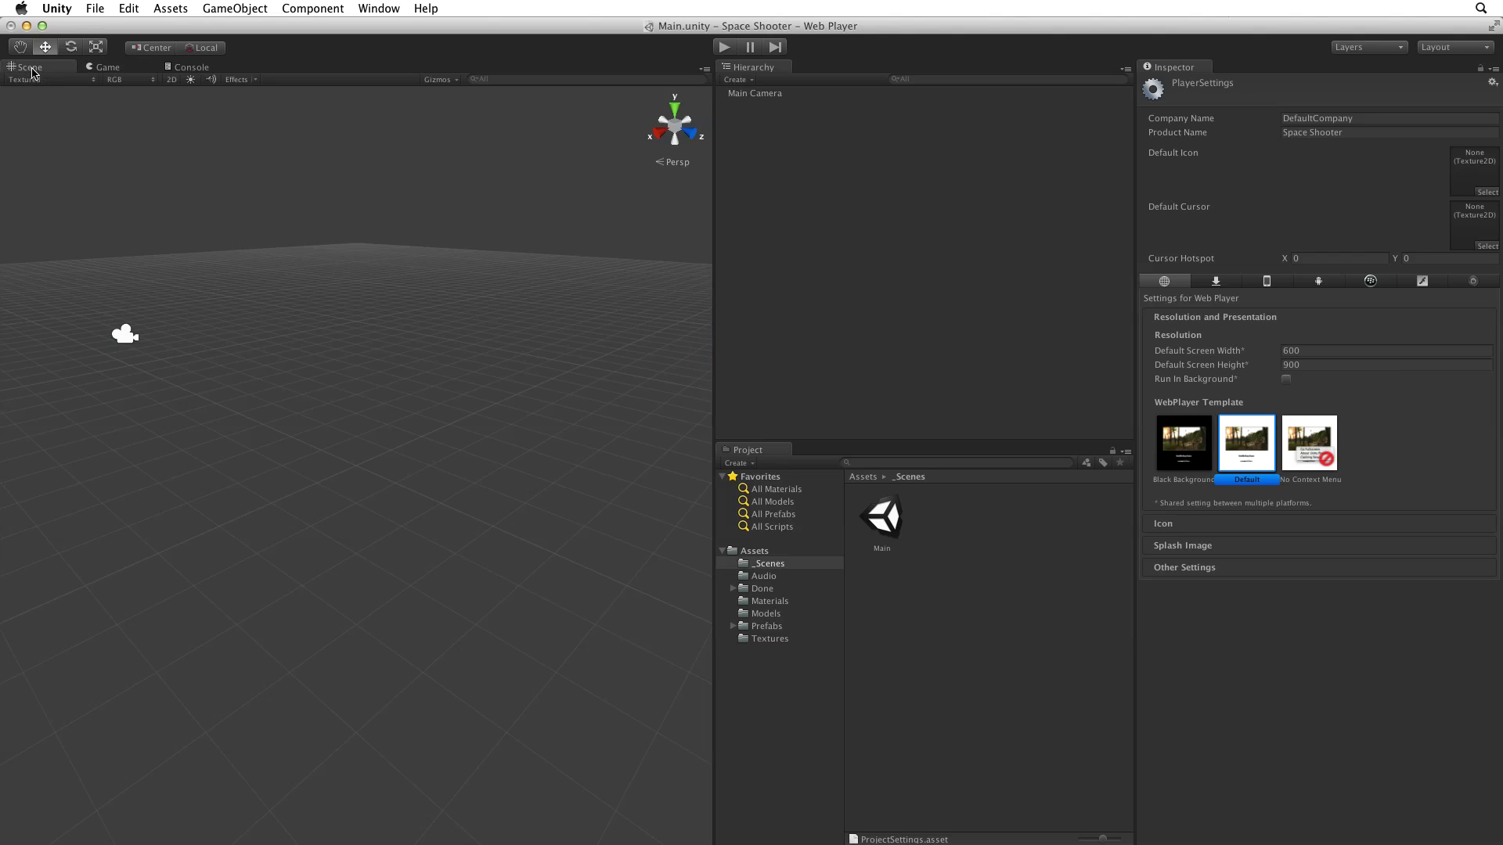
pyautogui.click(191, 67)
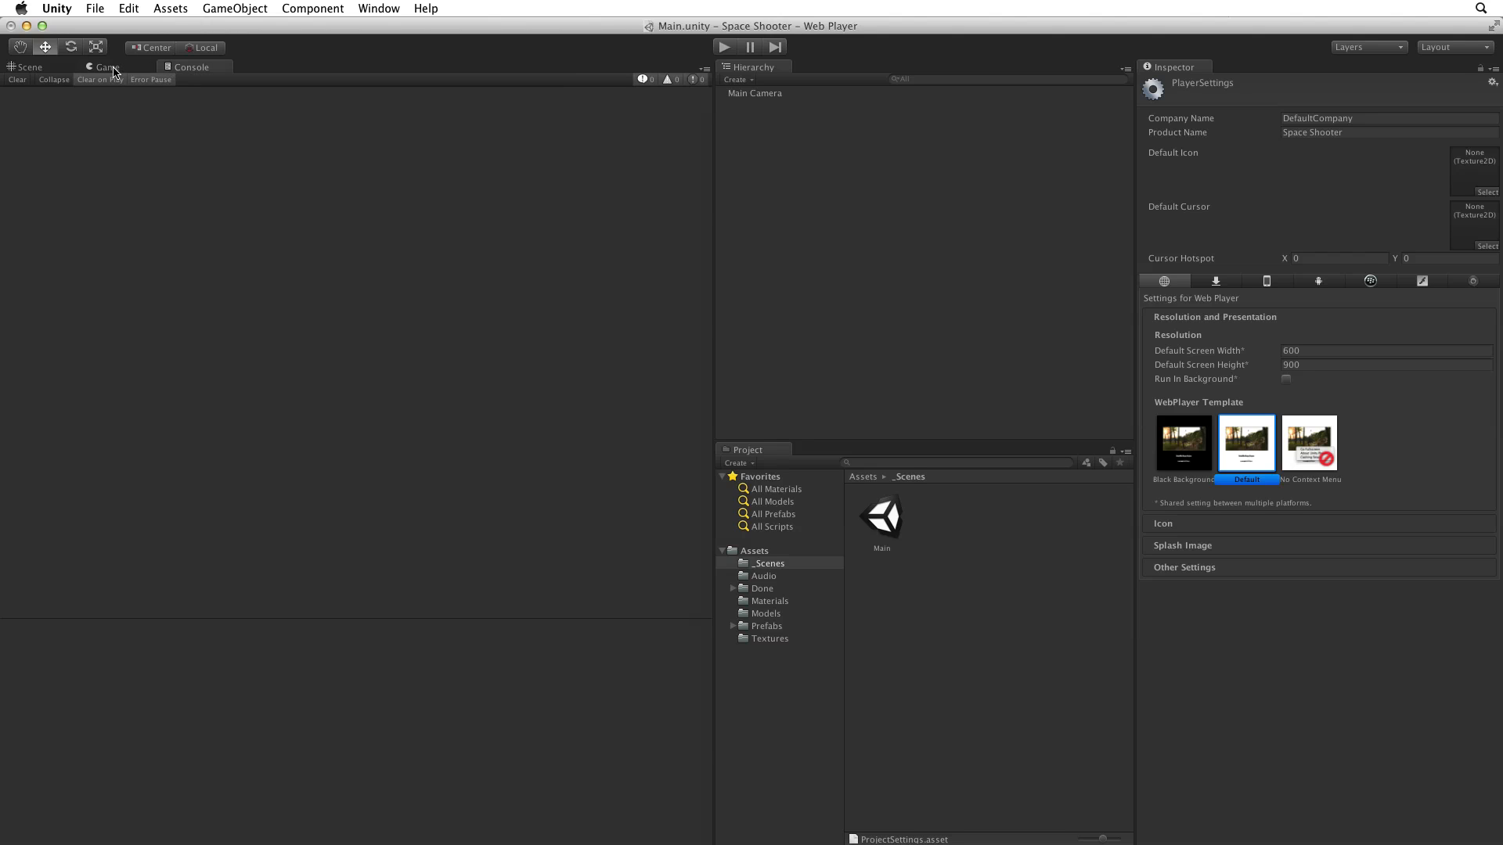
pyautogui.click(105, 66)
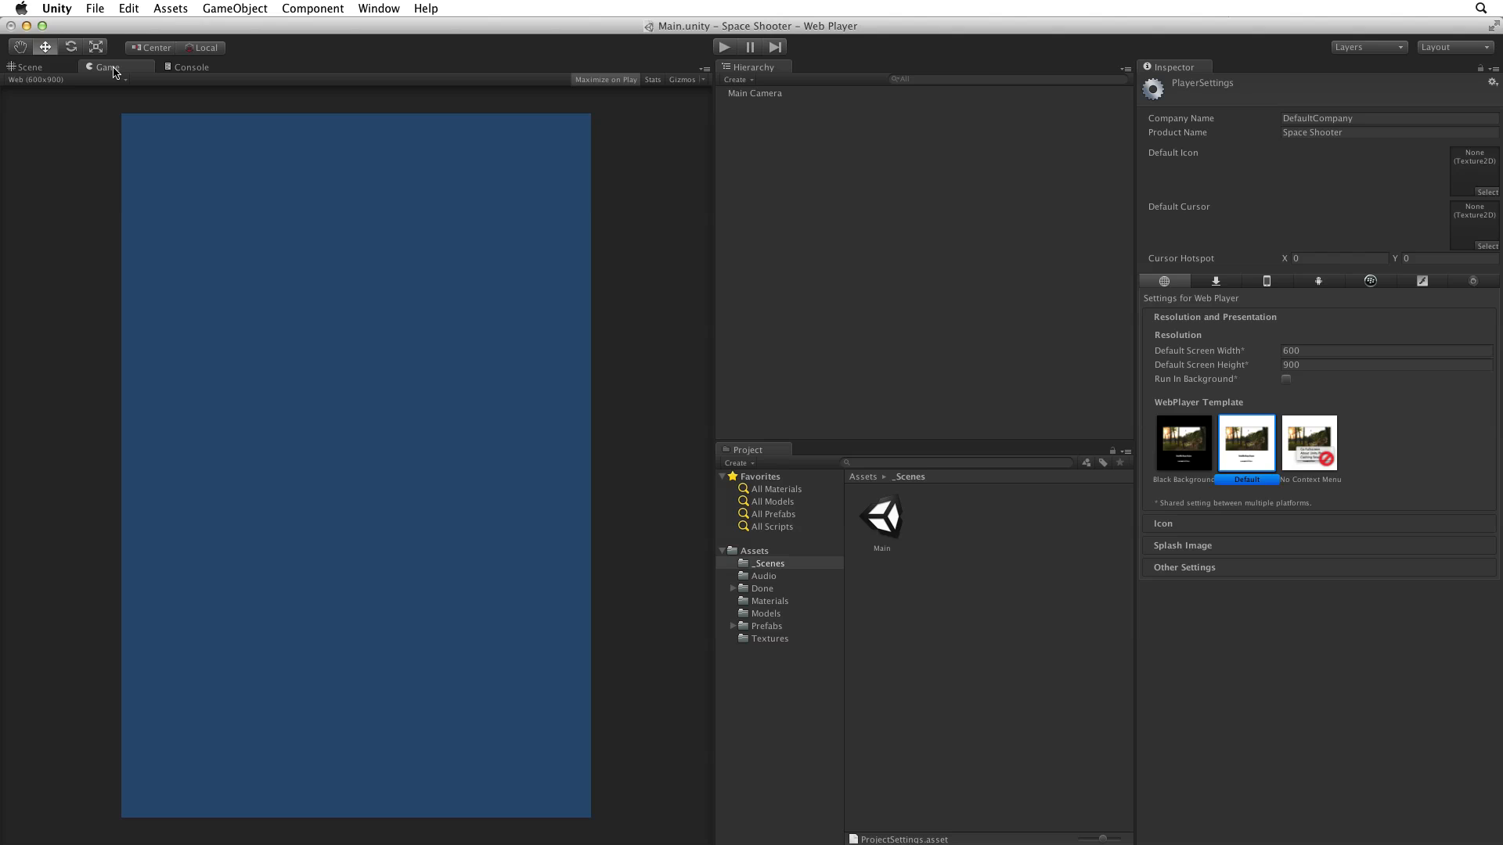
pyautogui.moveTo(1137, 308)
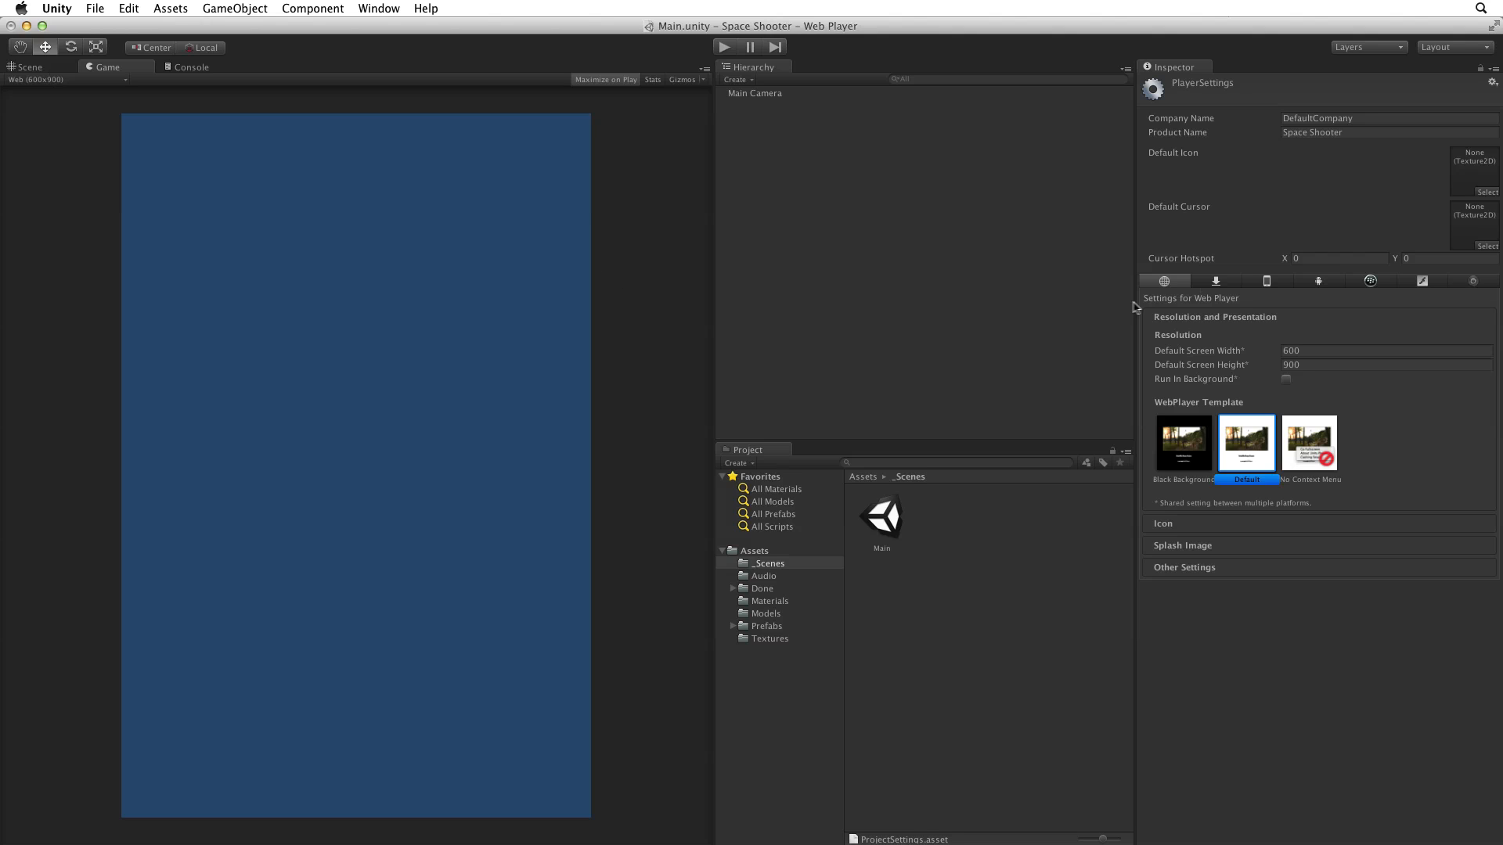
# Step: Save the window layout as 'Space Shooter' and select it from the Layout list
pyautogui.click(1451, 46)
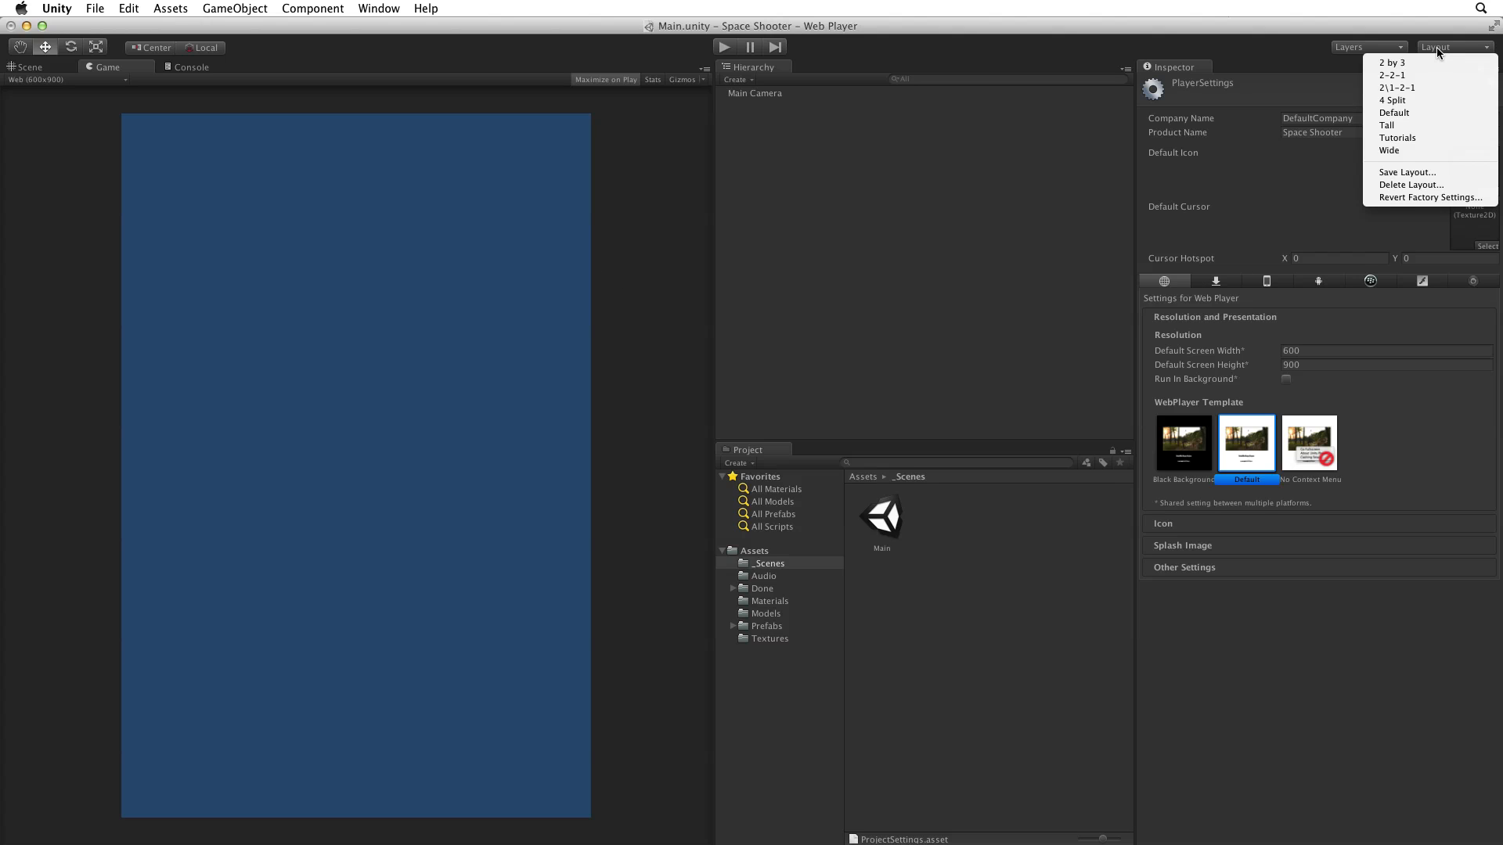
pyautogui.moveTo(1406, 172)
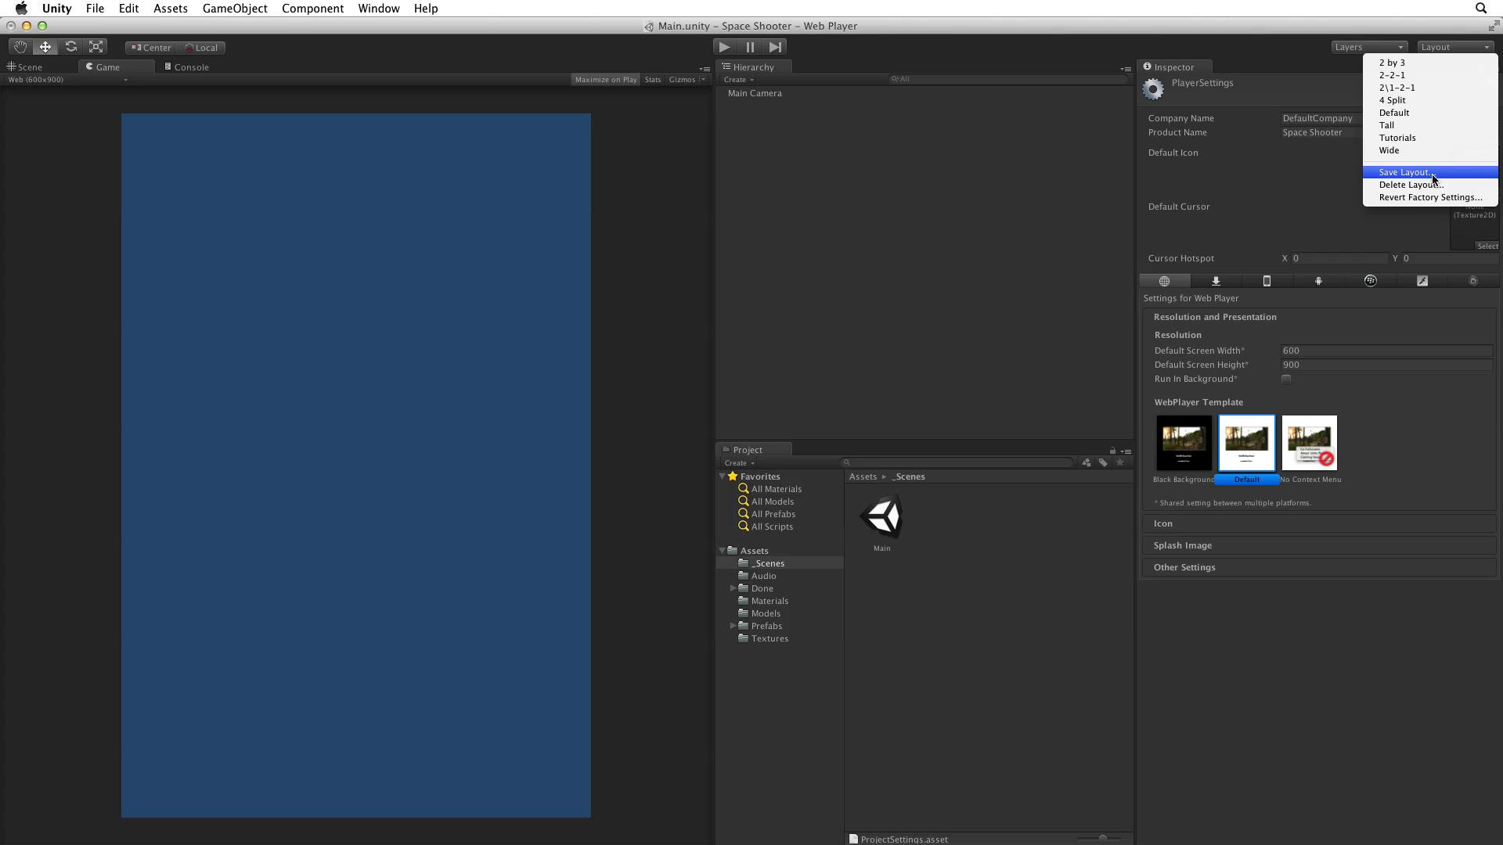
pyautogui.click(1406, 172)
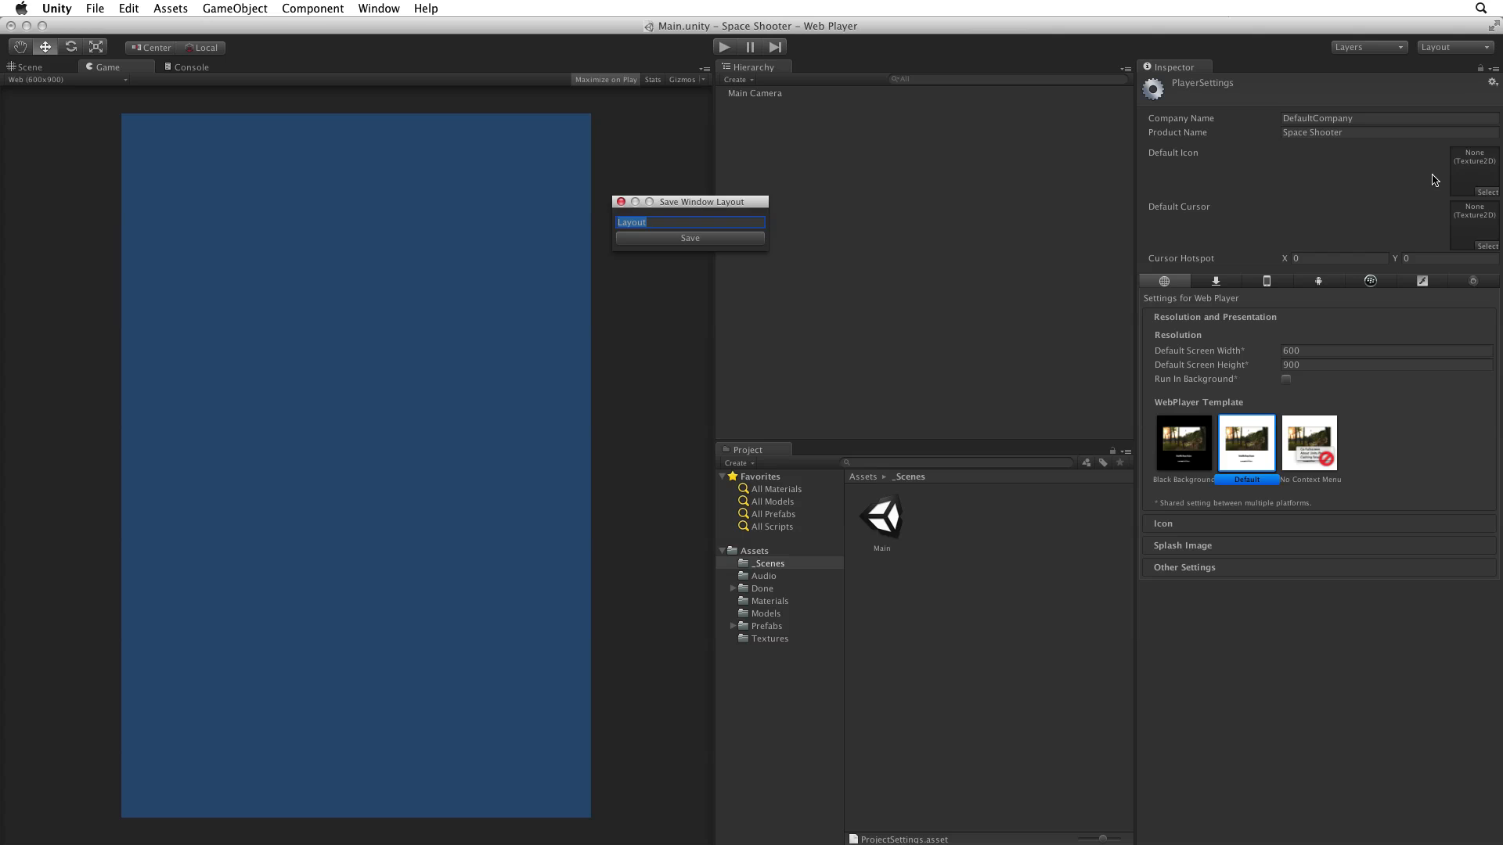
pyautogui.moveTo(827, 241)
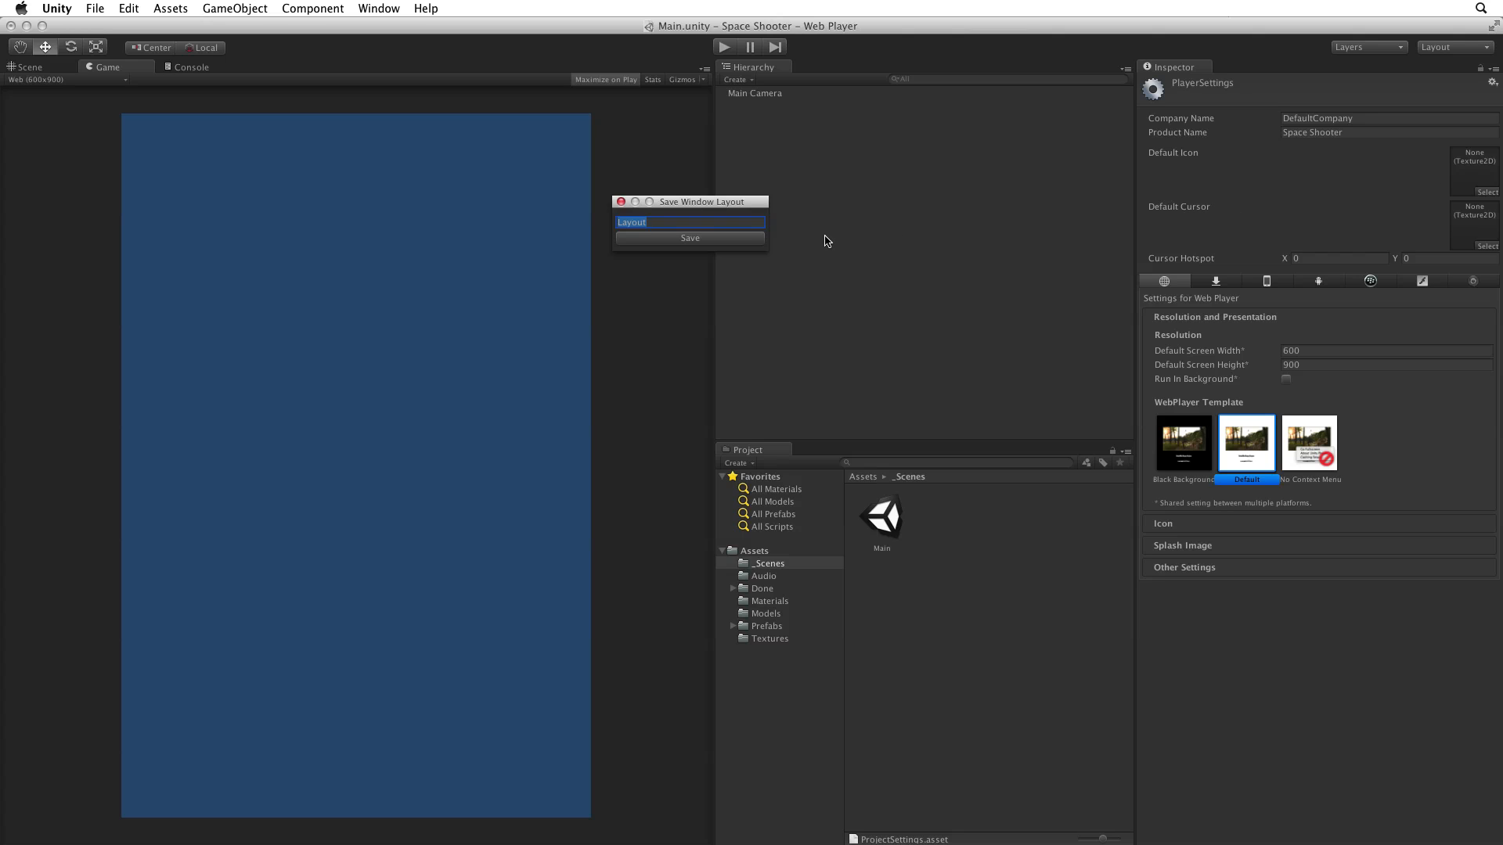
pyautogui.write('Space Shooter')
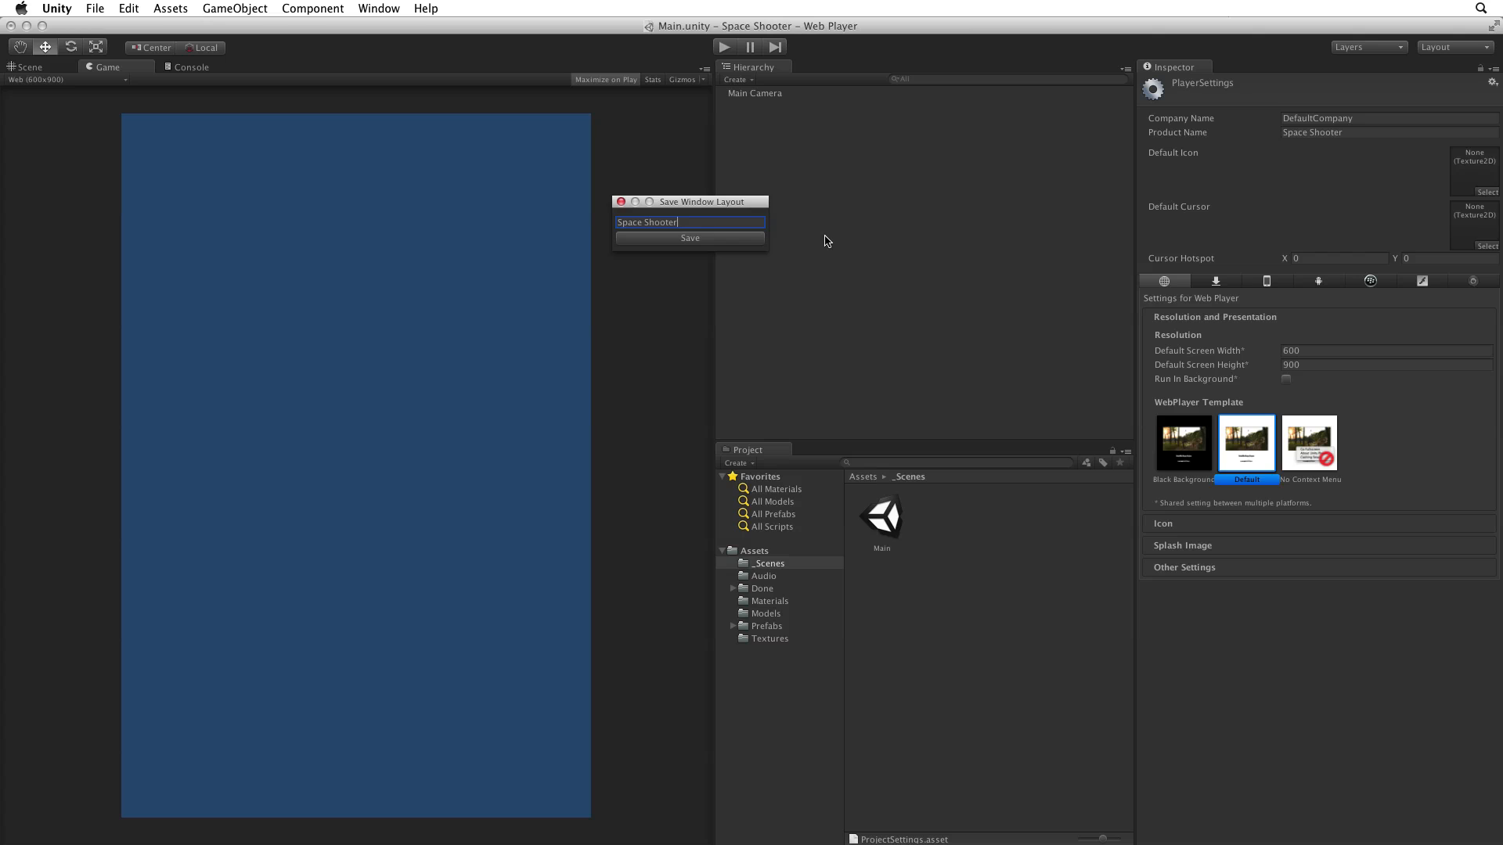
pyautogui.click(689, 238)
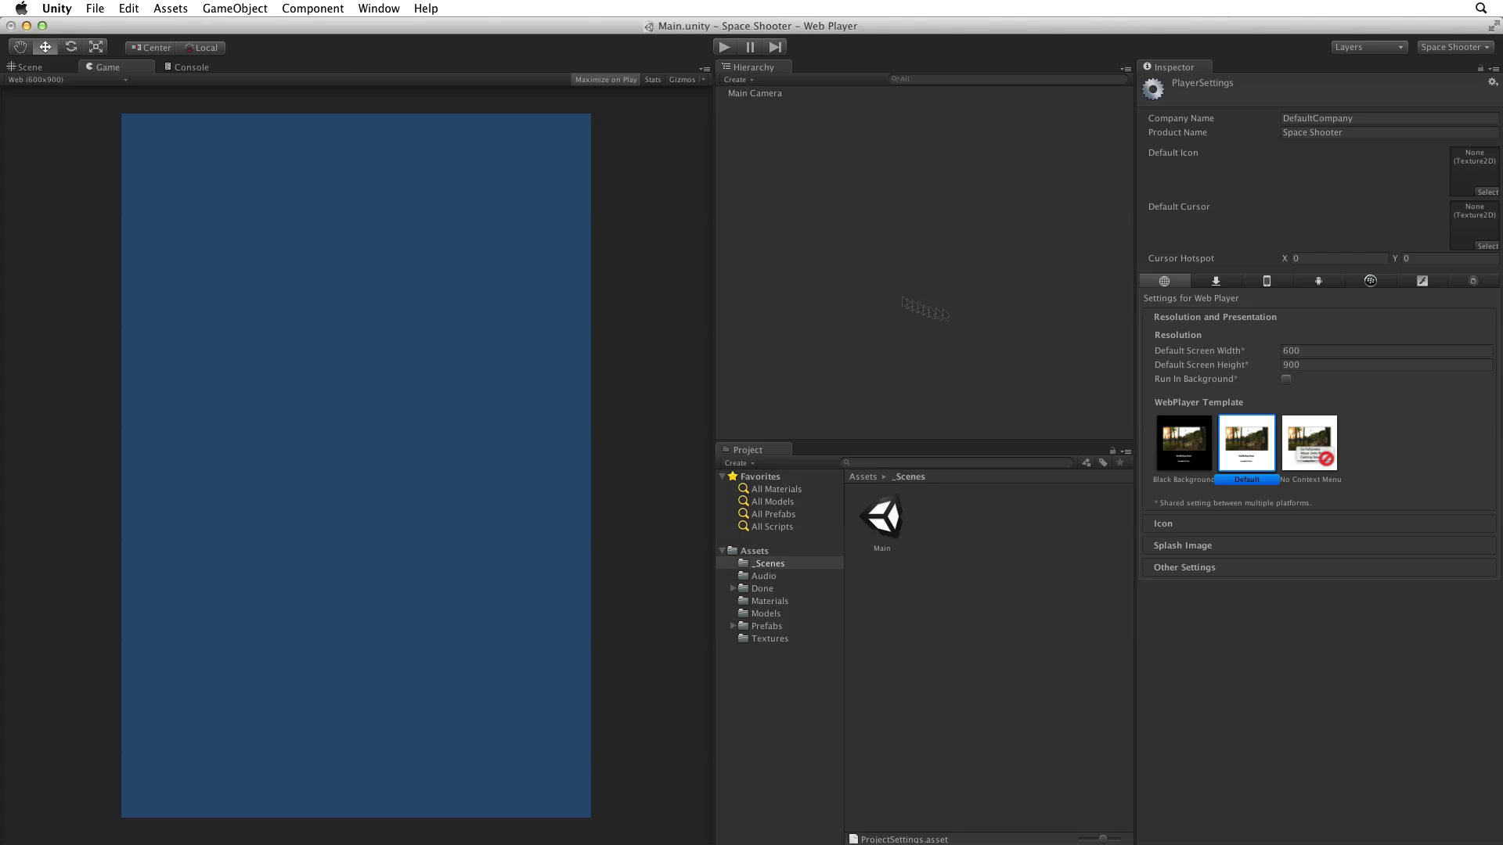
pyautogui.click(1453, 46)
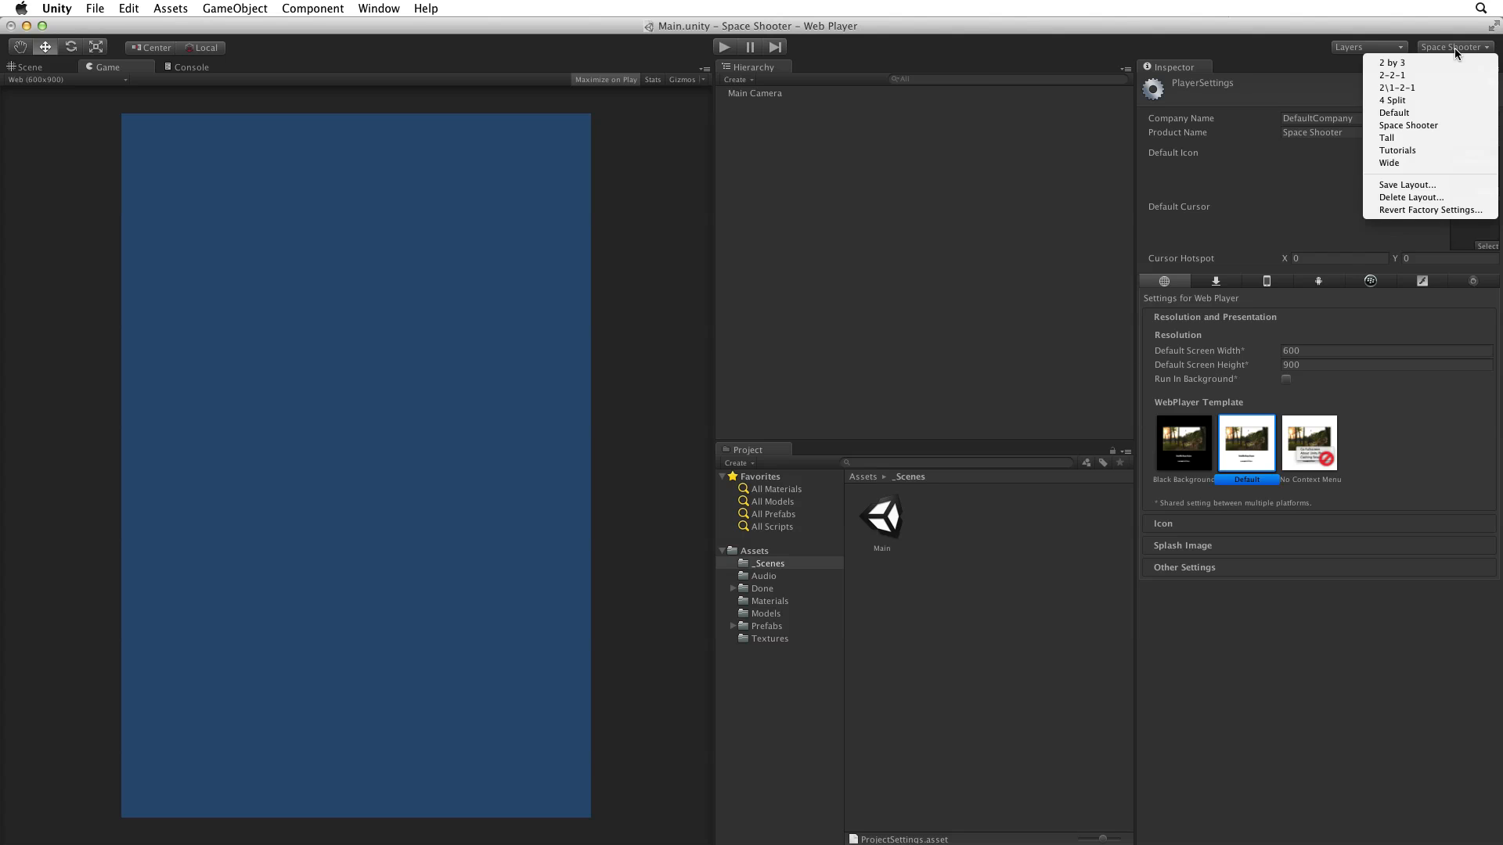
pyautogui.moveTo(1409, 126)
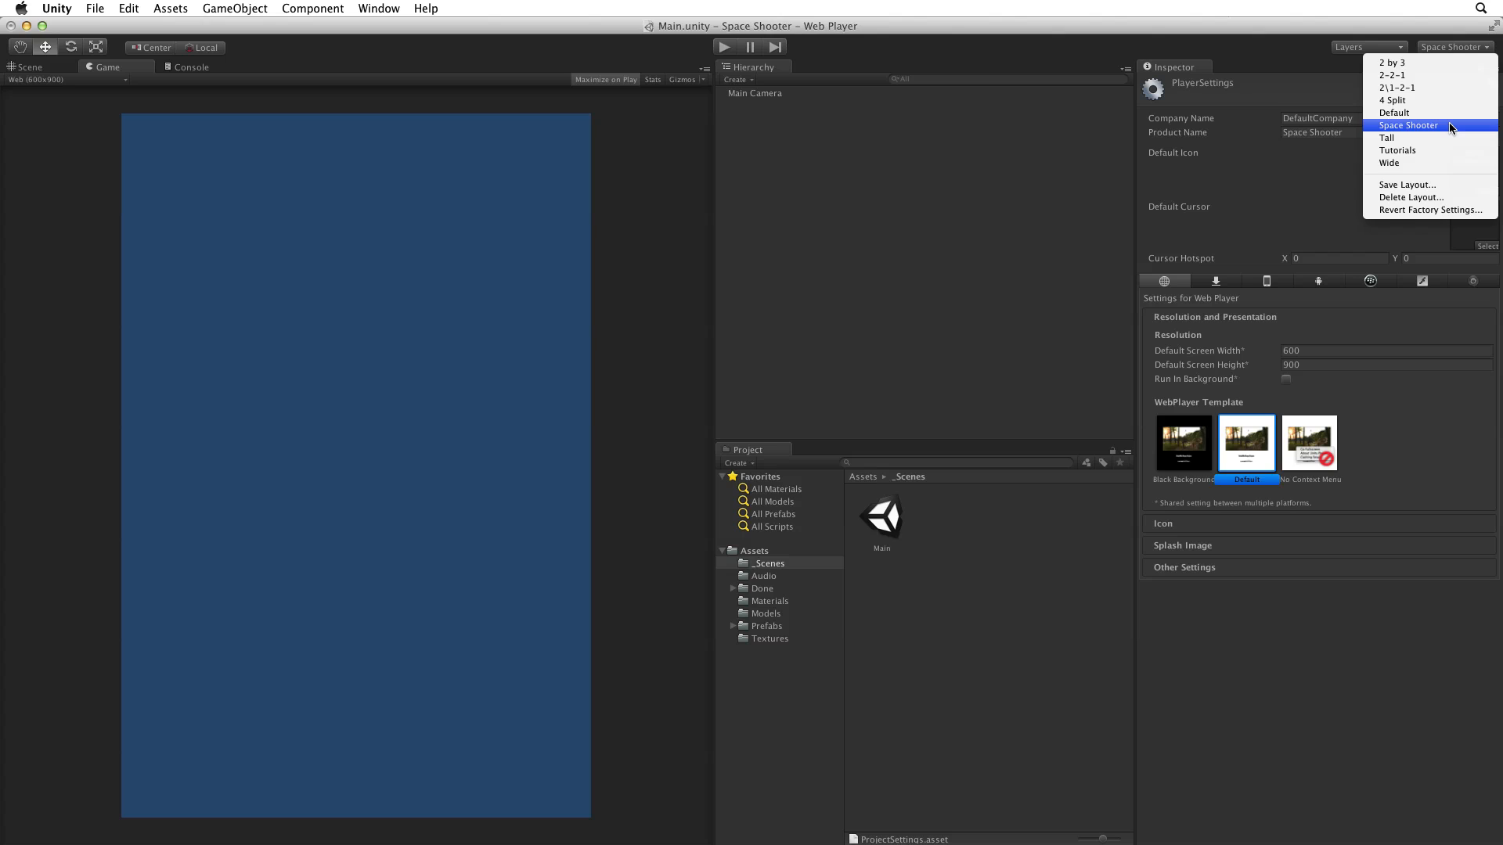
pyautogui.click(1409, 125)
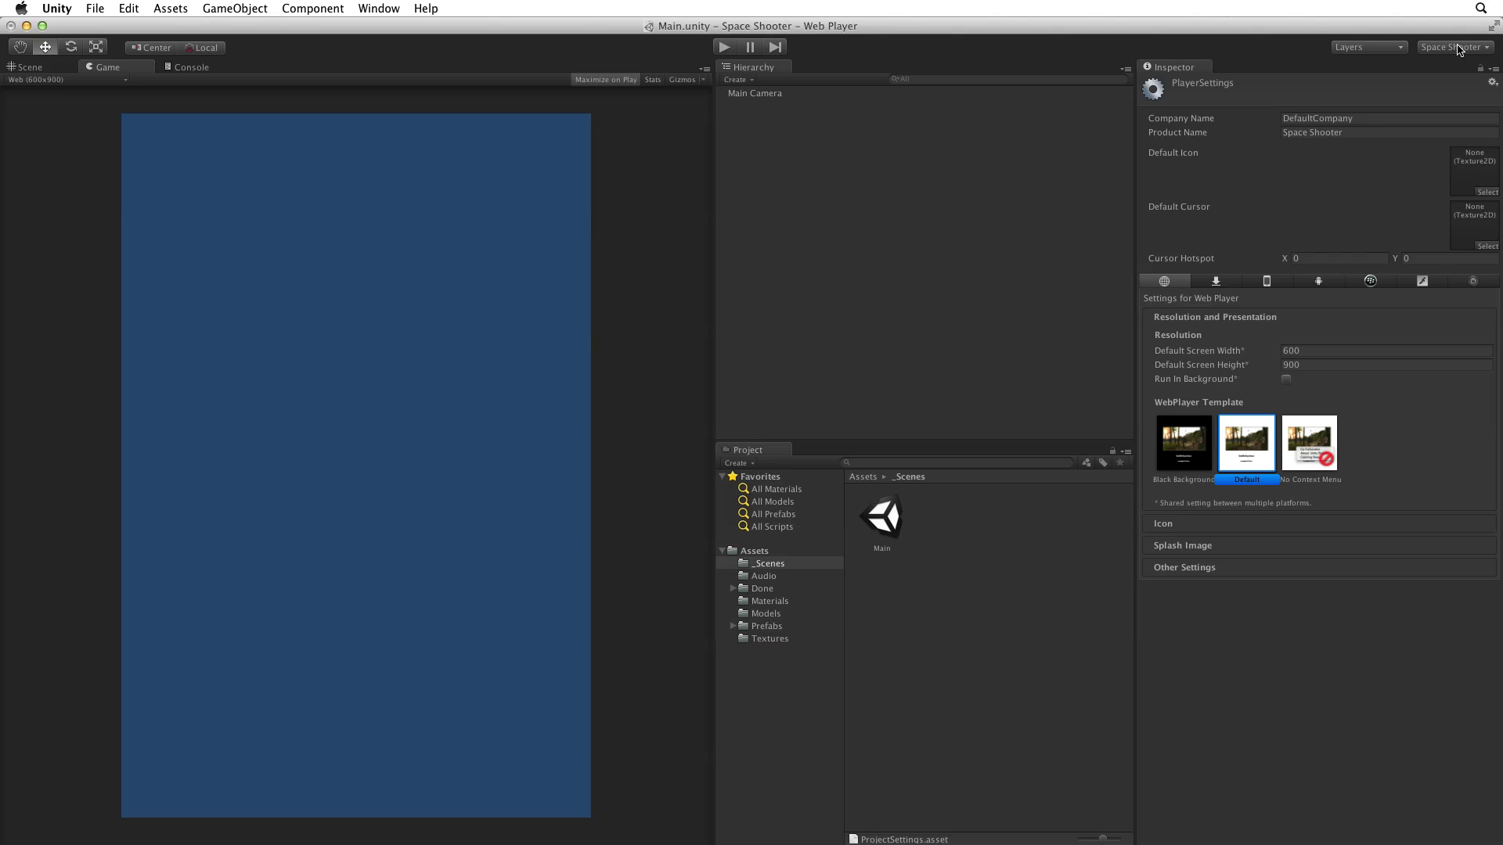